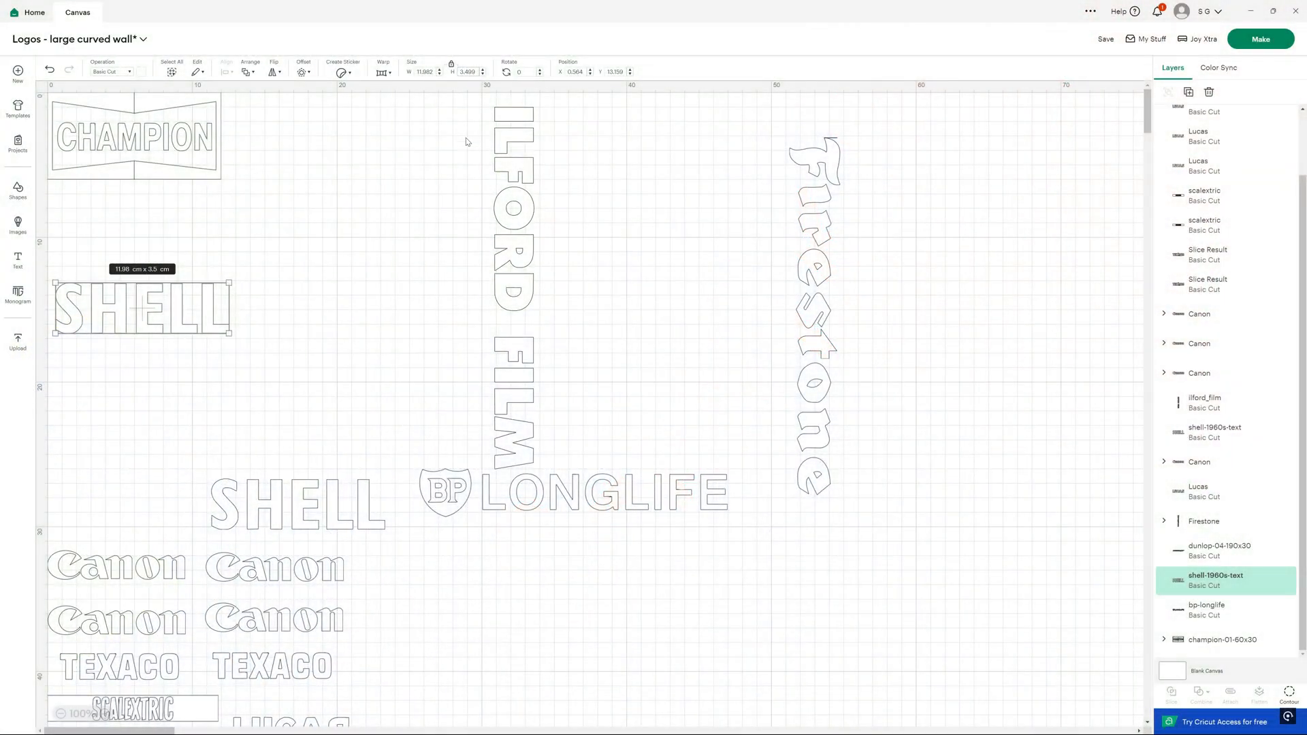
# Set the SHELL logo's height to 2 cm with proportions locked
pyautogui.write('2')
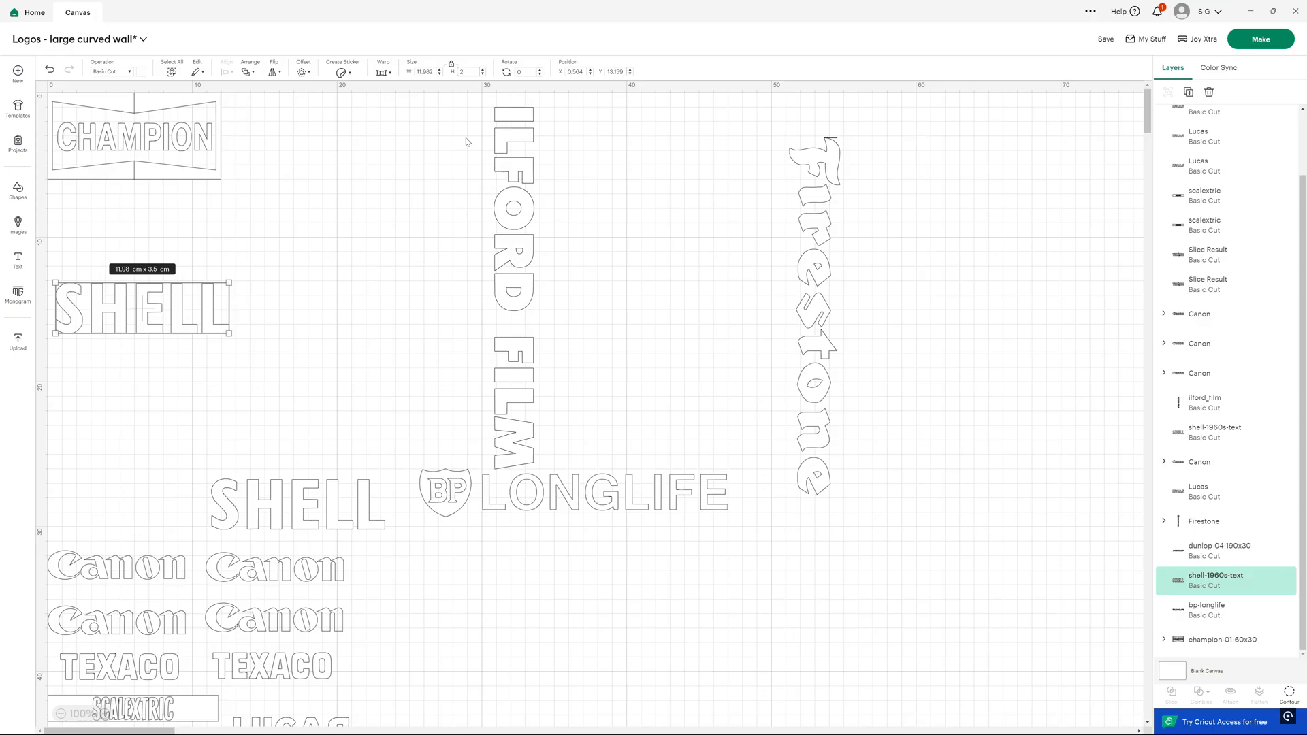
# Browse the Cricut Joy Xtra product photos before comparing it with Explore 3 and Explore Air 2
pyautogui.click(1200, 39)
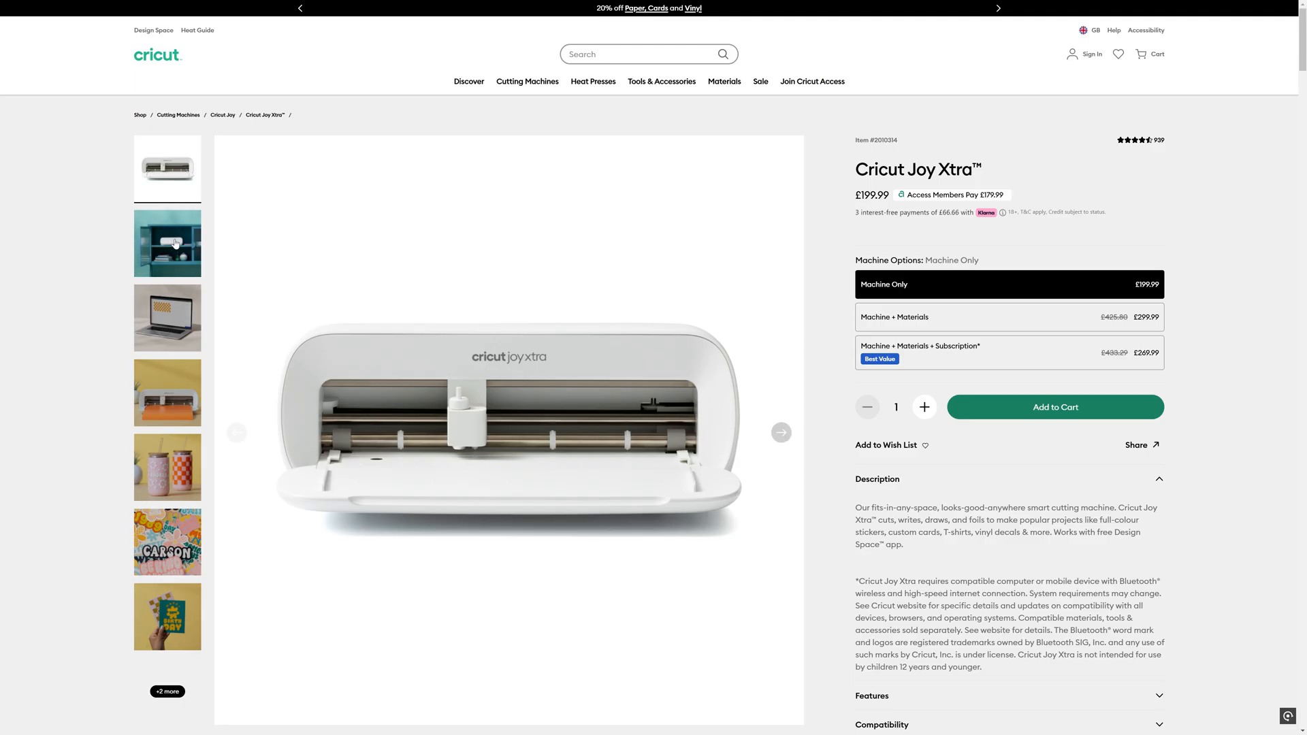
pyautogui.click(166, 243)
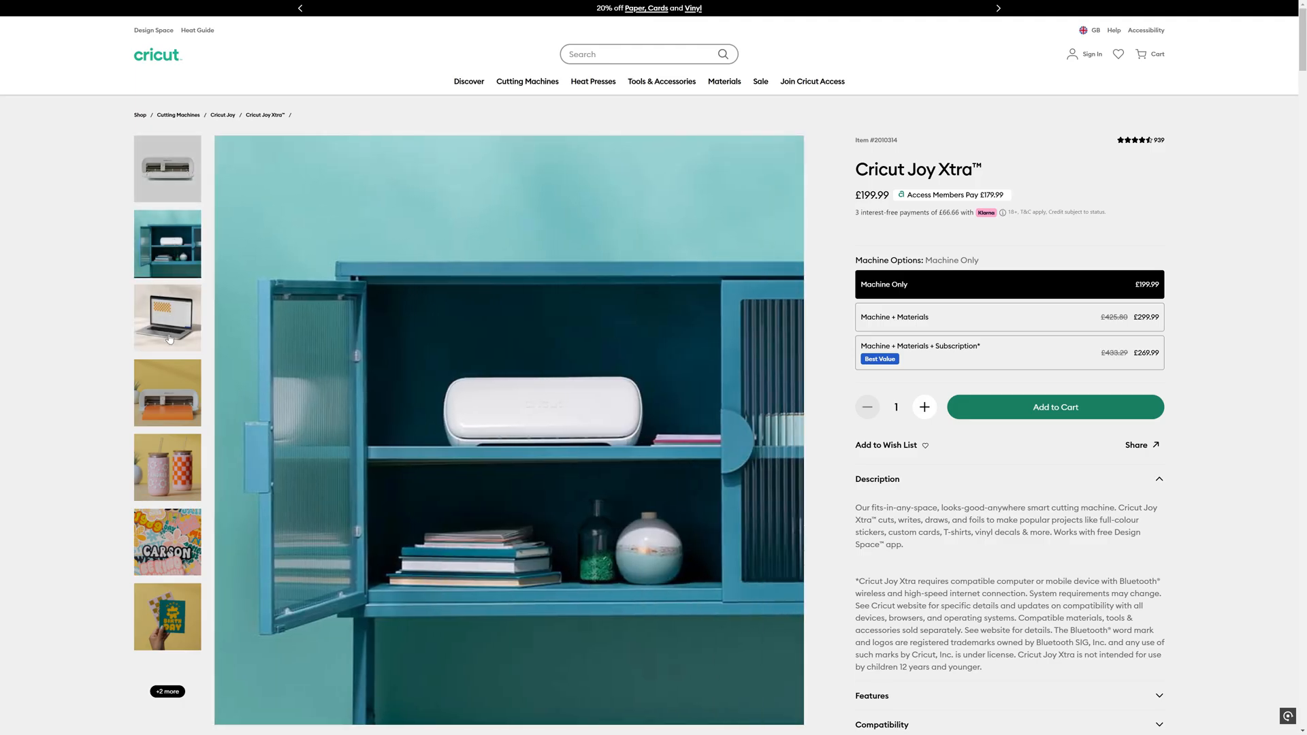
pyautogui.click(166, 392)
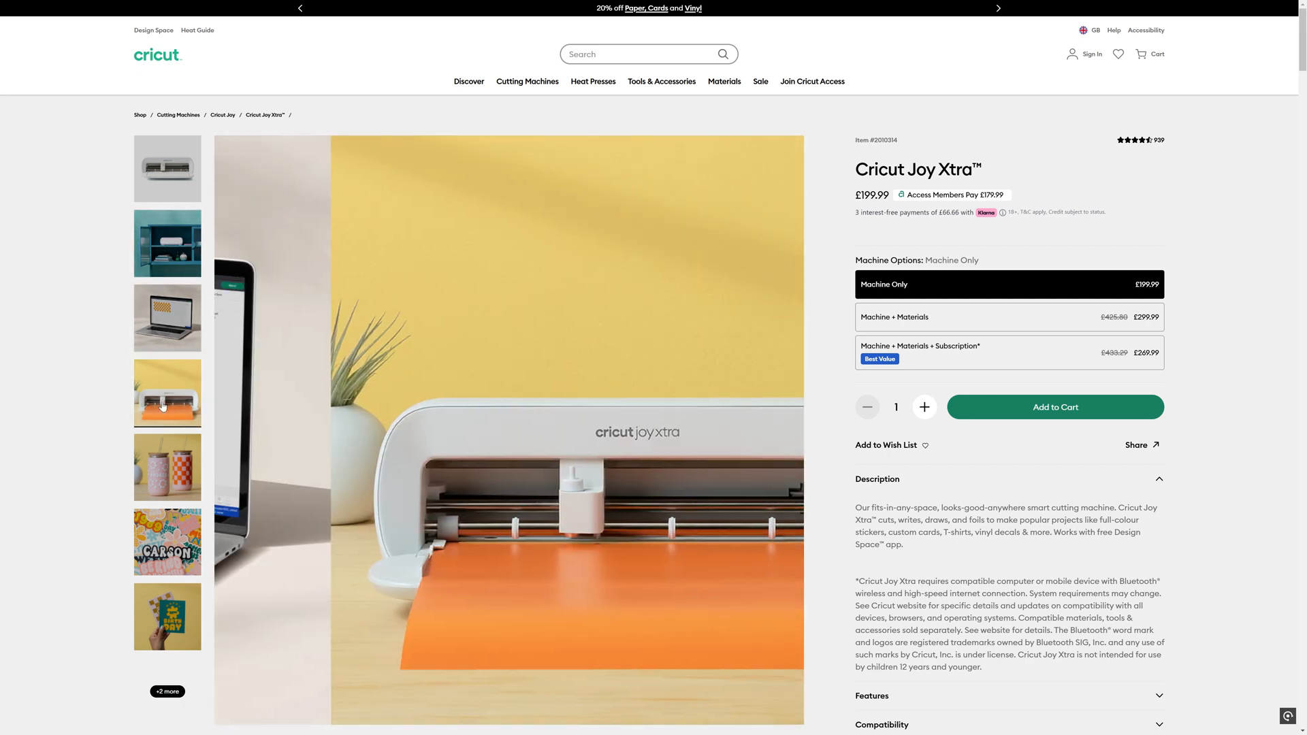
pyautogui.click(166, 542)
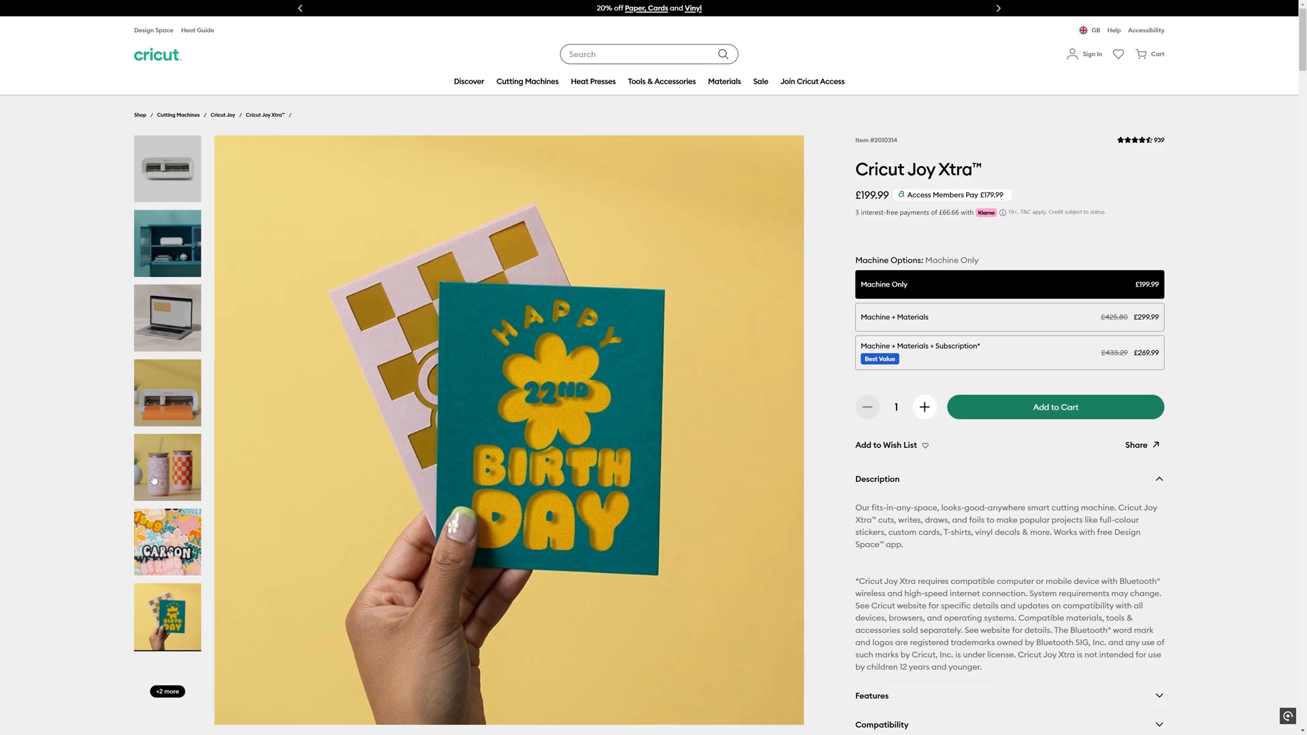
pyautogui.click(166, 169)
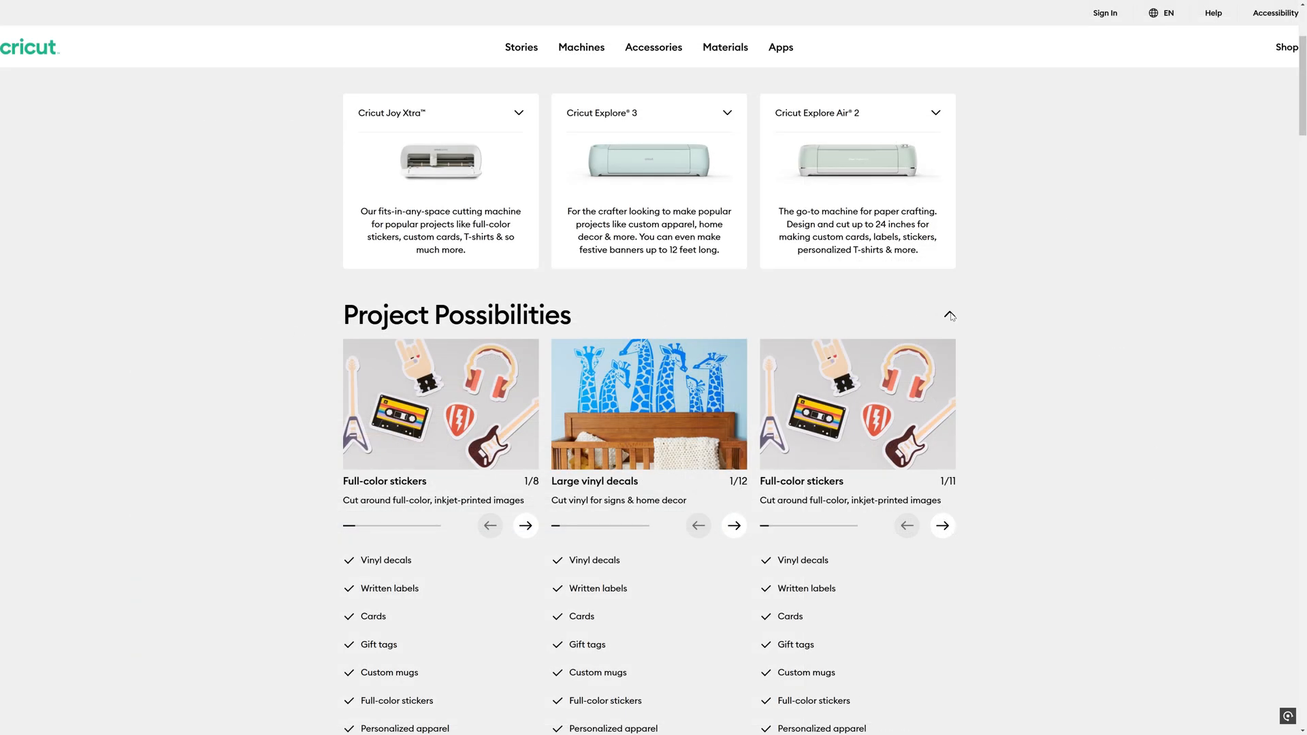
# Switch the comparison to What It Can Do and read the Write and Draw explanations
pyautogui.click(949, 314)
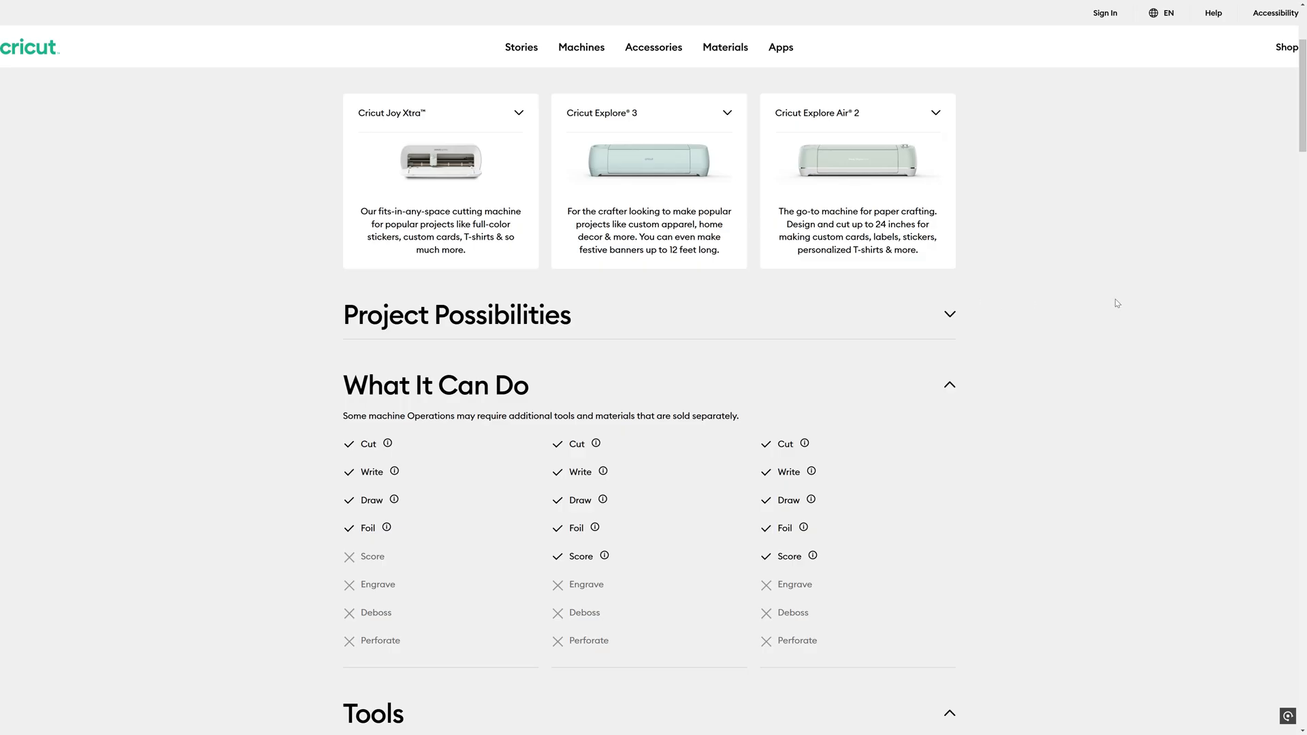
pyautogui.moveTo(1092, 309)
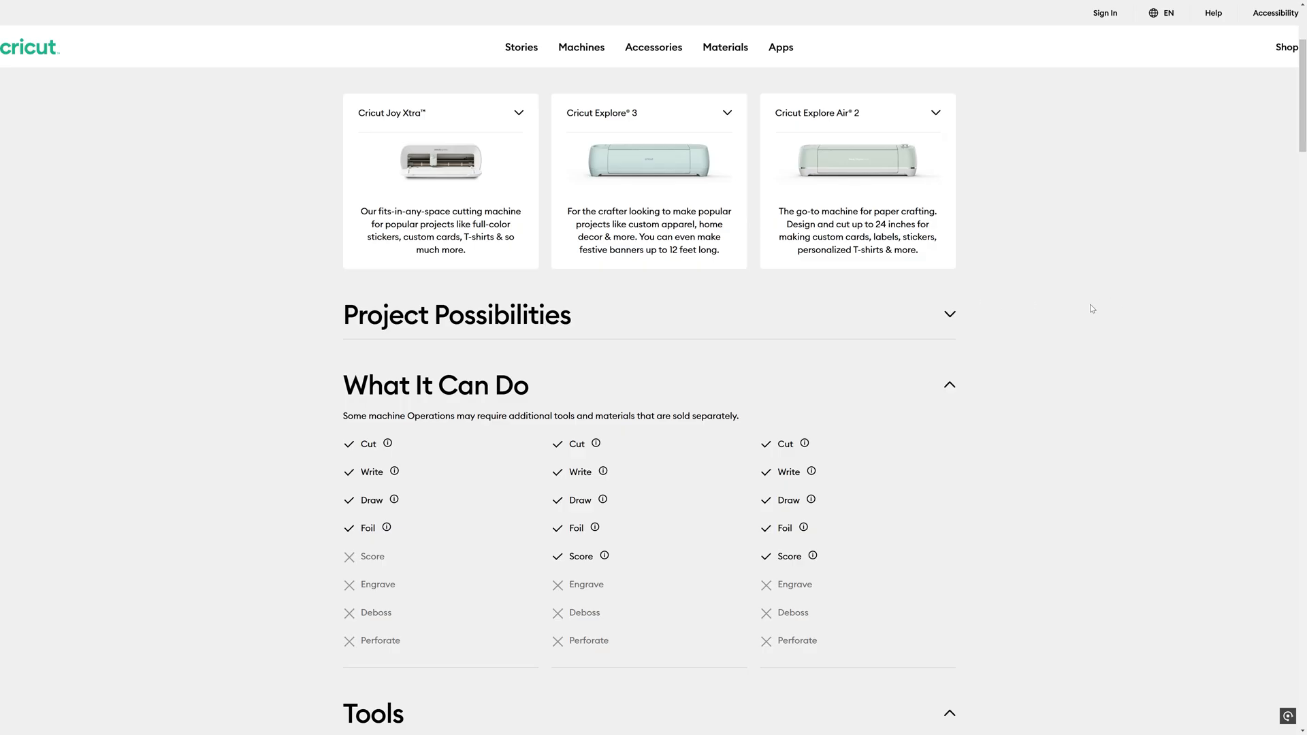
pyautogui.moveTo(320, 426)
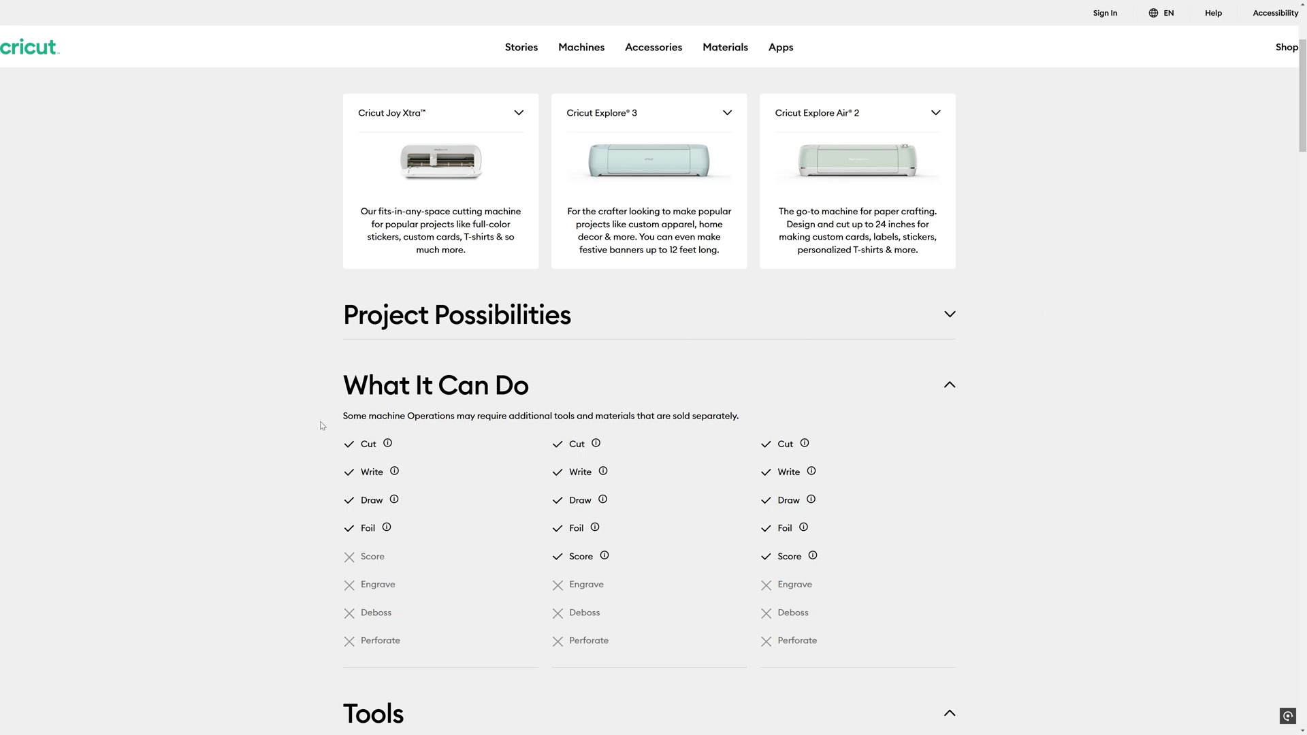
pyautogui.moveTo(394, 472)
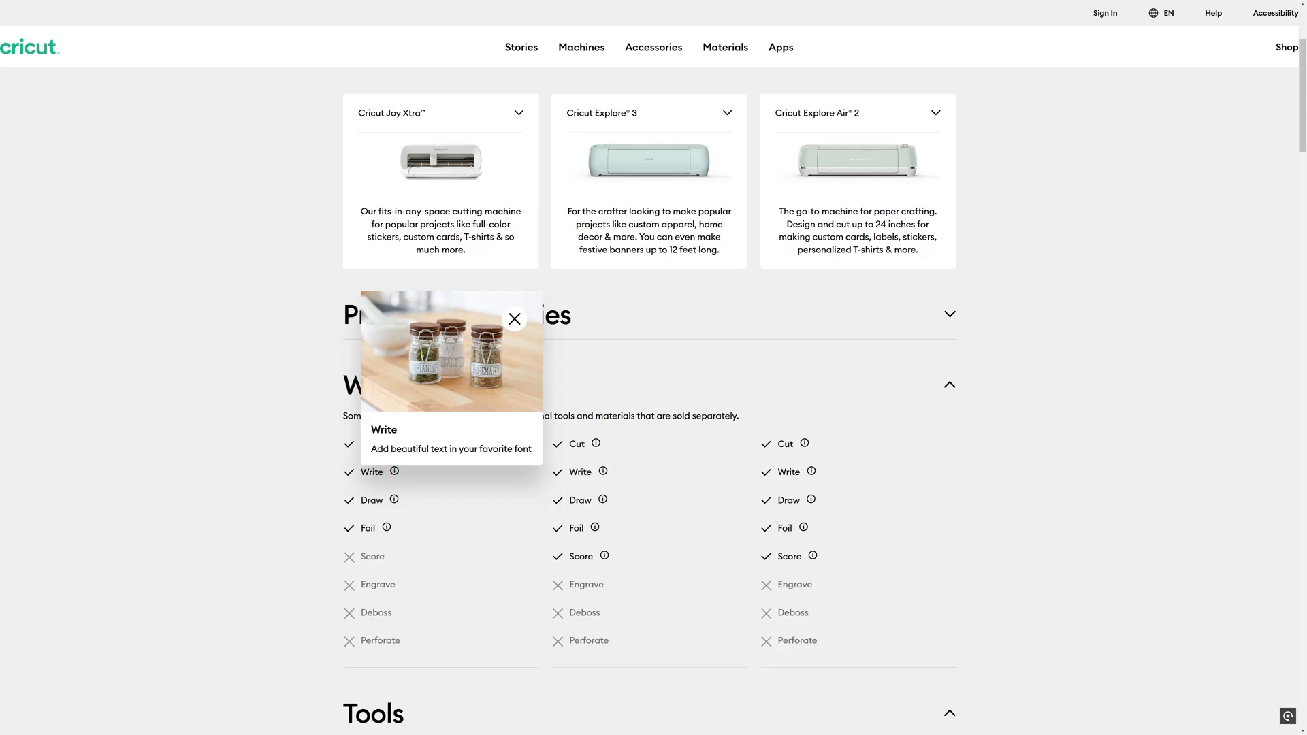
pyautogui.click(514, 318)
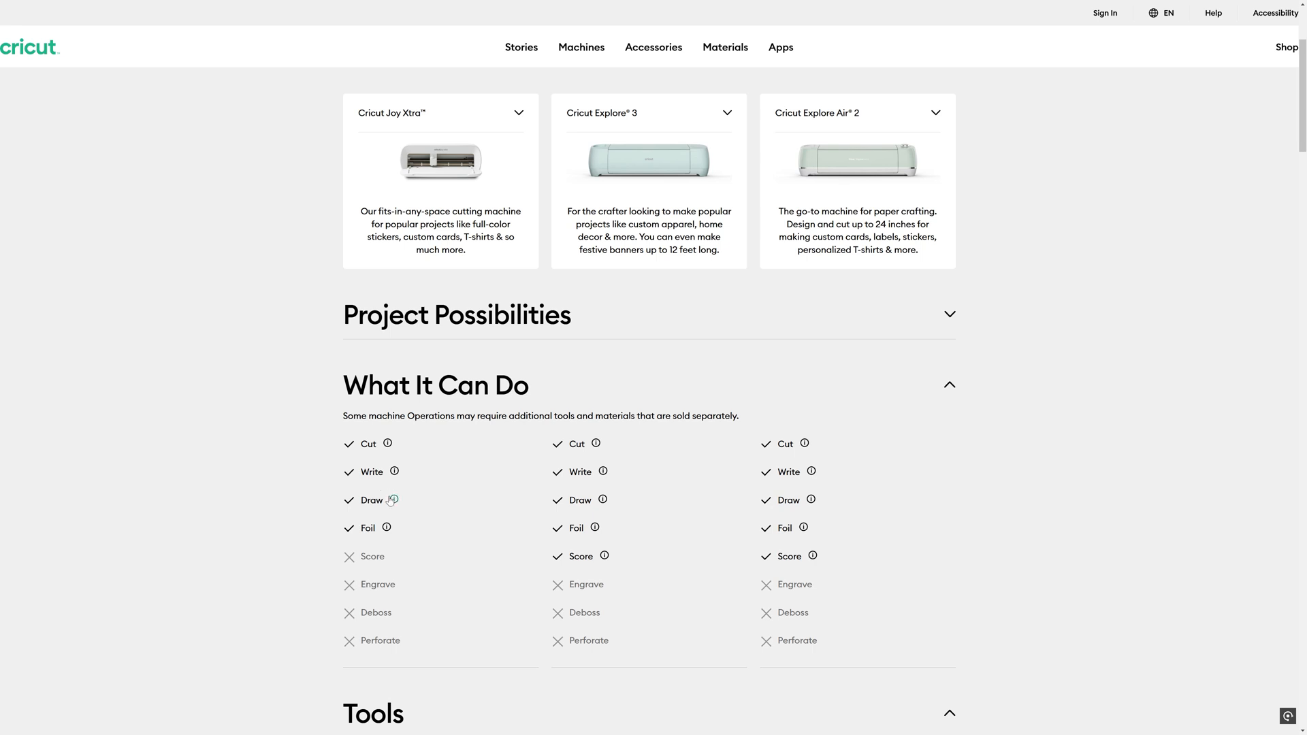
pyautogui.click(393, 499)
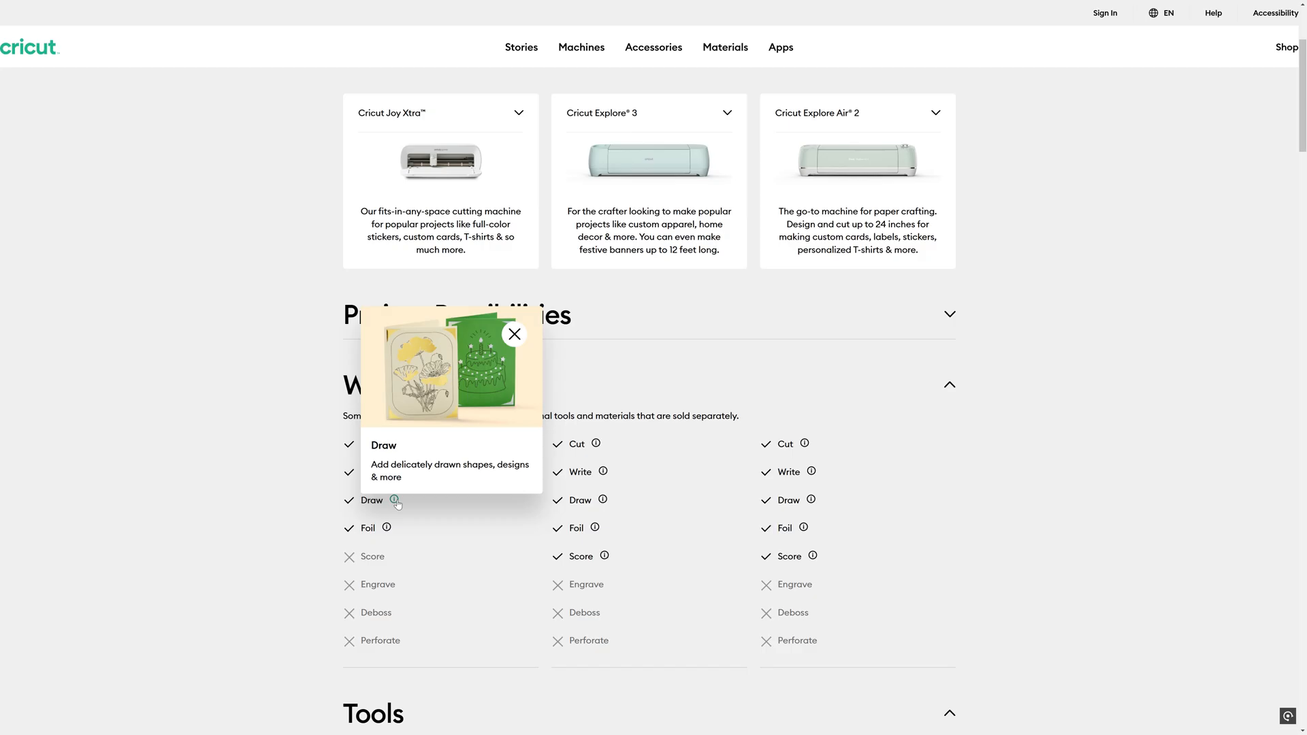
pyautogui.click(513, 334)
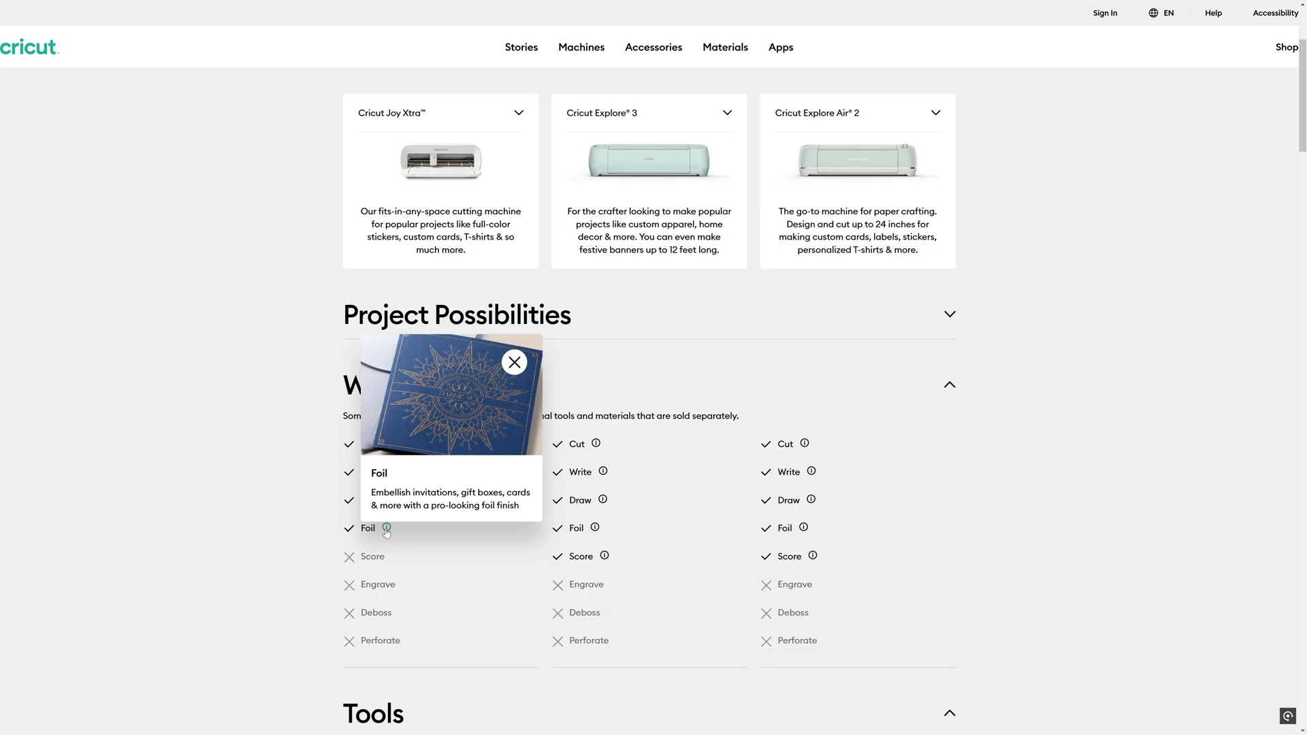
# Read the Foil and Score capability explanations for the three machines
pyautogui.click(514, 362)
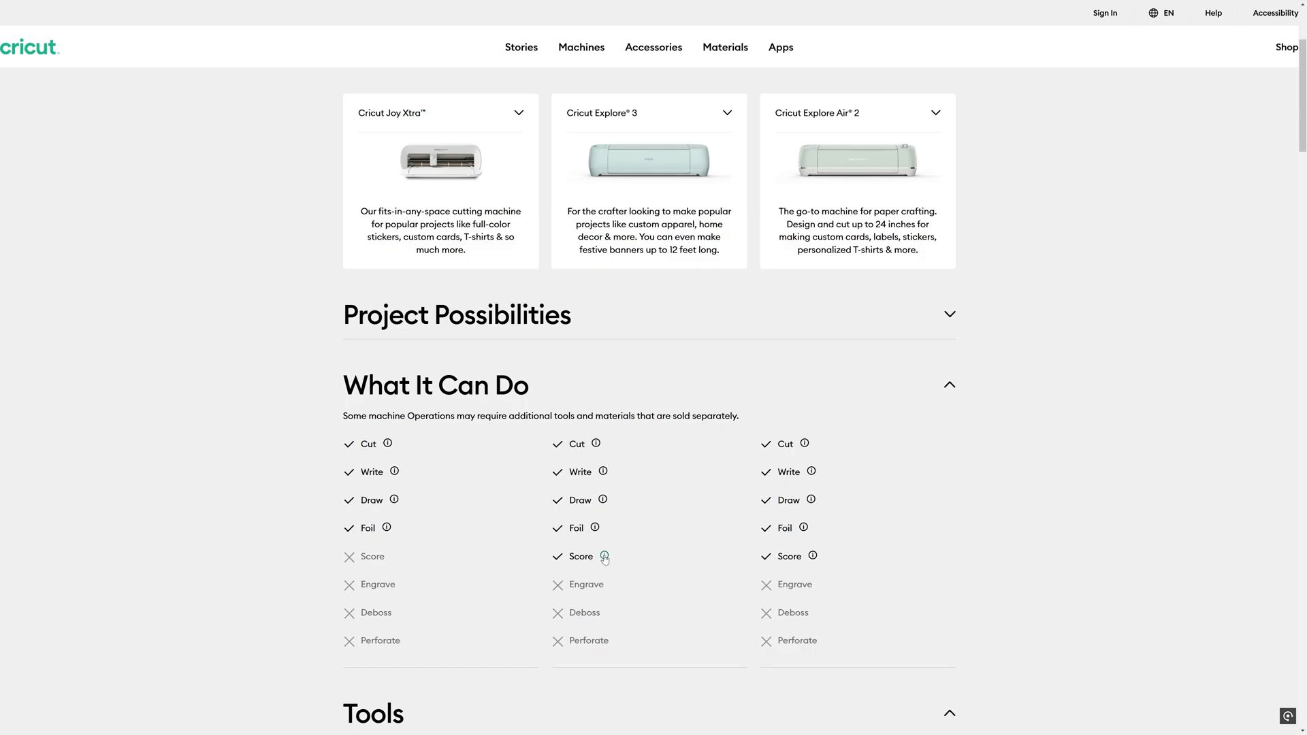
pyautogui.click(604, 556)
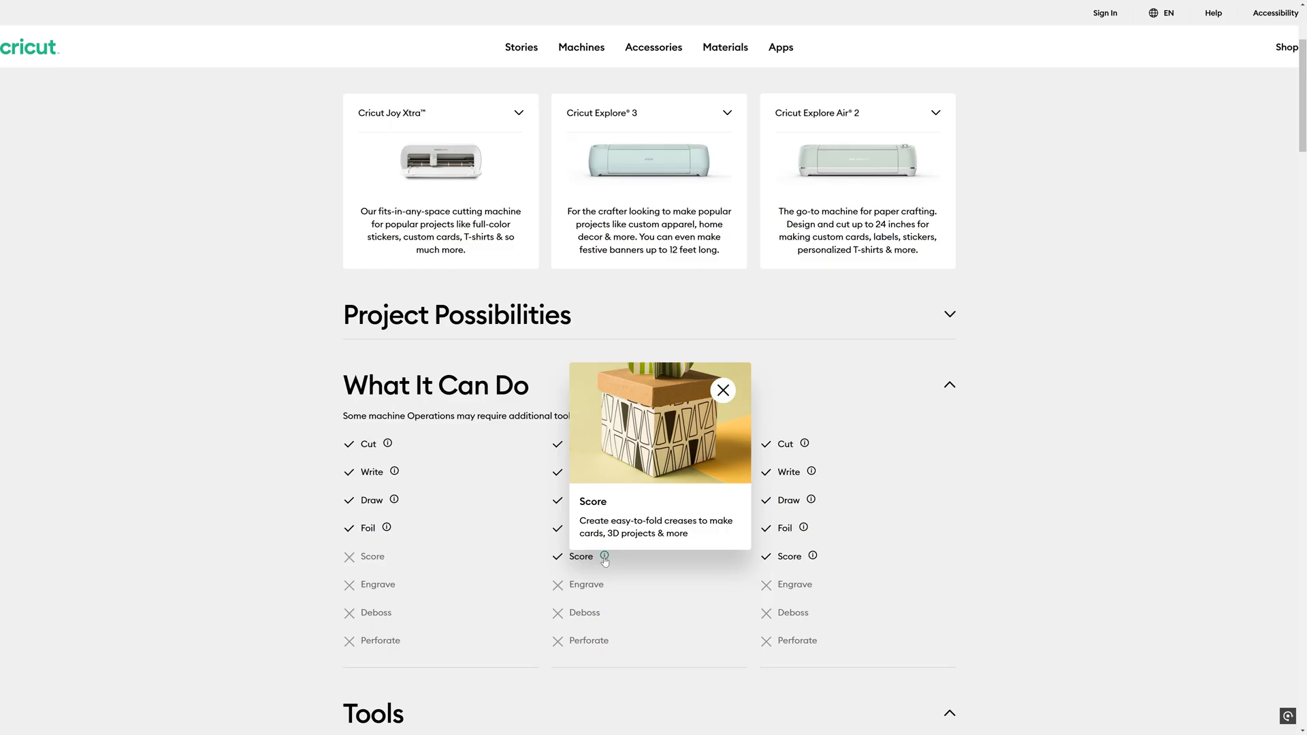
pyautogui.click(721, 391)
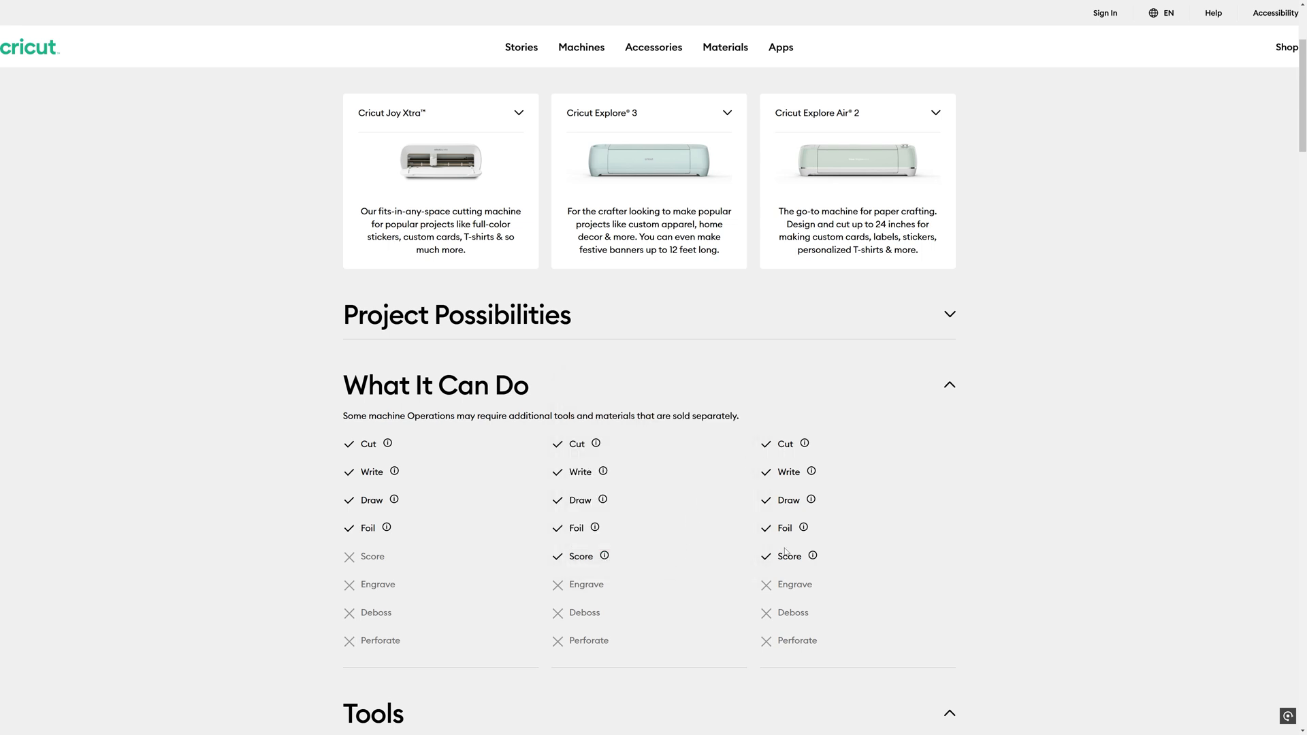
pyautogui.moveTo(922, 132)
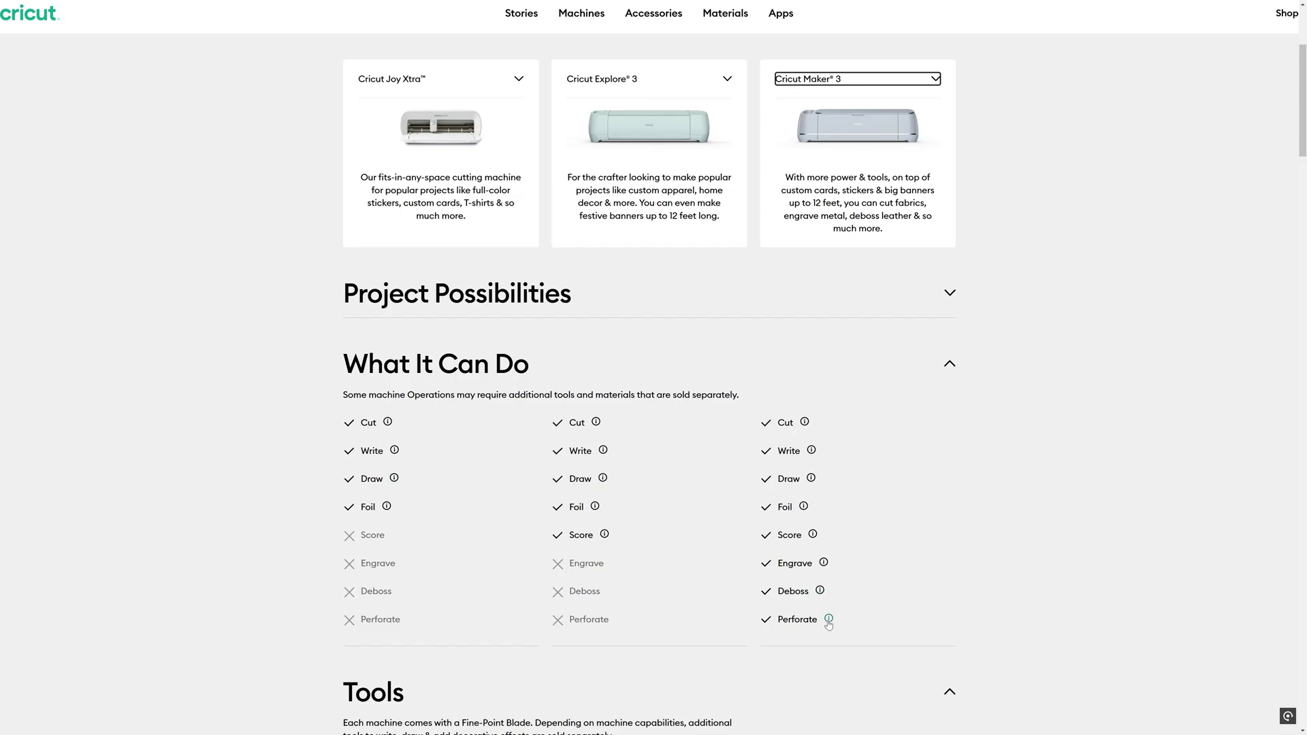
pyautogui.moveTo(944, 556)
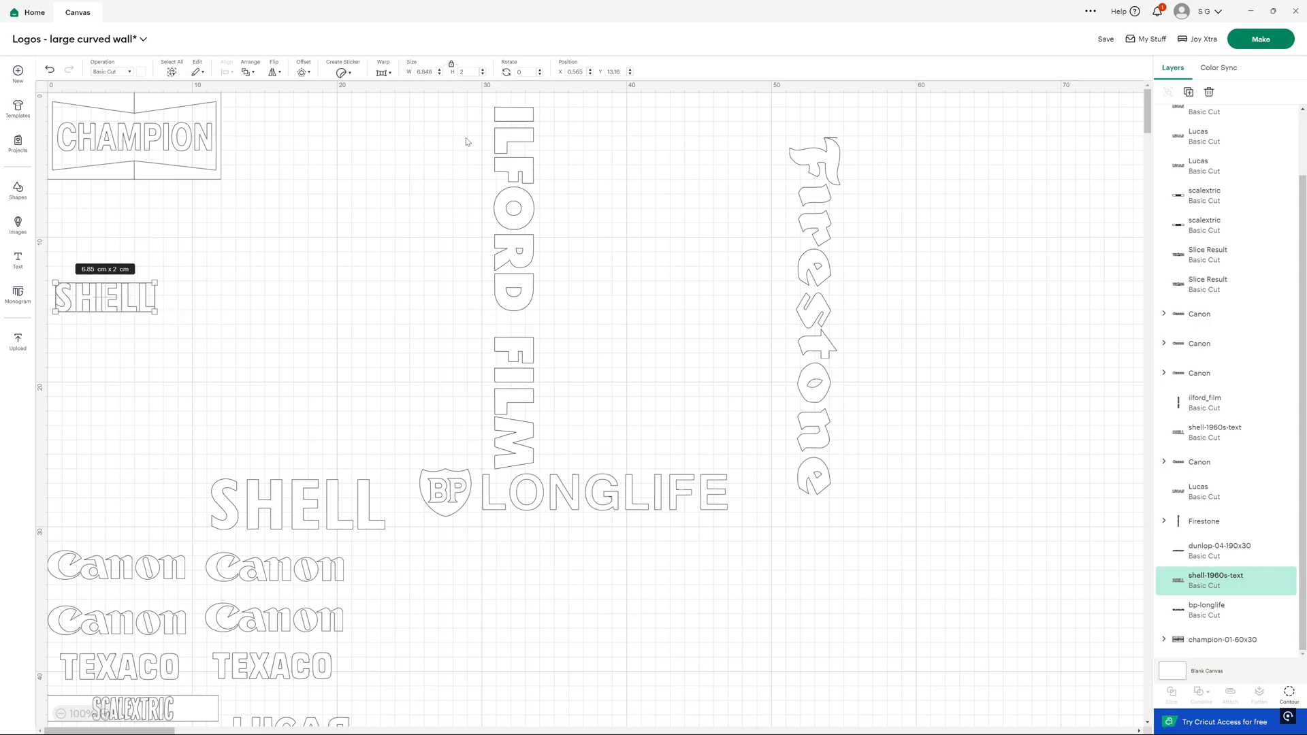
# Move SHELL, ILFORD FILM, BP LONGLIFE and Firestone into the top-left area around CHAMPION
pyautogui.moveTo(105, 295); pyautogui.dragTo(274, 116)
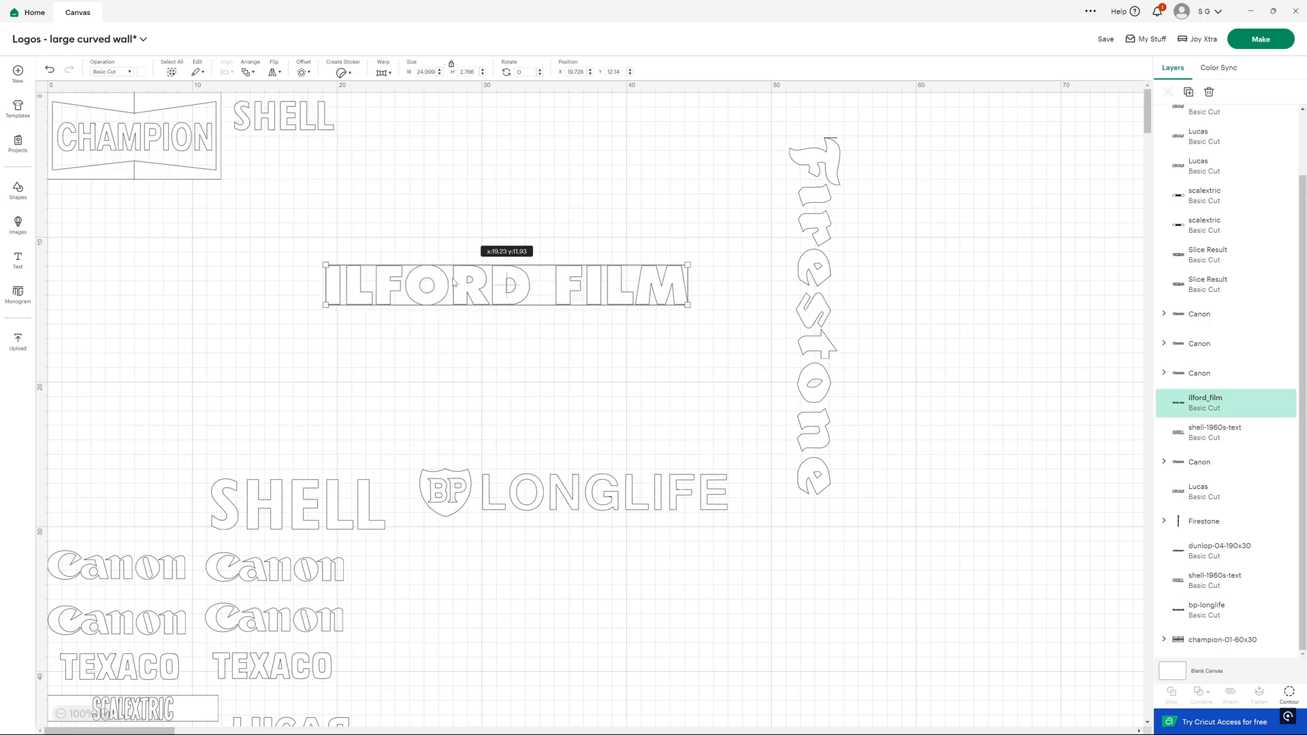
pyautogui.moveTo(506, 284); pyautogui.dragTo(236, 208)
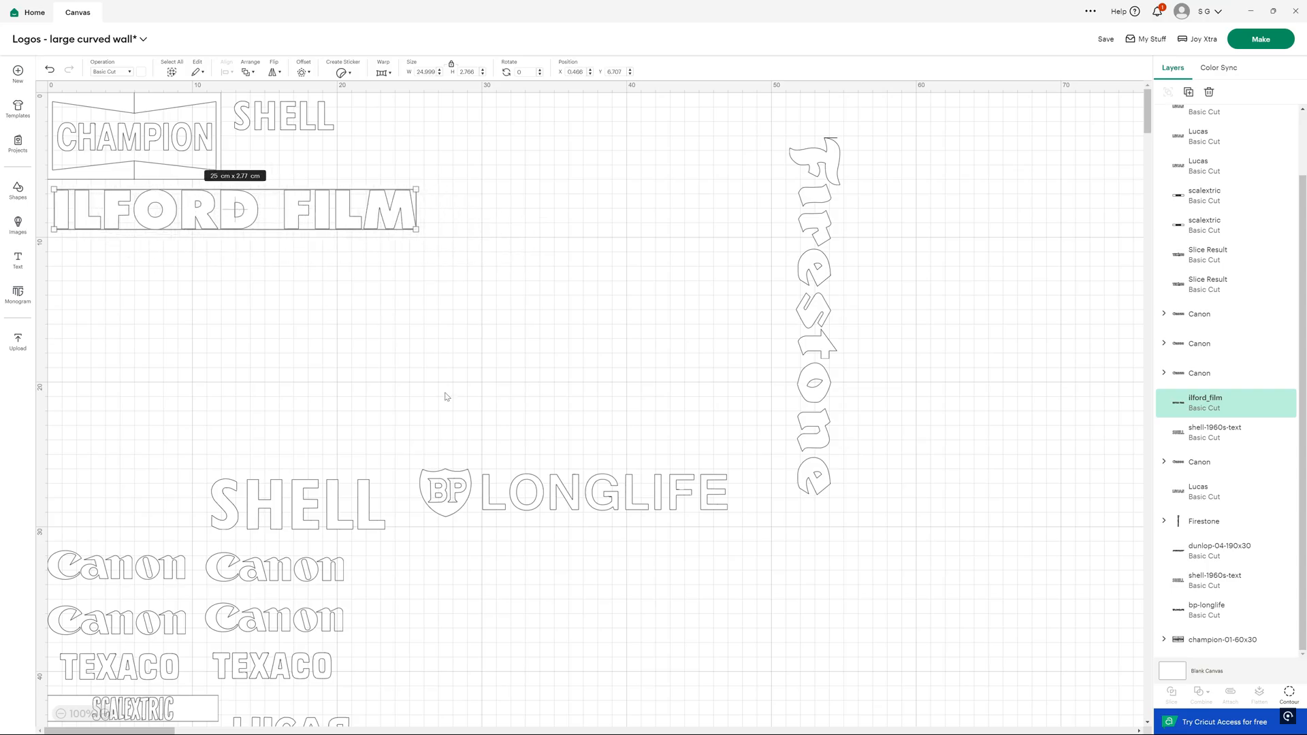
pyautogui.moveTo(573, 491); pyautogui.dragTo(318, 330)
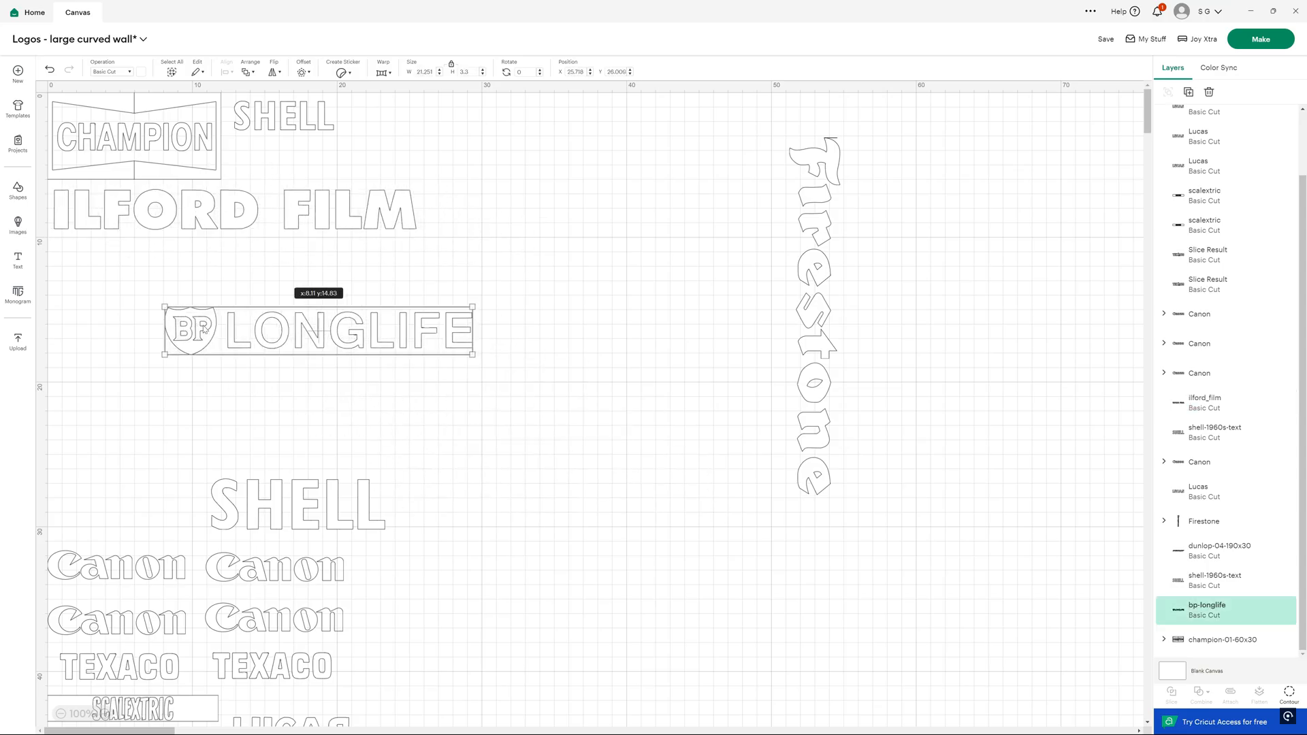
pyautogui.moveTo(317, 330); pyautogui.dragTo(212, 263)
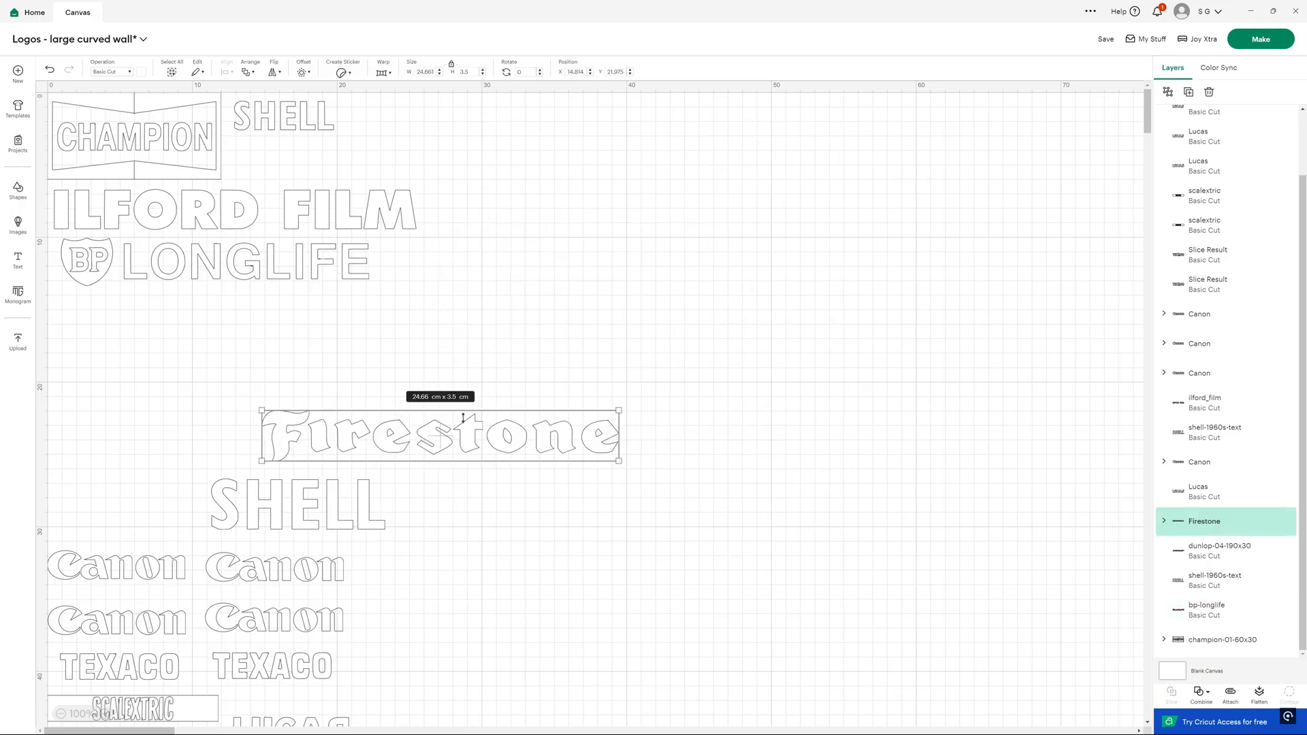
pyautogui.moveTo(440, 434); pyautogui.dragTo(236, 322)
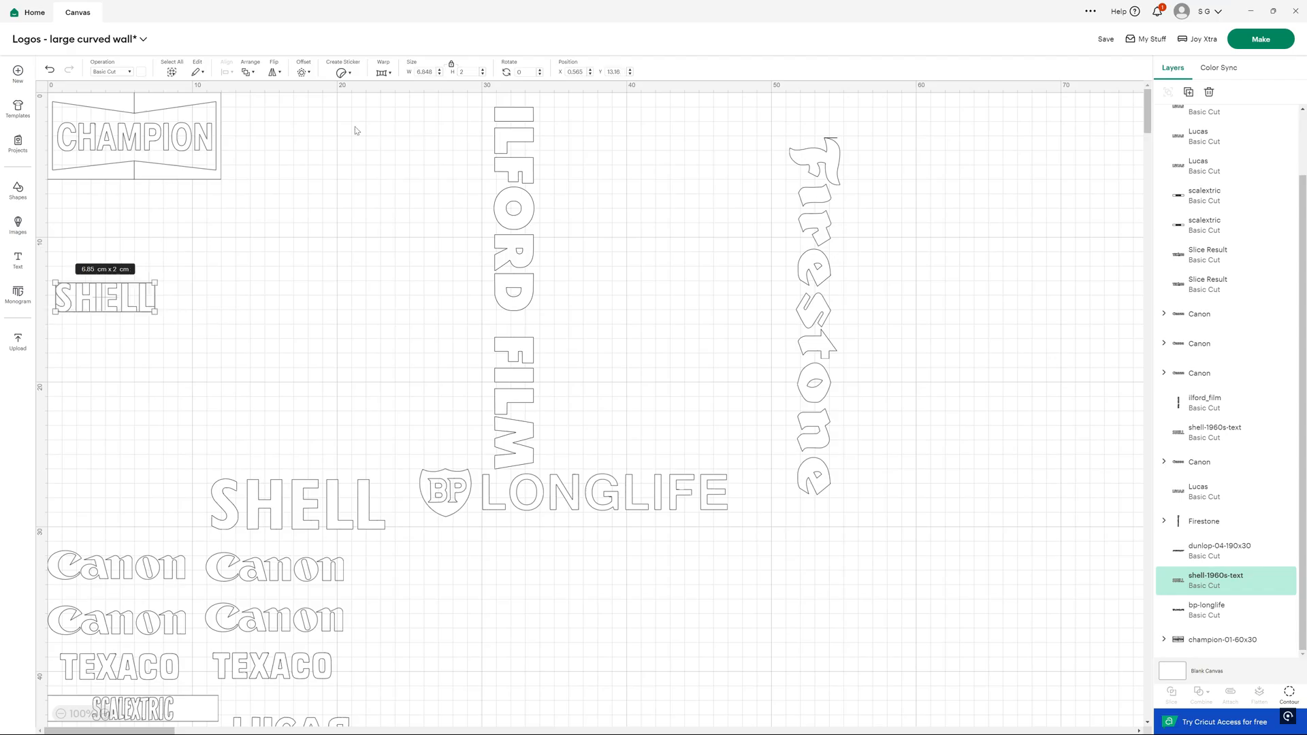
# Place SHELL beside CHAMPION and ILFORD FILM directly beneath it in the top row
pyautogui.moveTo(104, 295); pyautogui.dragTo(279, 113)
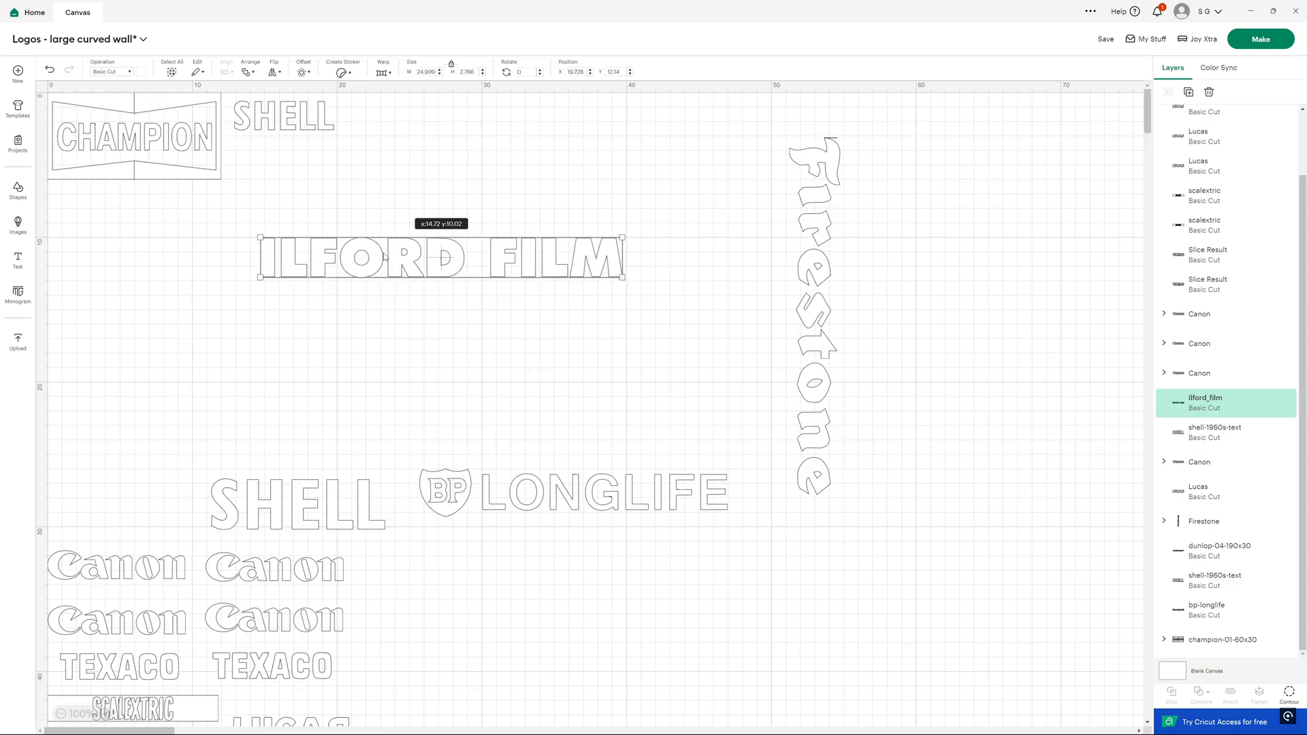
pyautogui.moveTo(440, 256); pyautogui.dragTo(235, 208)
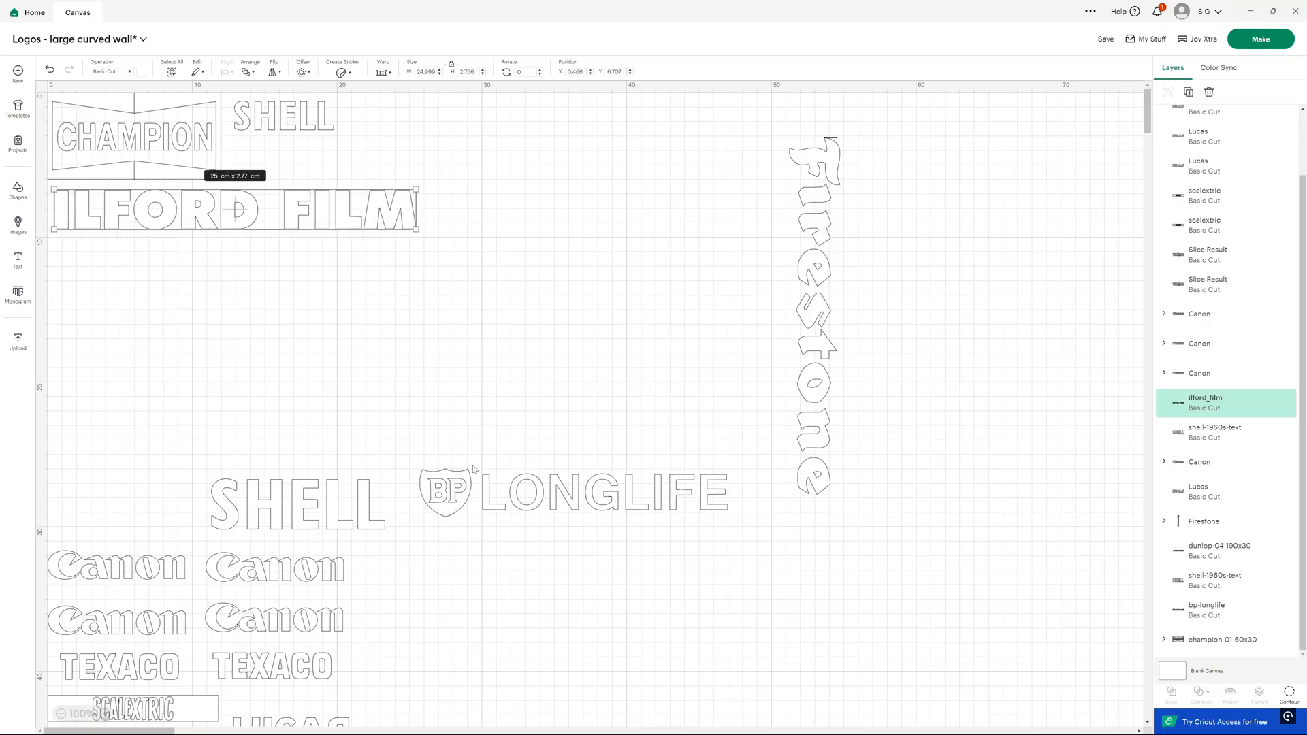
pyautogui.moveTo(573, 492); pyautogui.dragTo(253, 302)
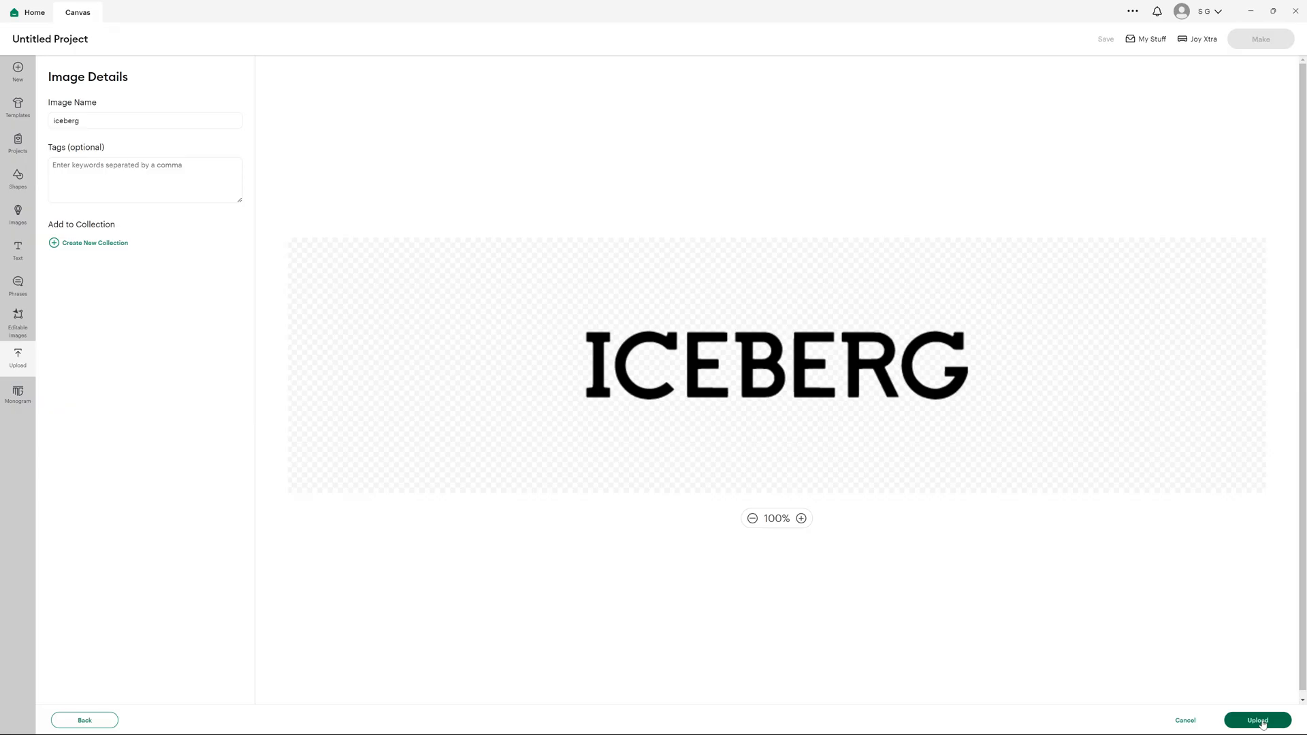
# Upload the ICEBERG image named iceberg and position it on the canvas
pyautogui.click(1256, 721)
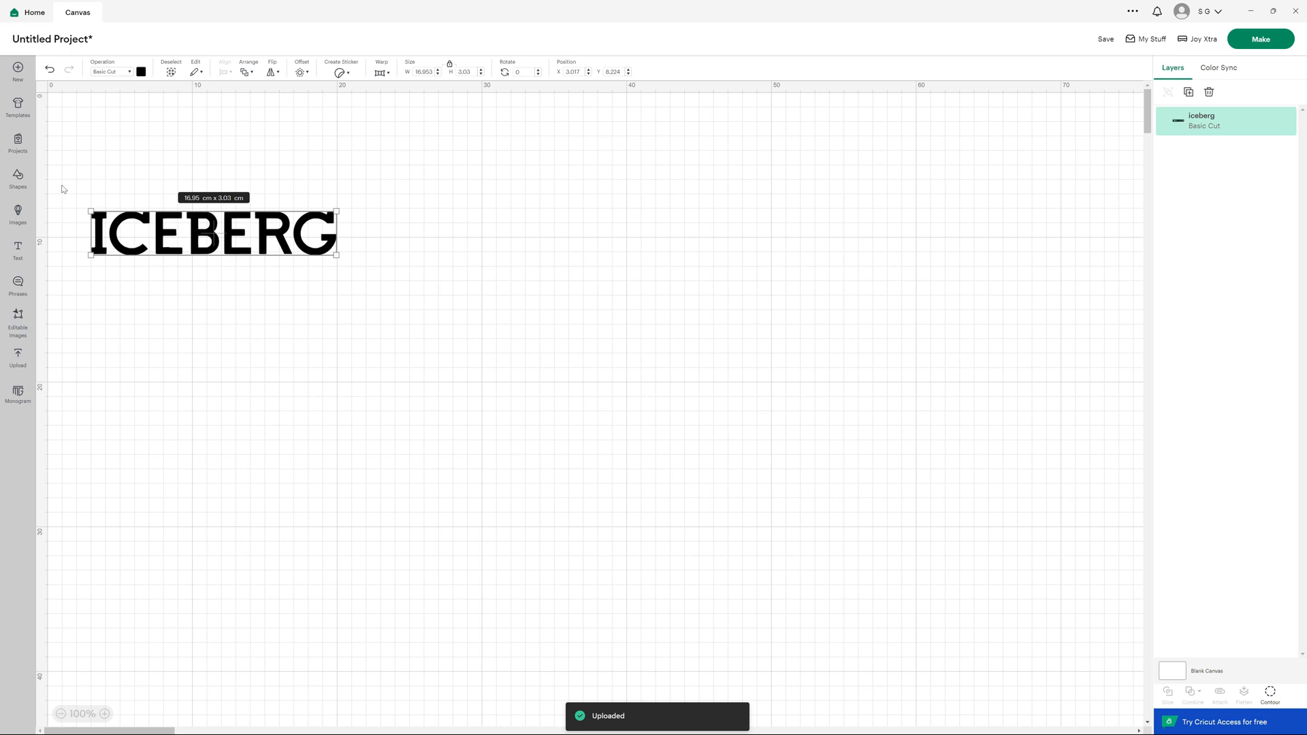
pyautogui.moveTo(117, 235)
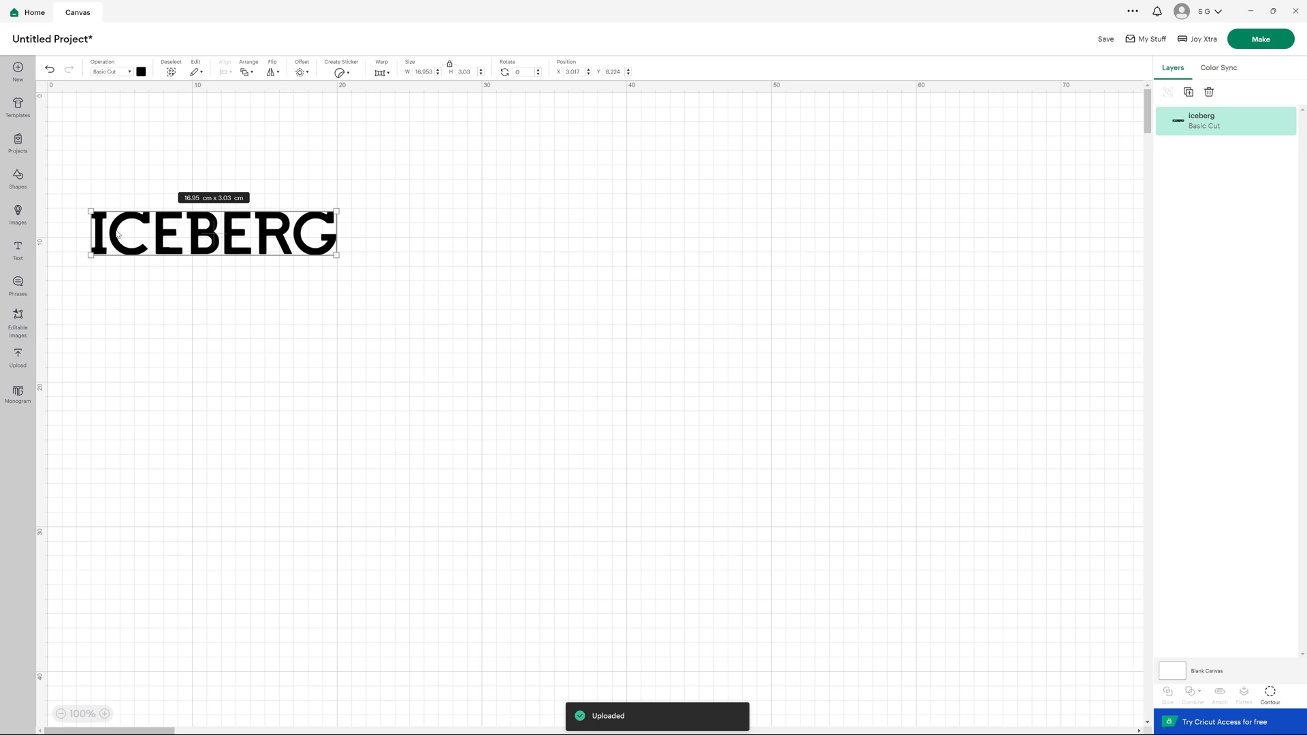
pyautogui.moveTo(212, 233); pyautogui.dragTo(288, 198)
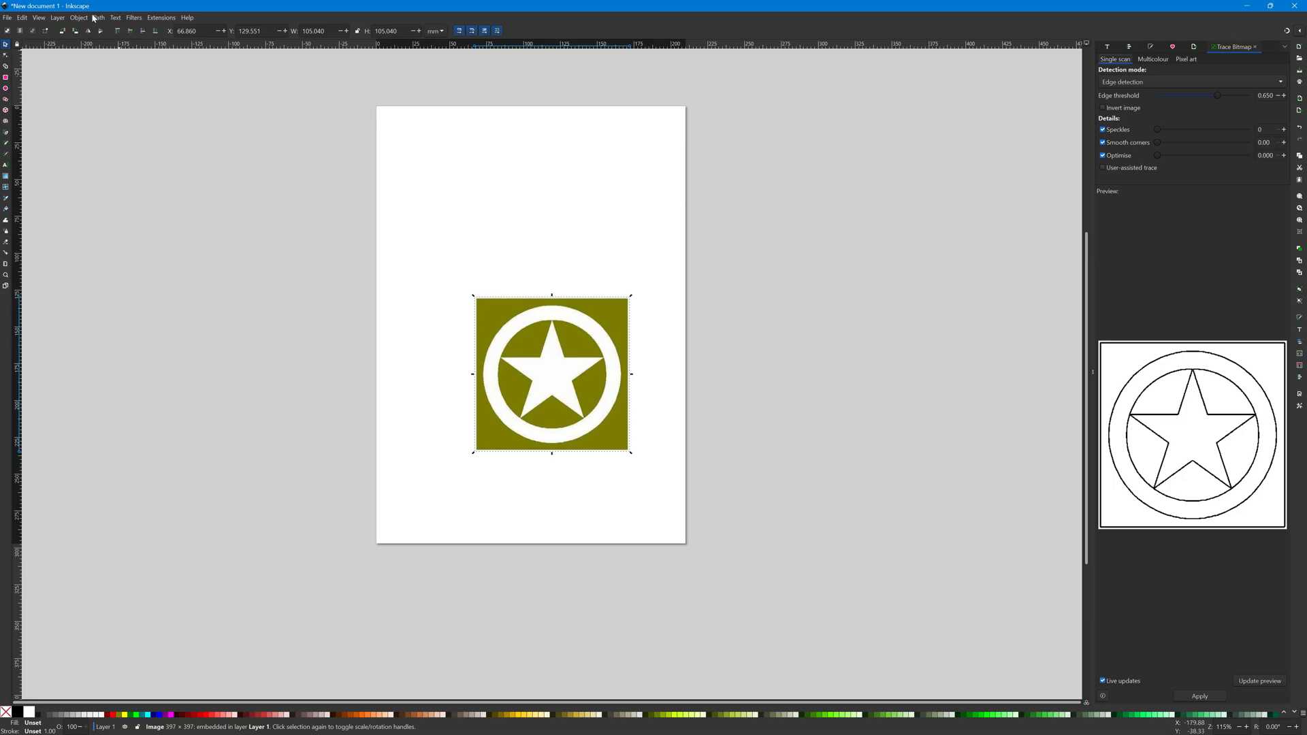
# Change the trace detection mode to Brightness cutoff and try thresholds between 0.3 and 0.96
pyautogui.click(97, 18)
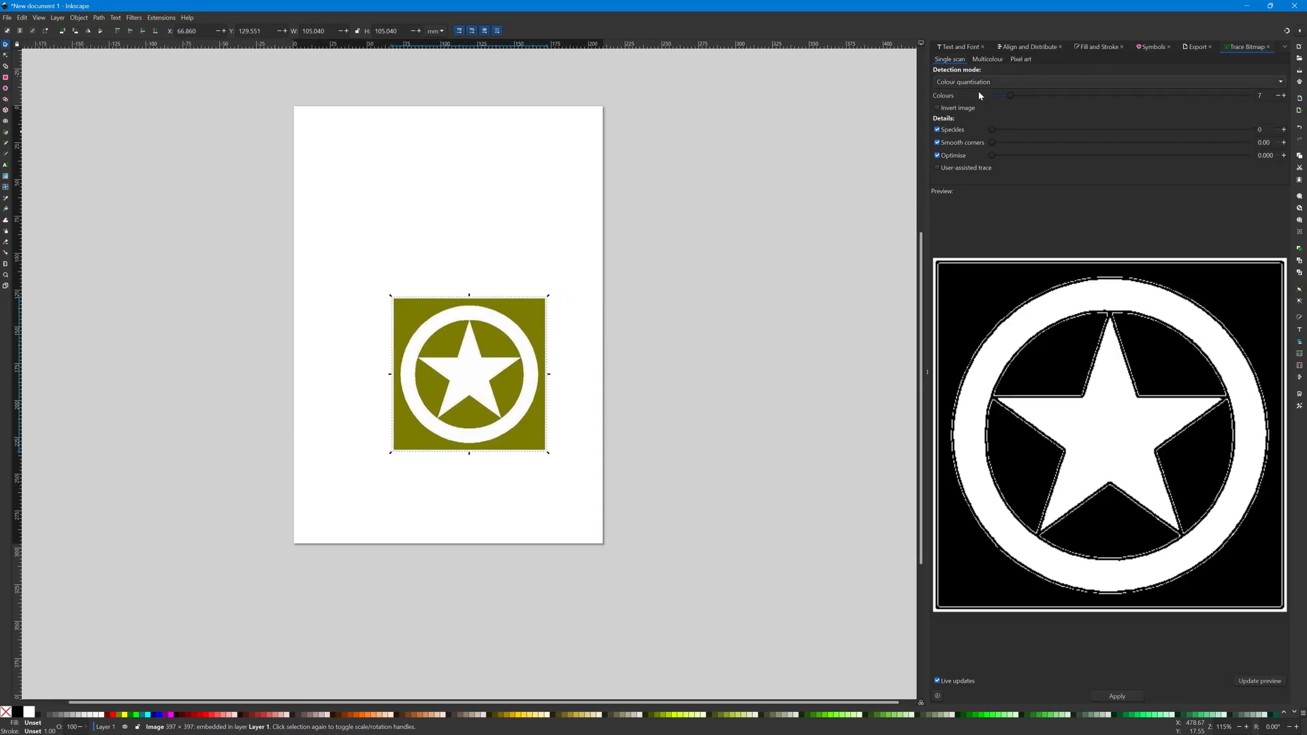
pyautogui.click(963, 82)
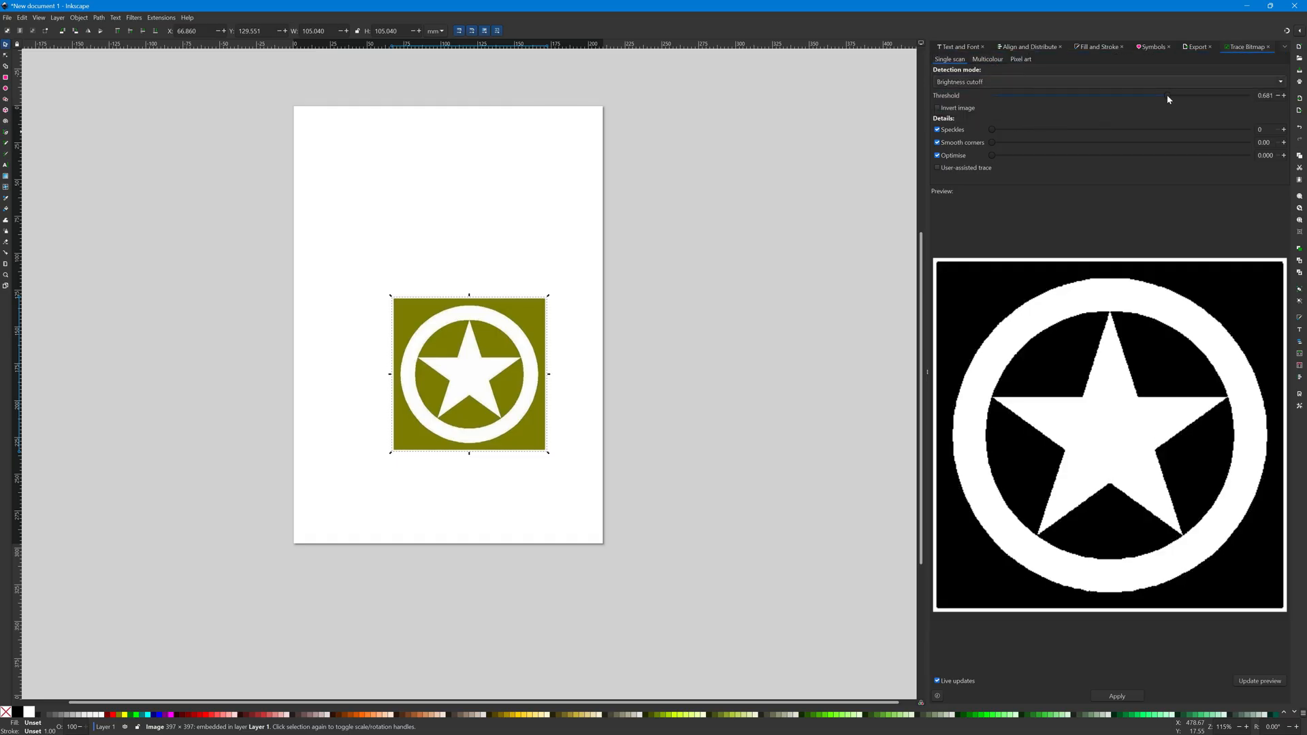
pyautogui.moveTo(1166, 96); pyautogui.dragTo(1067, 95)
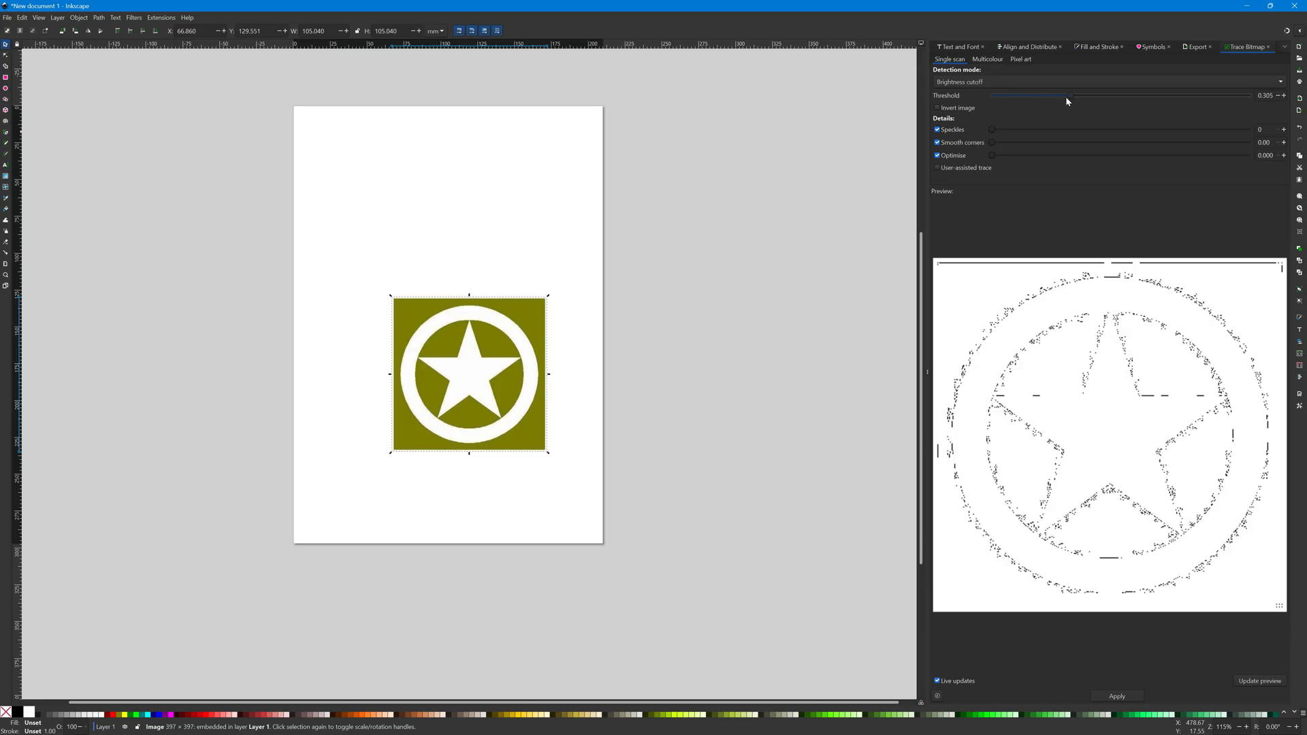
pyautogui.moveTo(1067, 96); pyautogui.dragTo(1116, 95)
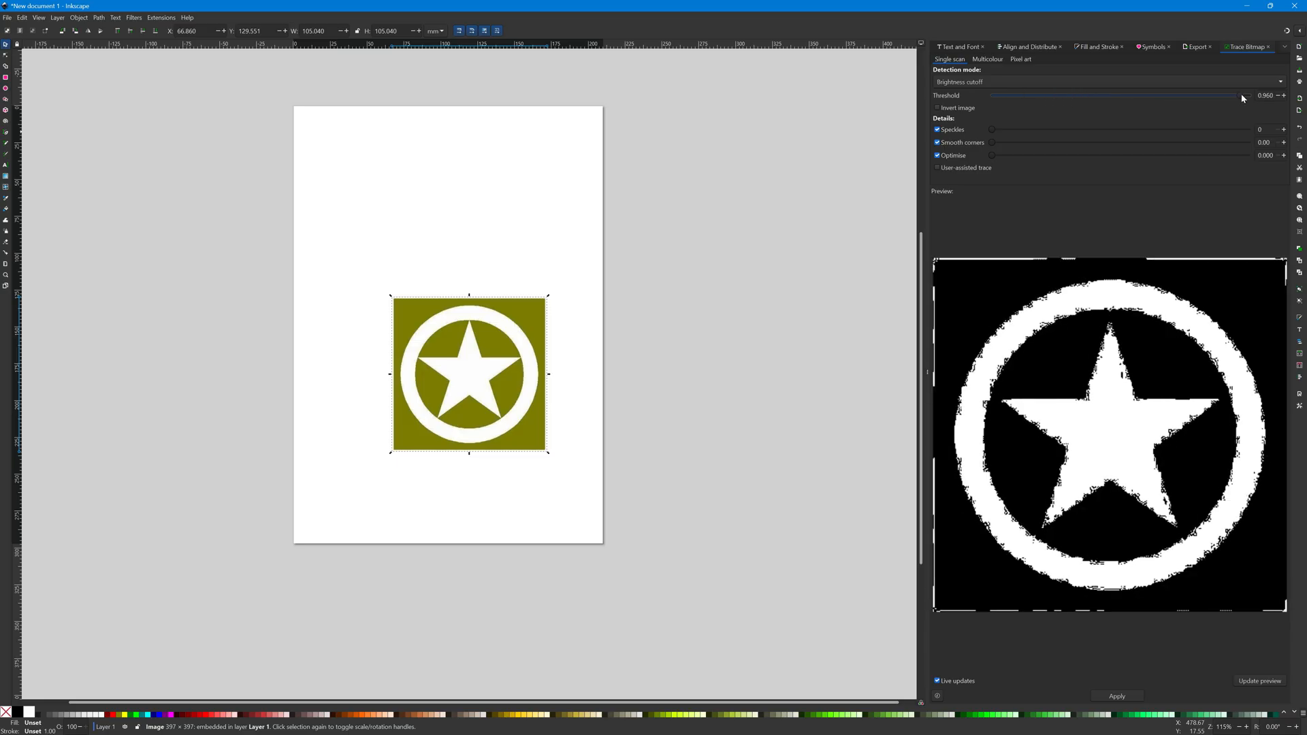
pyautogui.moveTo(1241, 96); pyautogui.dragTo(1173, 96)
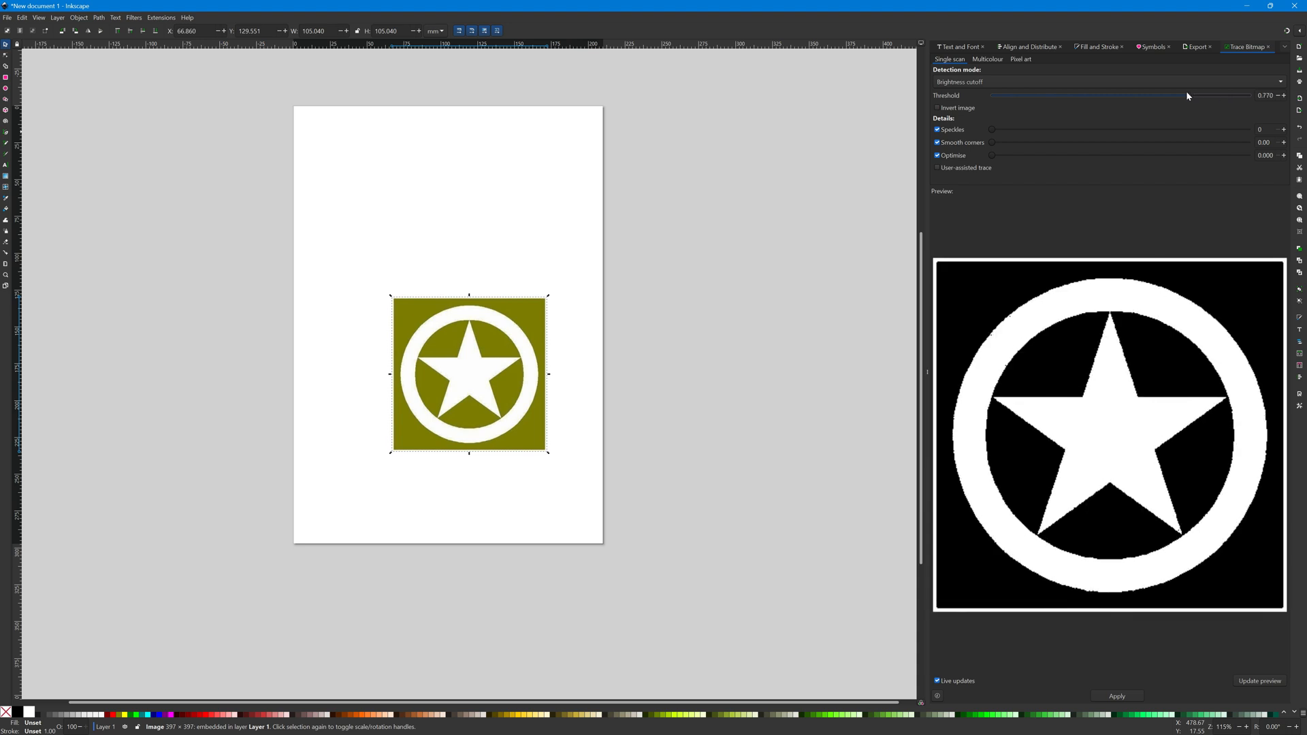
# Refine the brightness threshold until the star preview is clean, settling at about 0.518
pyautogui.moveTo(1182, 95); pyautogui.dragTo(1120, 95)
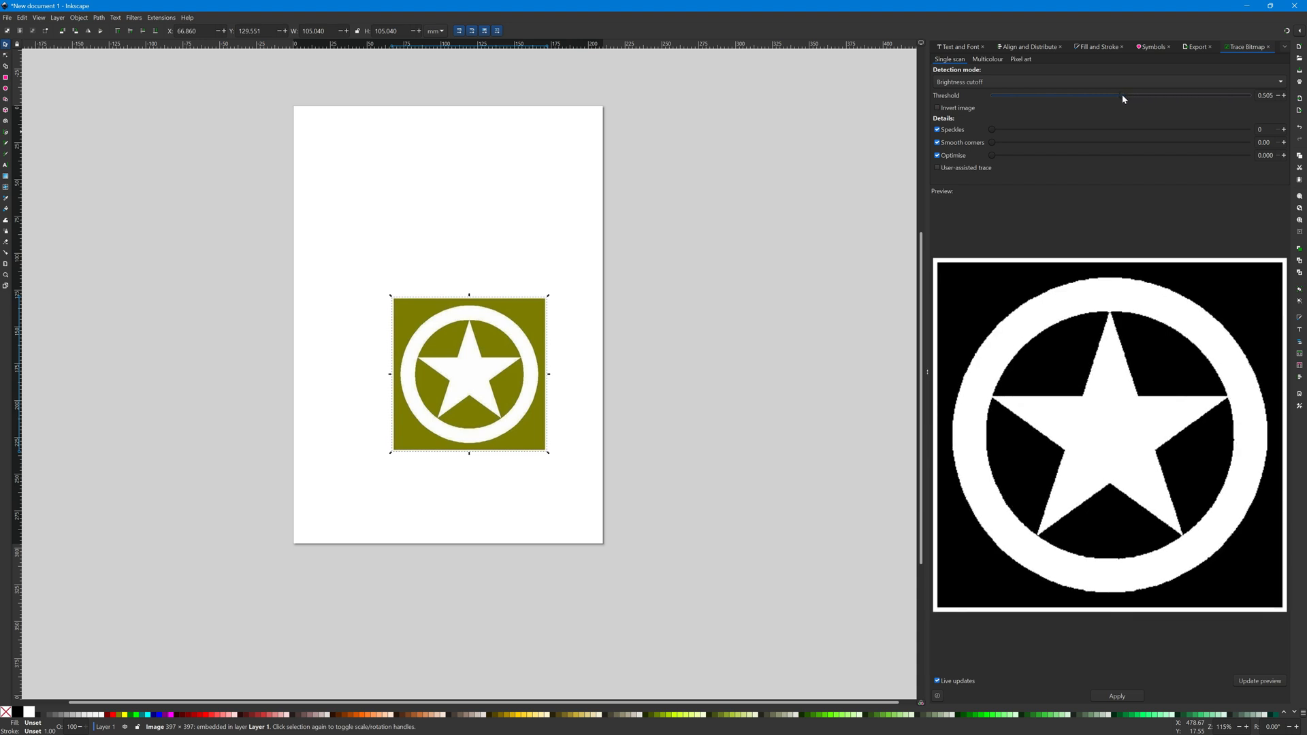
pyautogui.moveTo(1121, 95); pyautogui.dragTo(1059, 95)
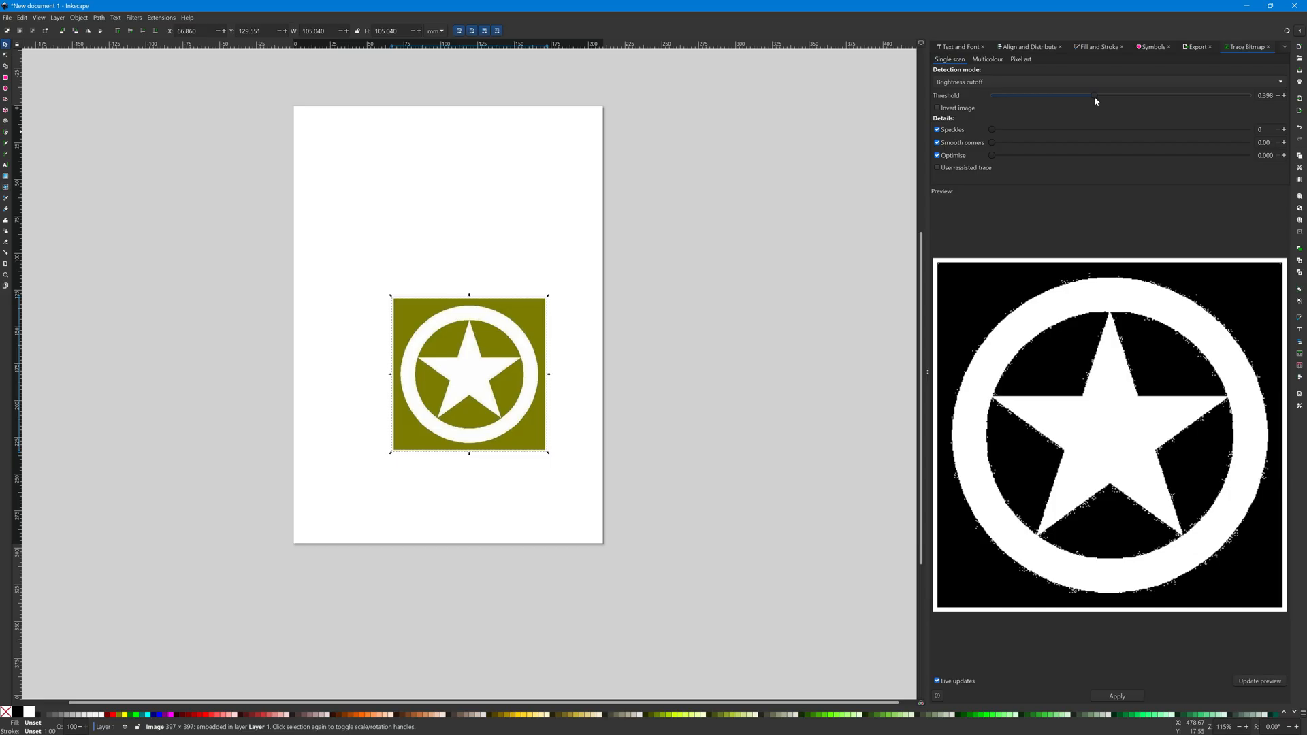
pyautogui.moveTo(1063, 96); pyautogui.dragTo(1114, 95)
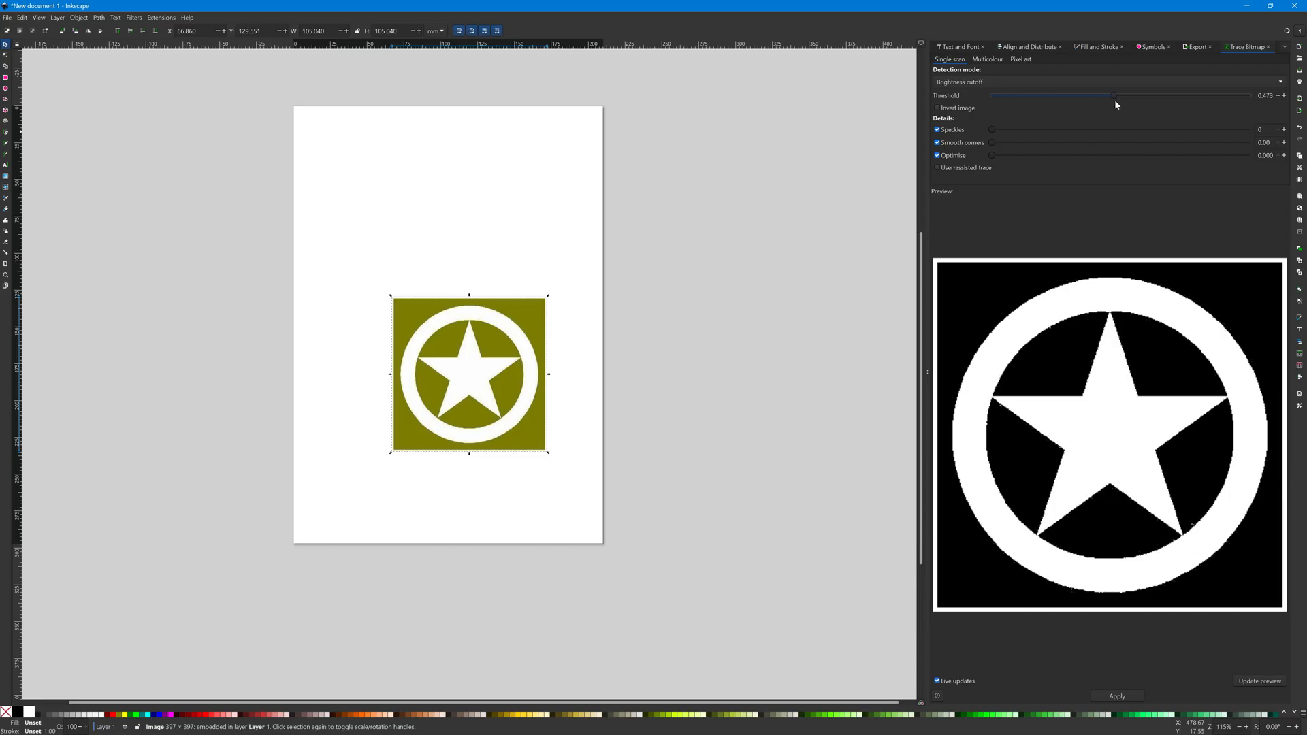
pyautogui.moveTo(1112, 95); pyautogui.dragTo(1131, 96)
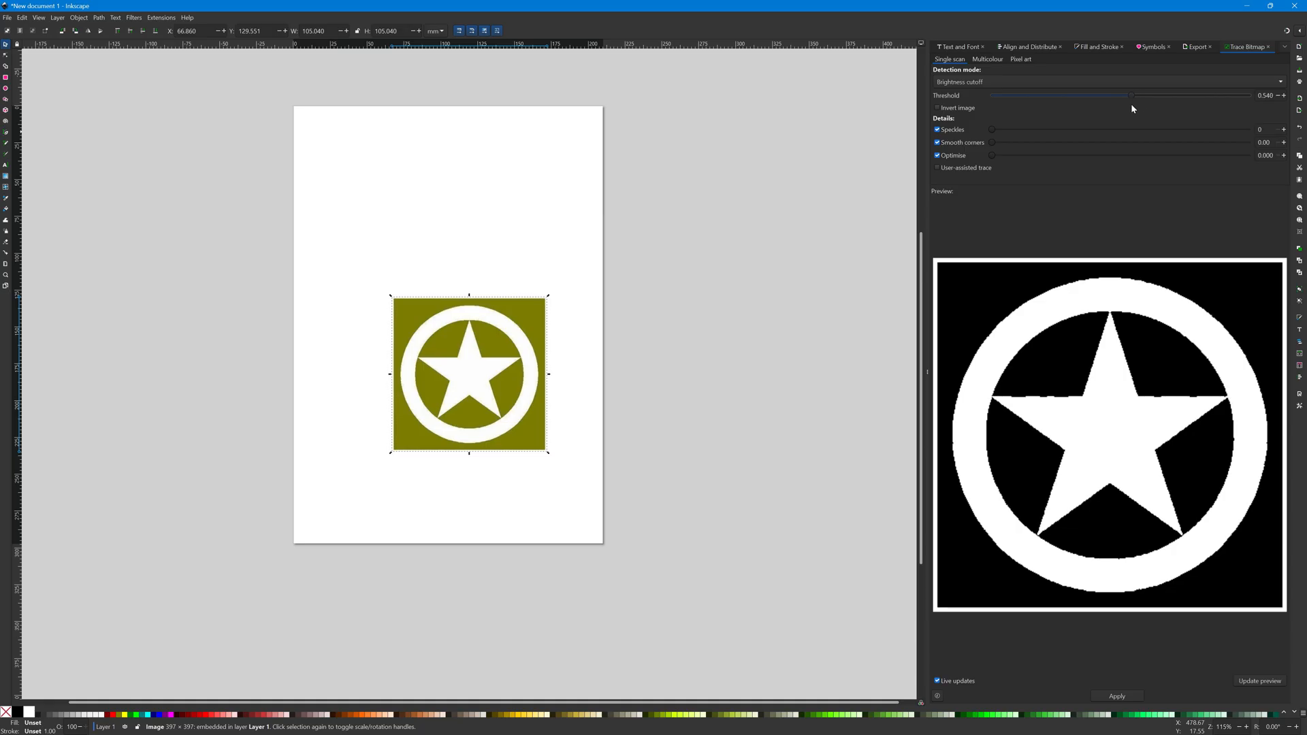
pyautogui.moveTo(1134, 95); pyautogui.dragTo(1127, 95)
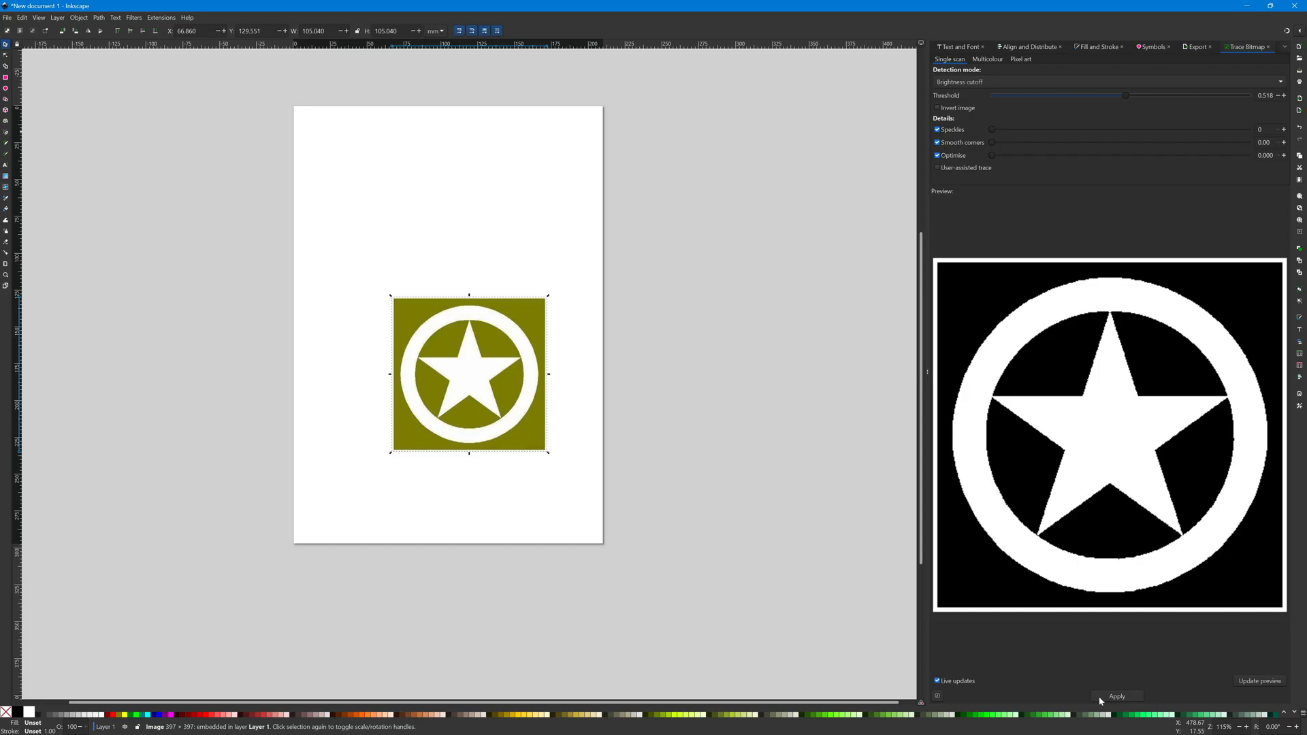
# Apply the trace to produce the vector star emblem and zoom in on the ring's edge
pyautogui.click(1116, 695)
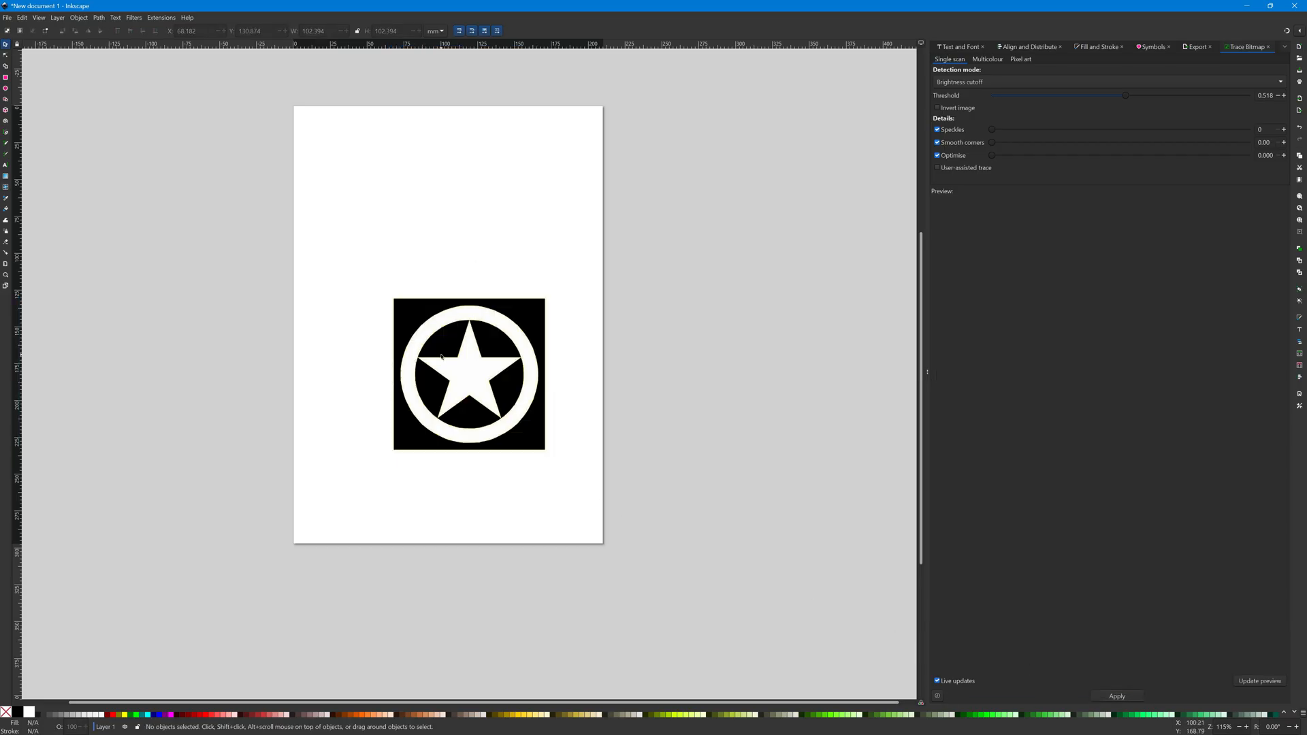
pyautogui.moveTo(468, 373); pyautogui.dragTo(412, 267)
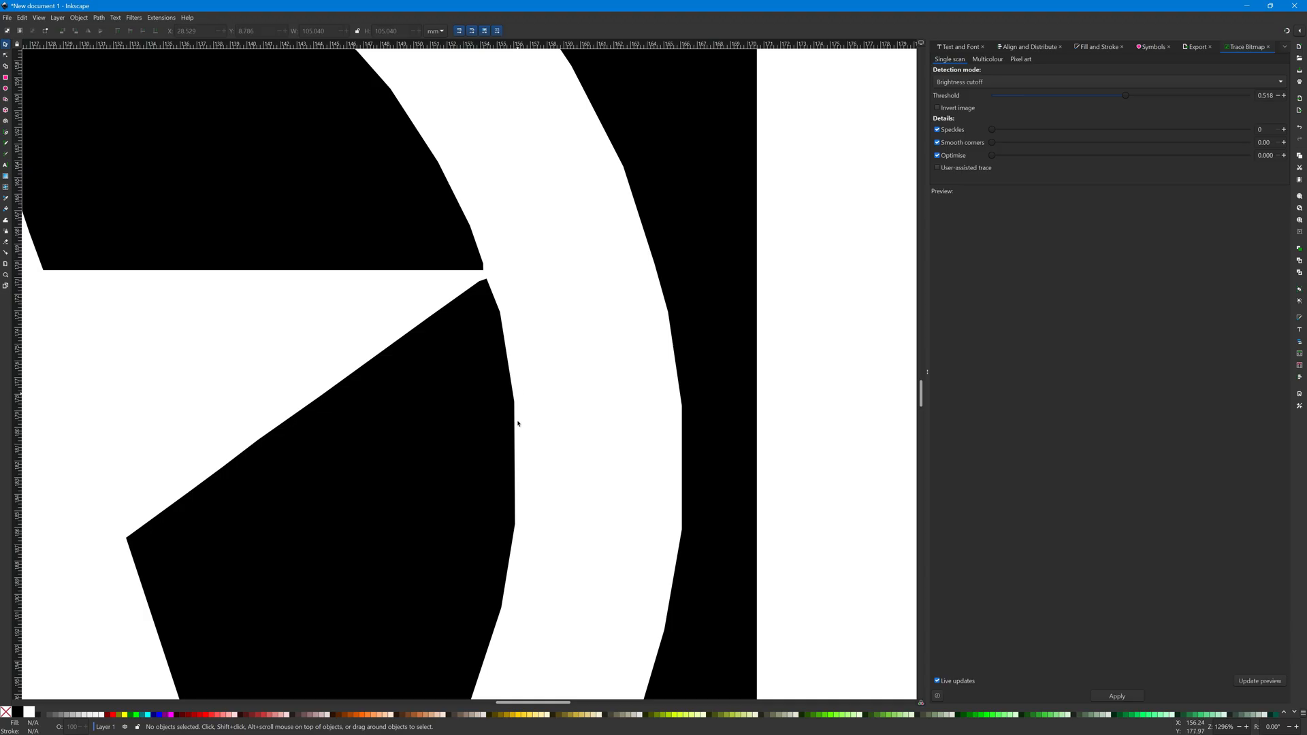
pyautogui.moveTo(682, 359)
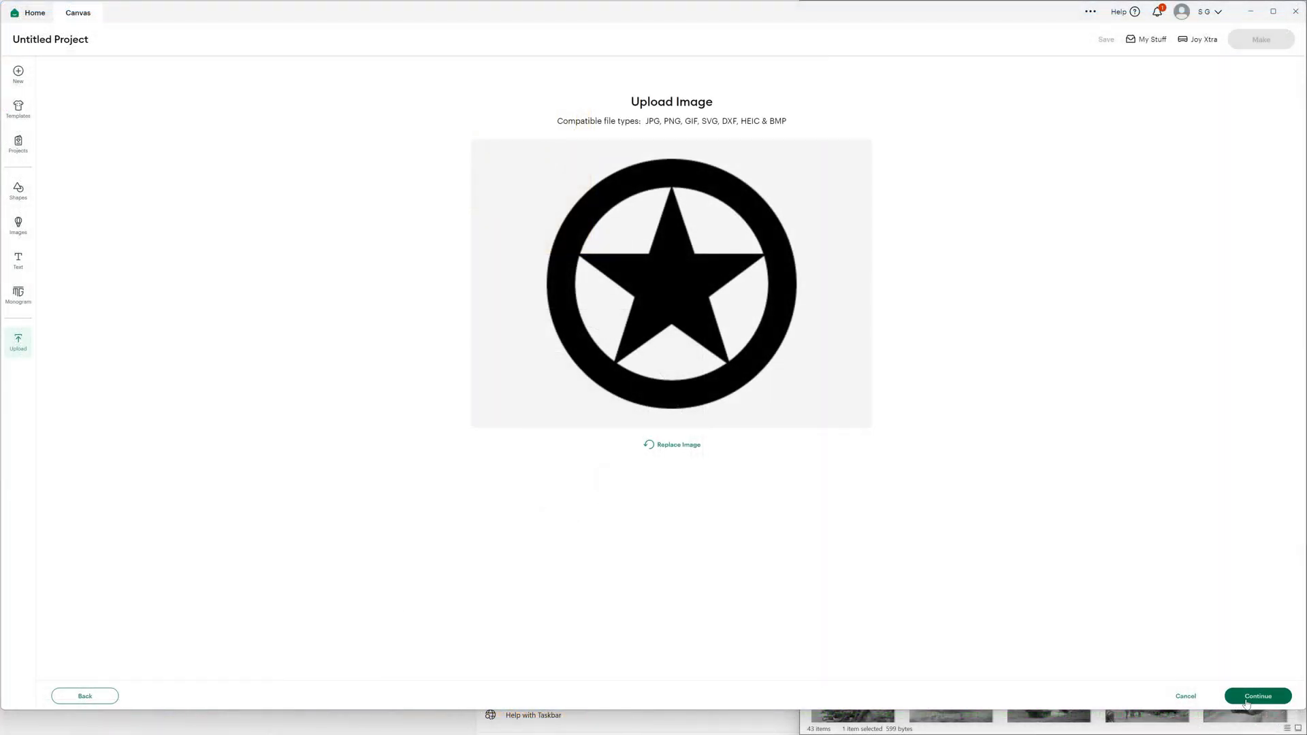
# Upload the traced star emblem into the project and size it to 3.6 × 3.6 cm
pyautogui.click(1256, 695)
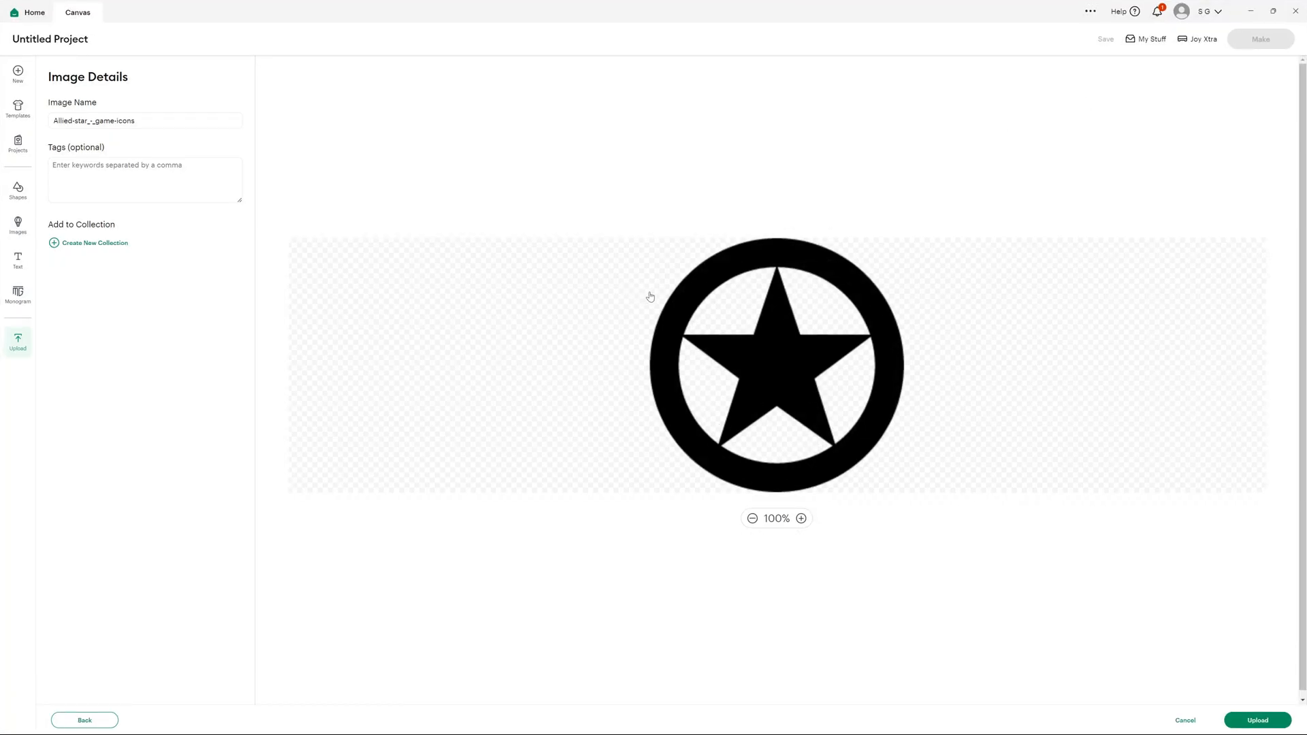
pyautogui.click(1256, 718)
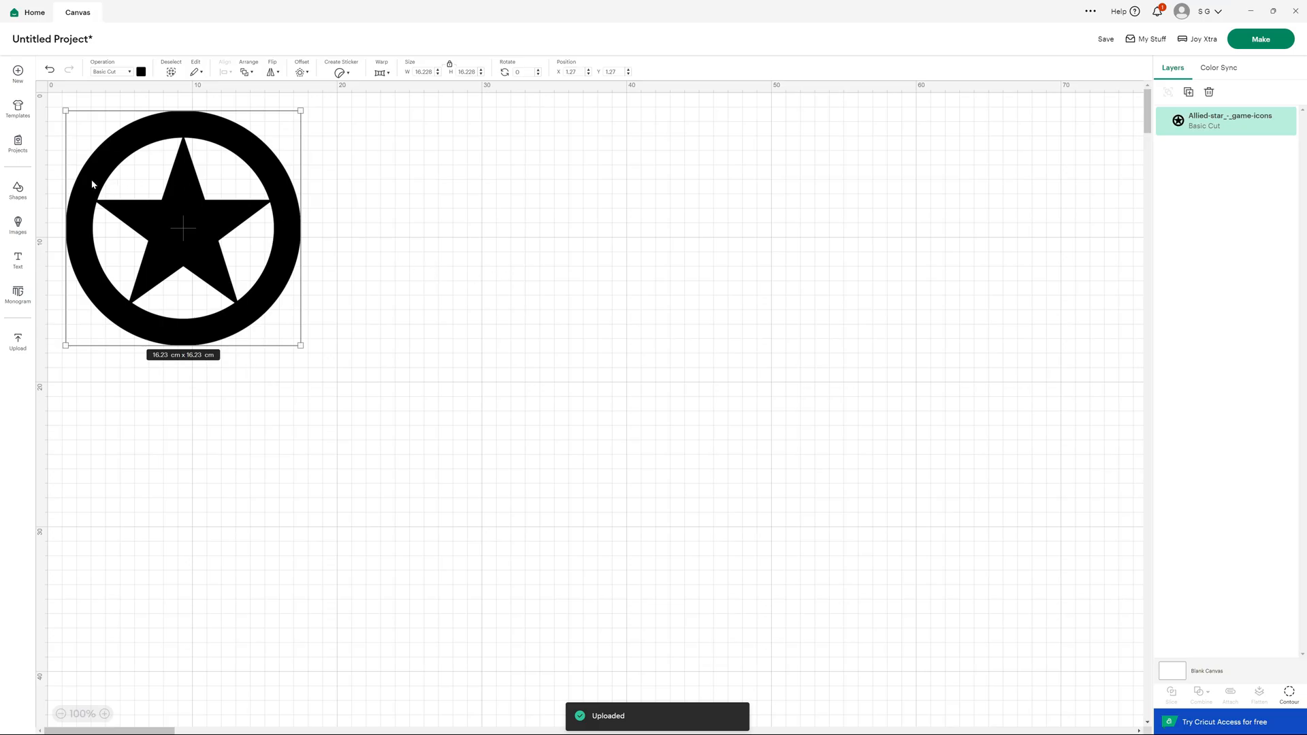
pyautogui.click(103, 713)
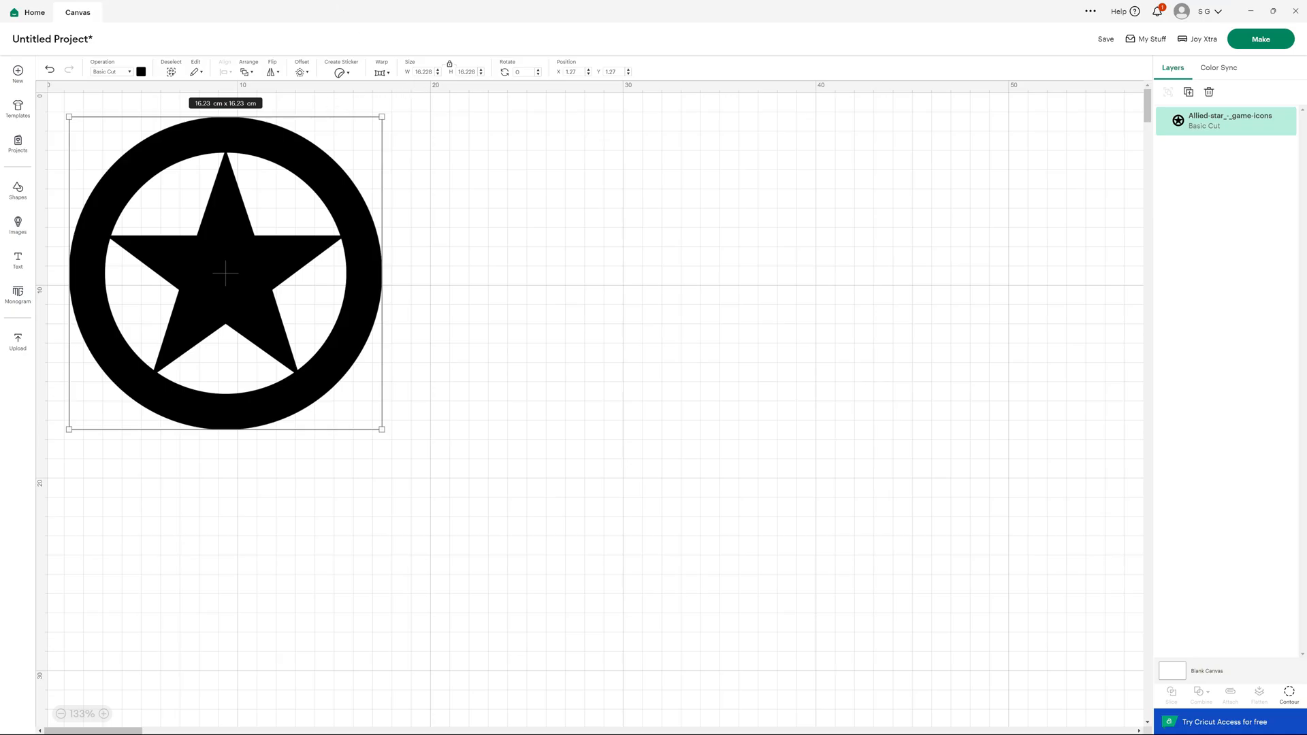
pyautogui.moveTo(449, 66)
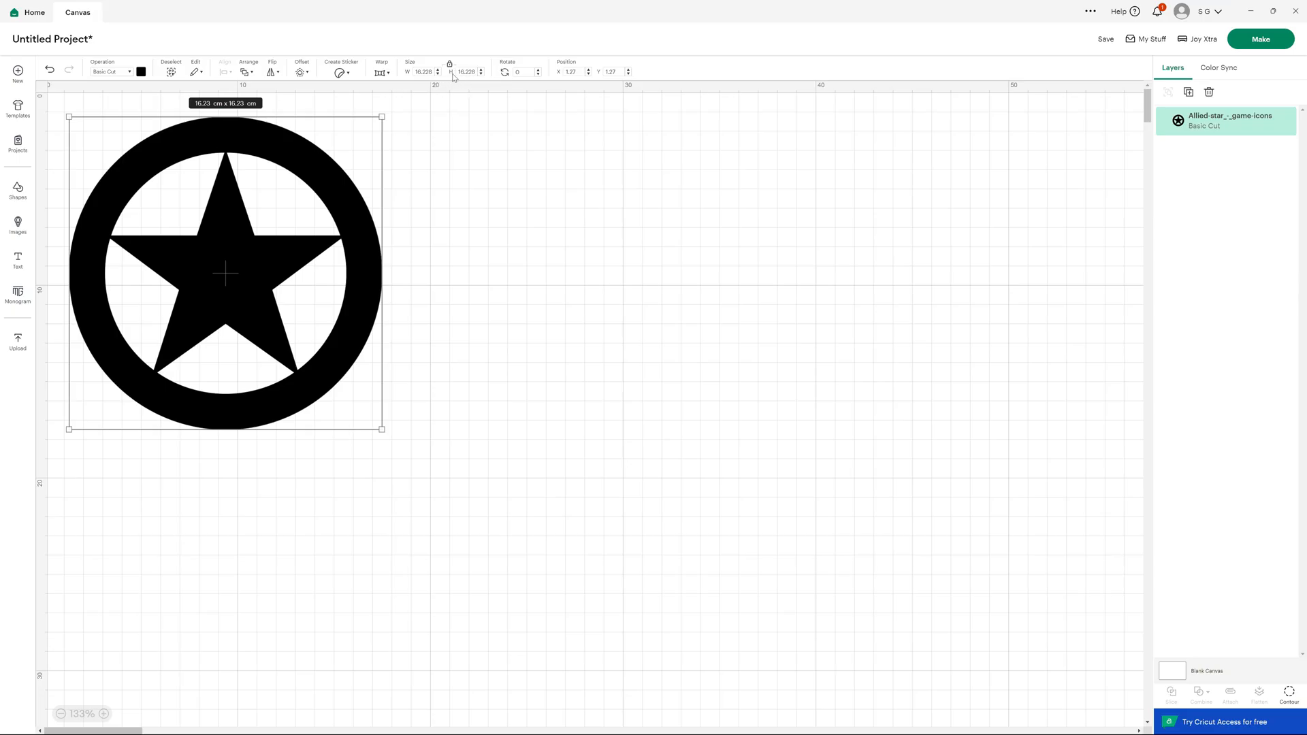
pyautogui.click(422, 72)
pyautogui.write('3.6')
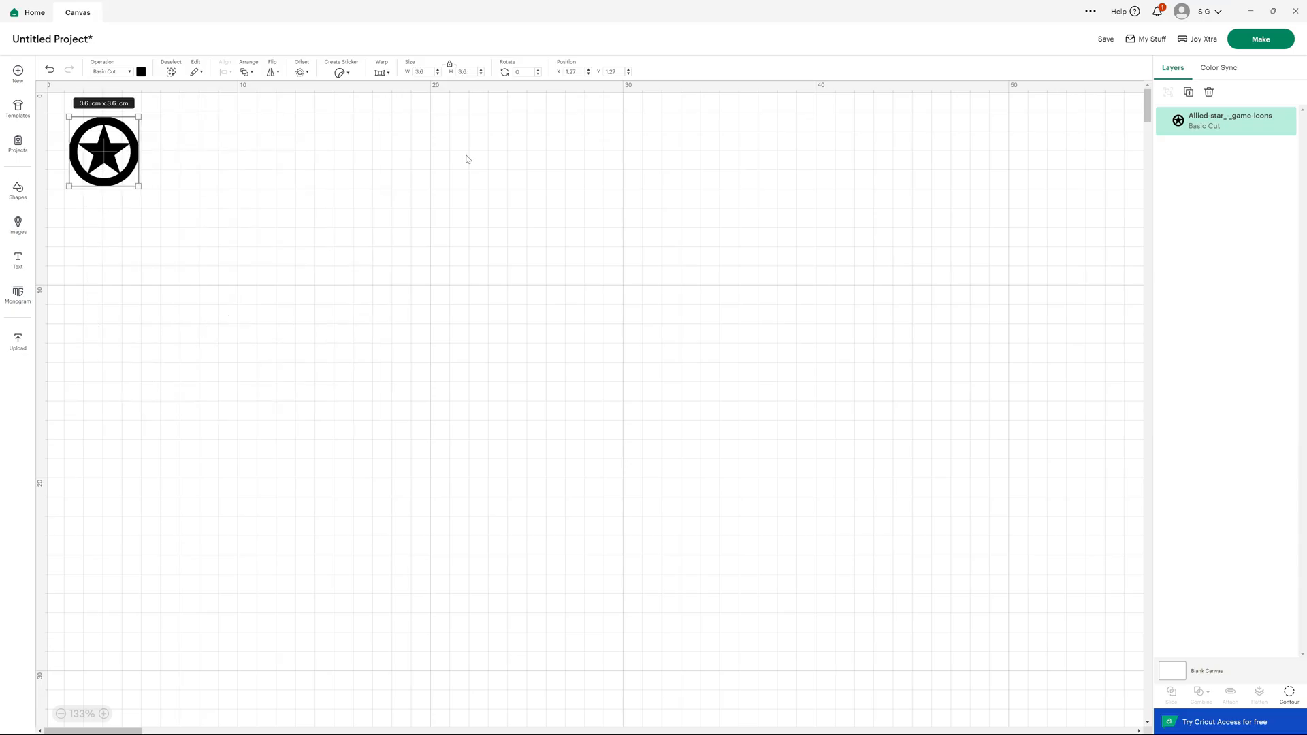
pyautogui.click(102, 713)
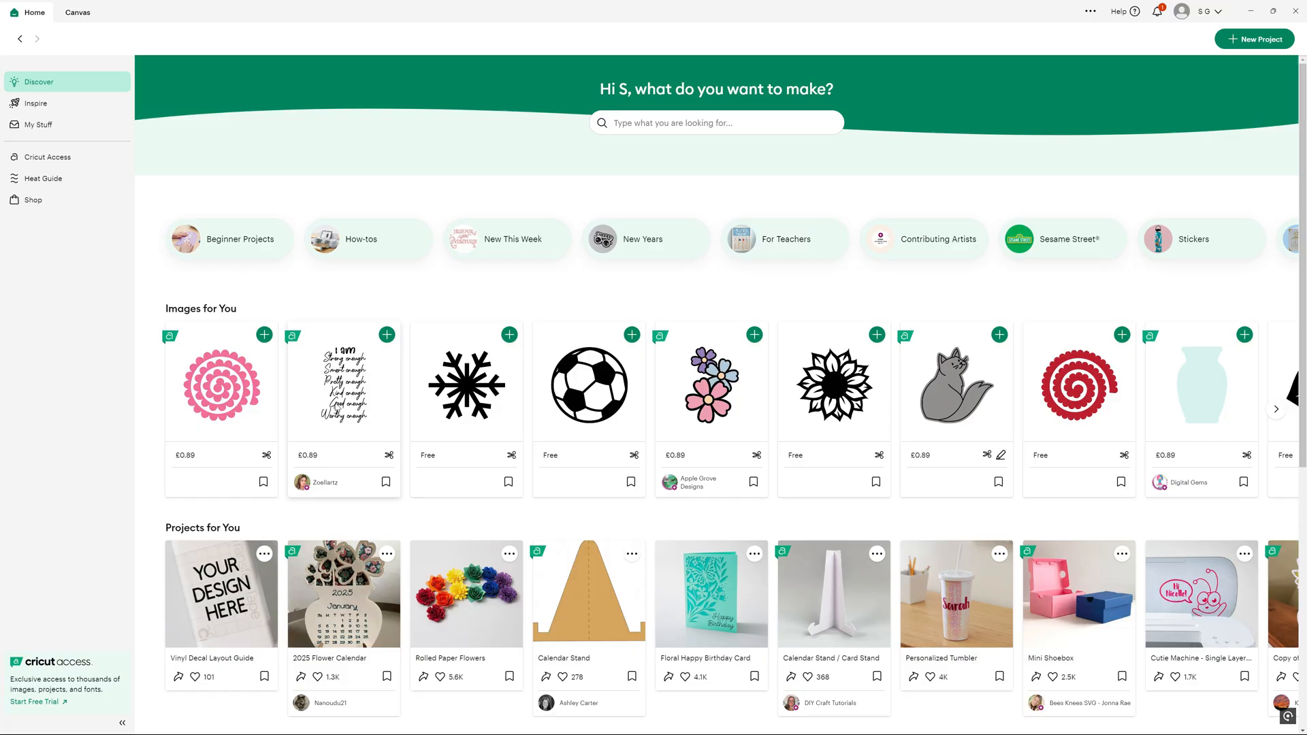
pyautogui.moveTo(342, 381)
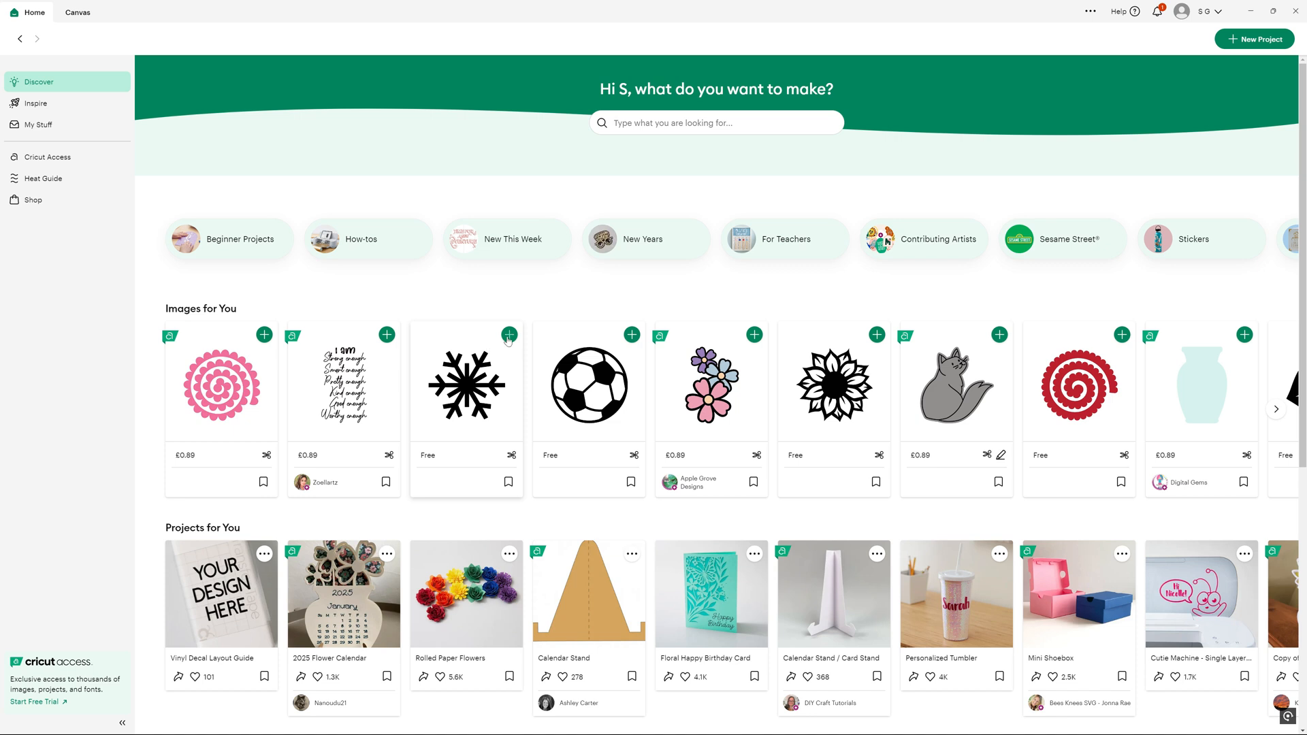
# Add the free snowflake from Images for You to a new project
pyautogui.click(509, 335)
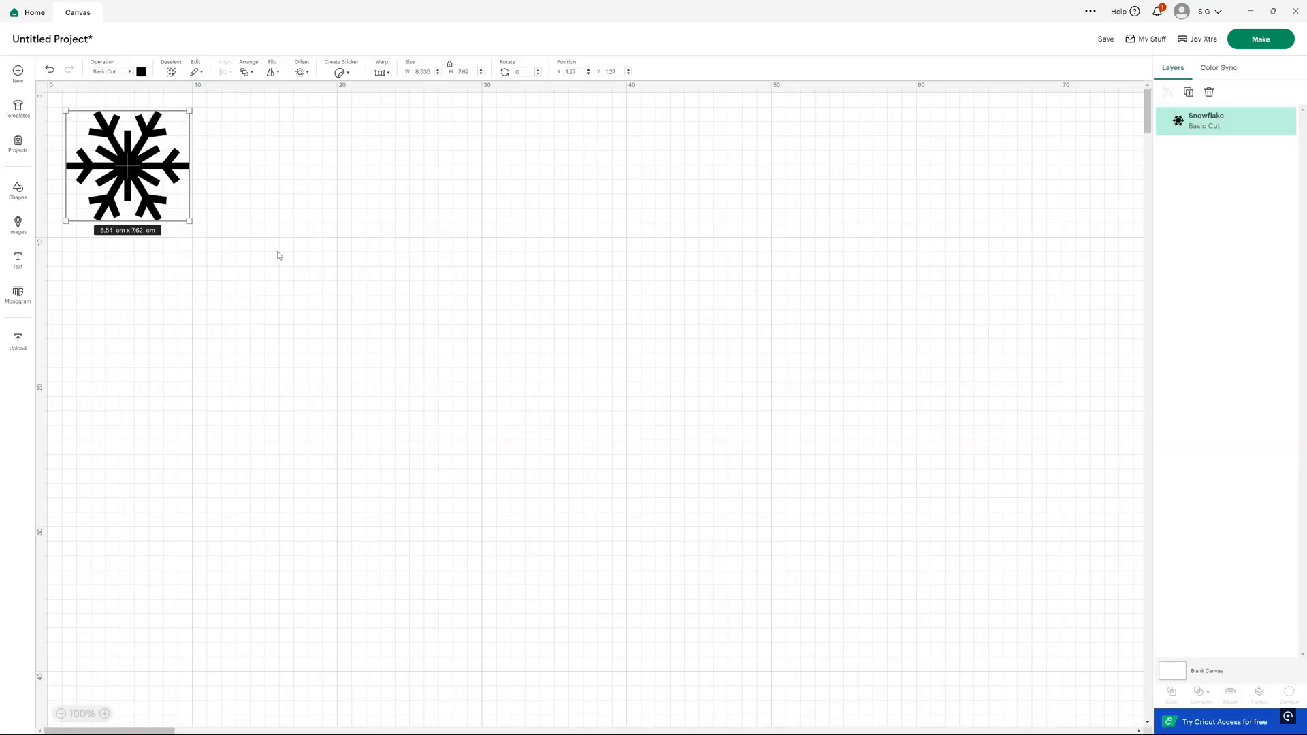
# Resize the snowflake to about 12 cm wide and insert a new text element
pyautogui.moveTo(190, 219); pyautogui.dragTo(317, 335)
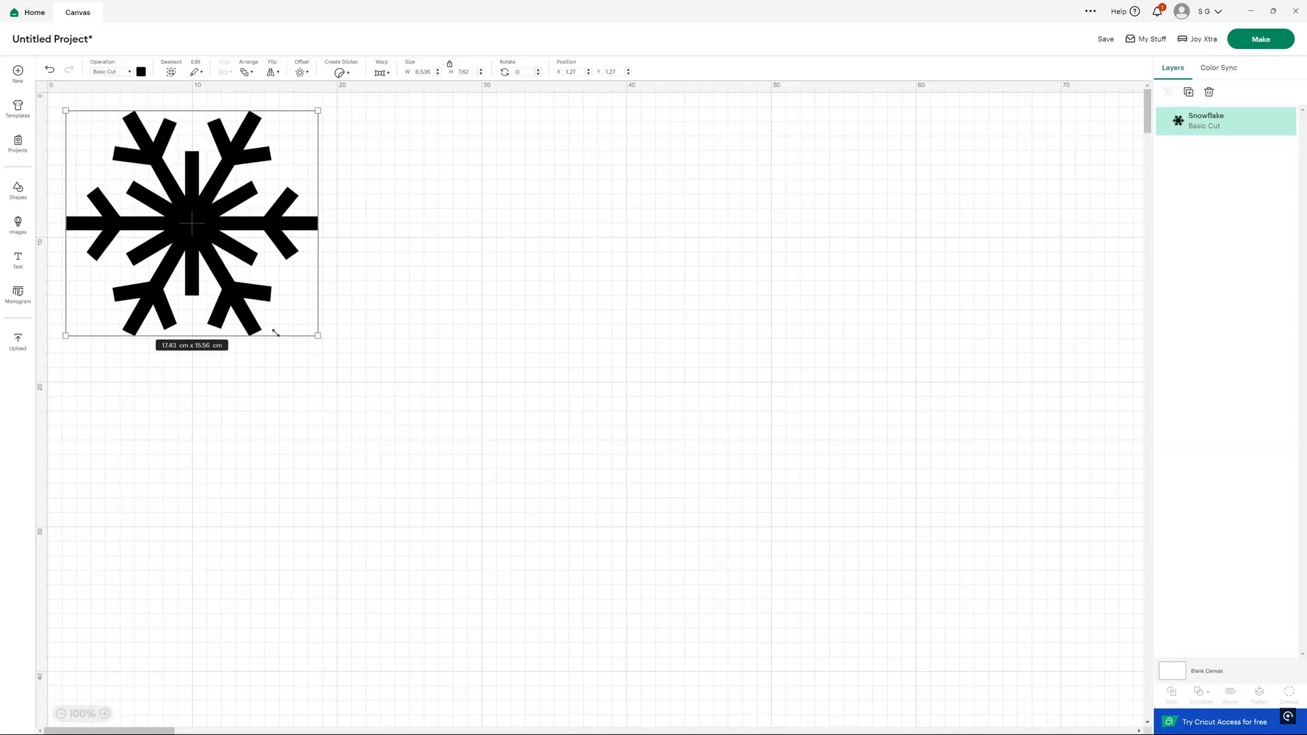
pyautogui.moveTo(317, 333); pyautogui.dragTo(240, 264)
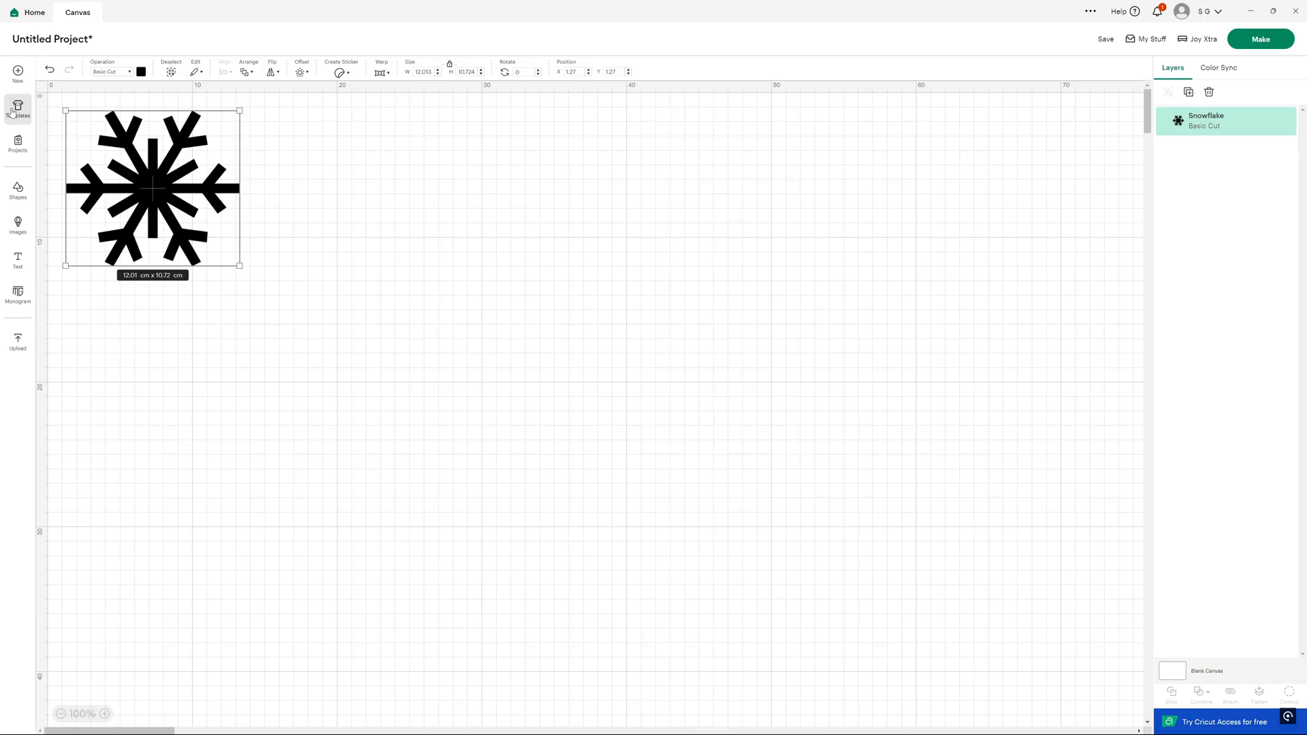
pyautogui.click(17, 109)
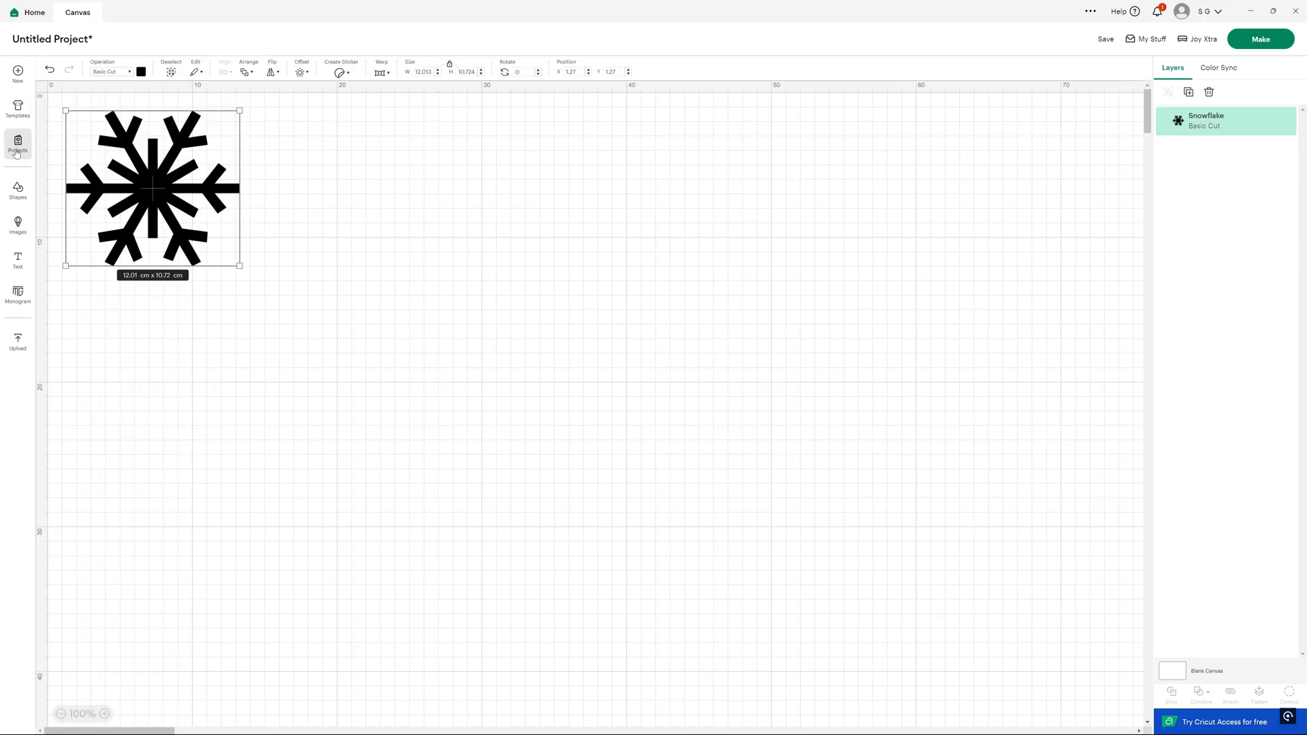
pyautogui.click(16, 257)
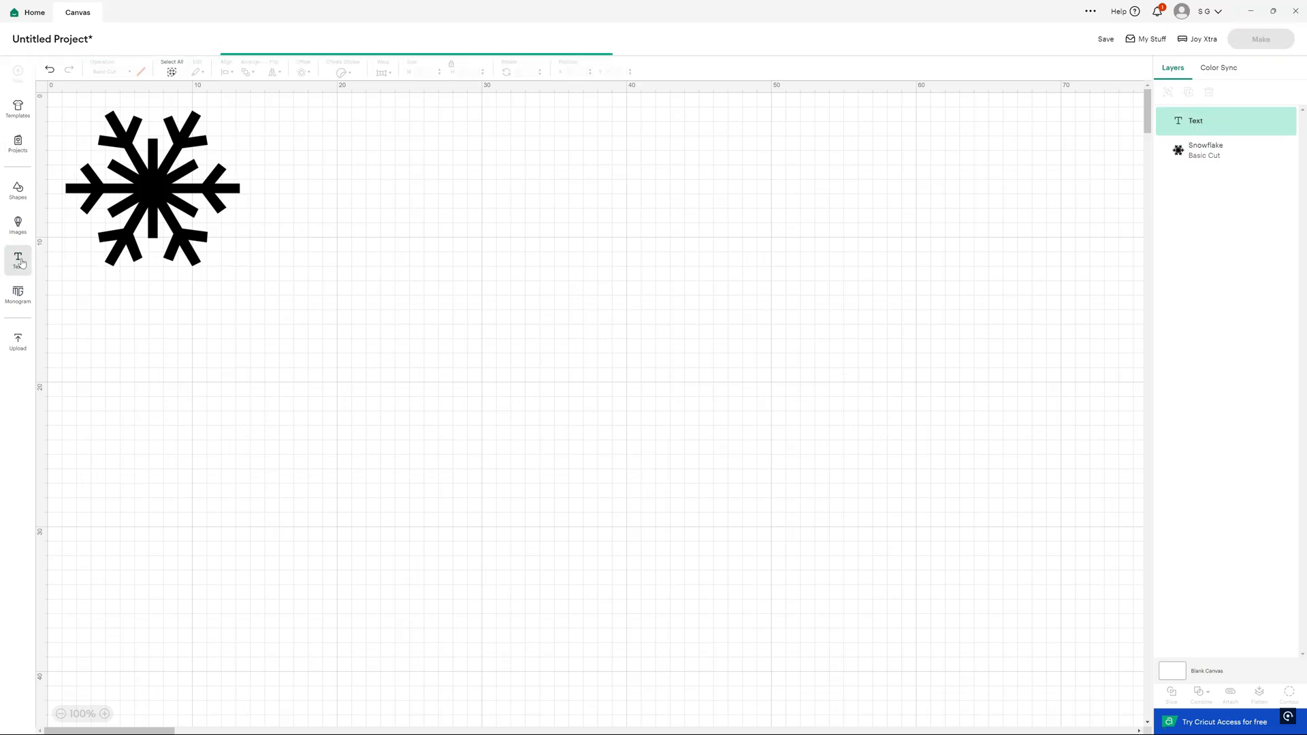
# Enter the text 'Dan Air' and set it in the Agent Q font
pyautogui.click(18, 260)
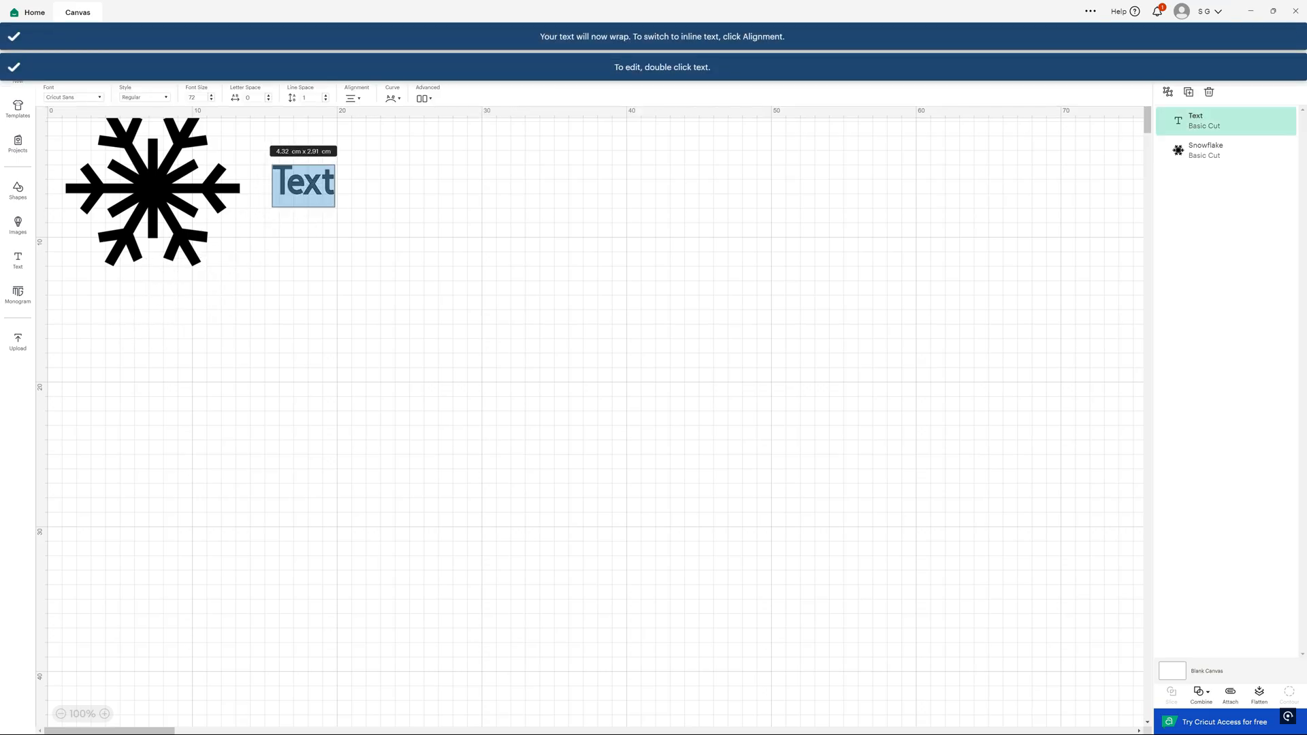
pyautogui.write('Dan Air')
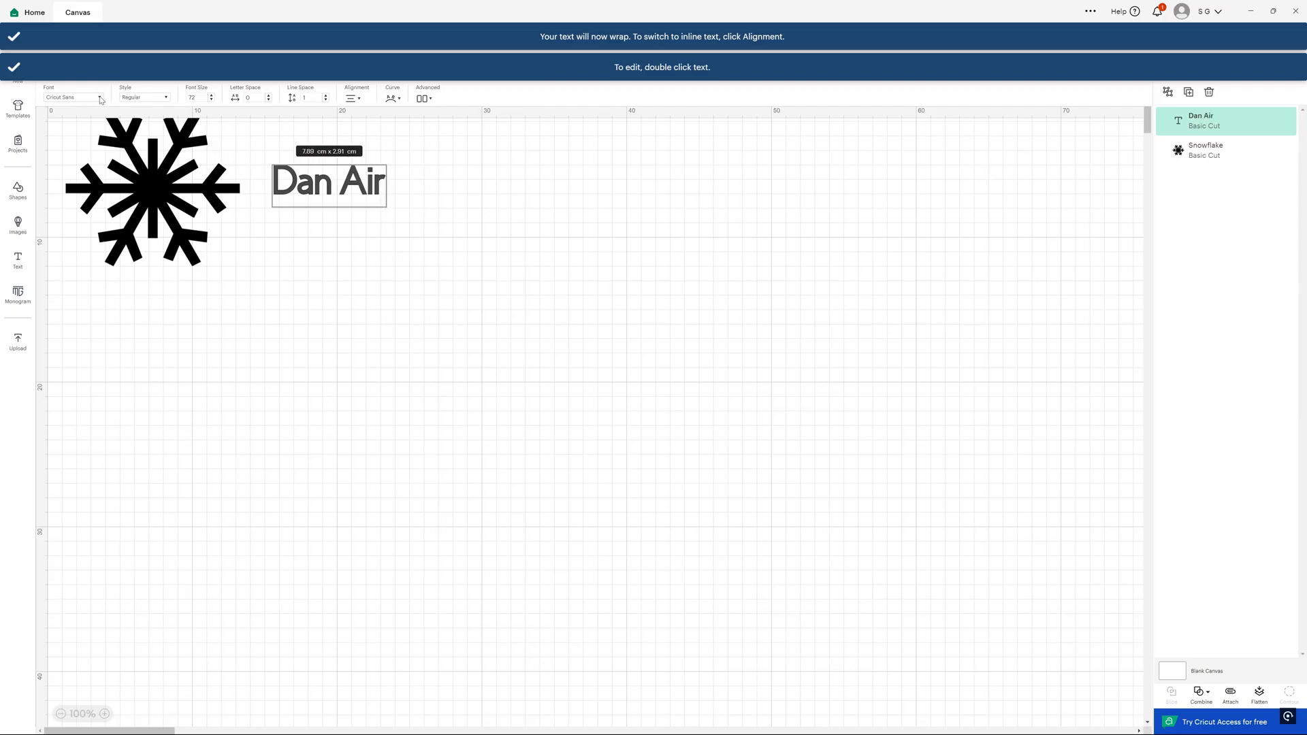
pyautogui.click(73, 97)
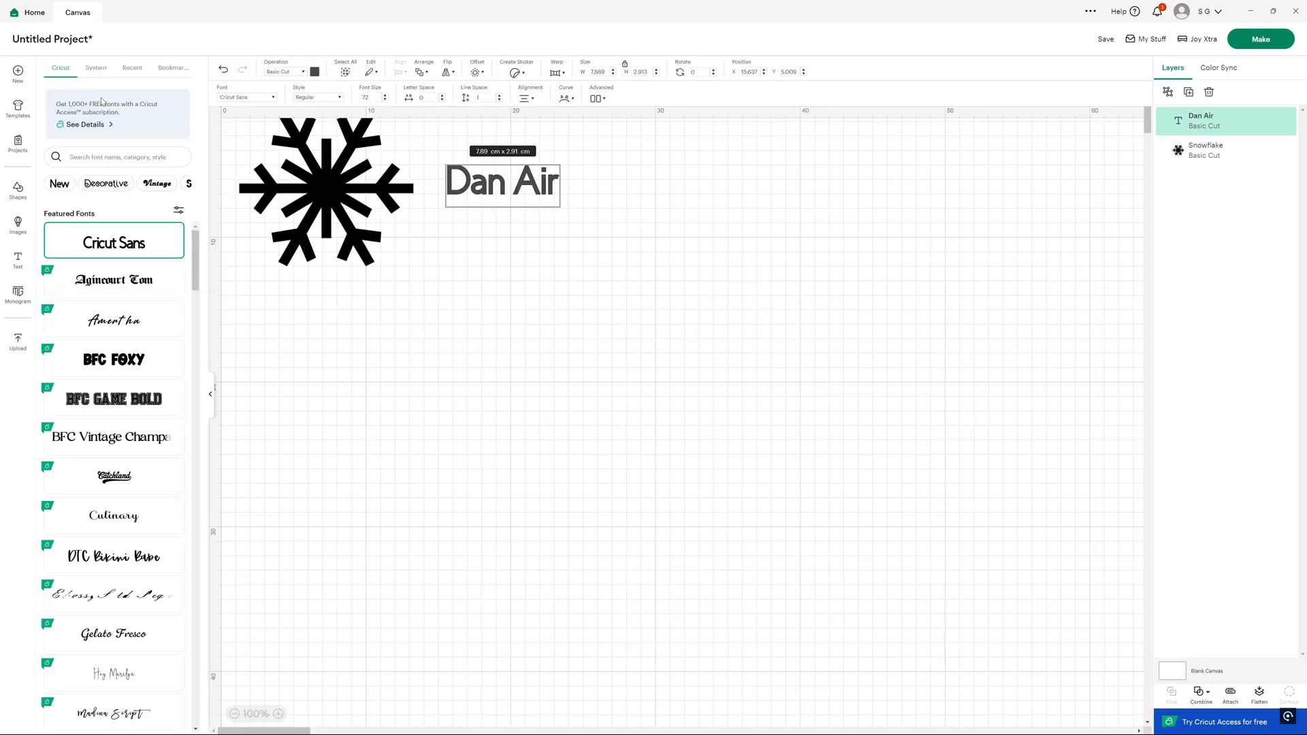
pyautogui.scroll(-3)
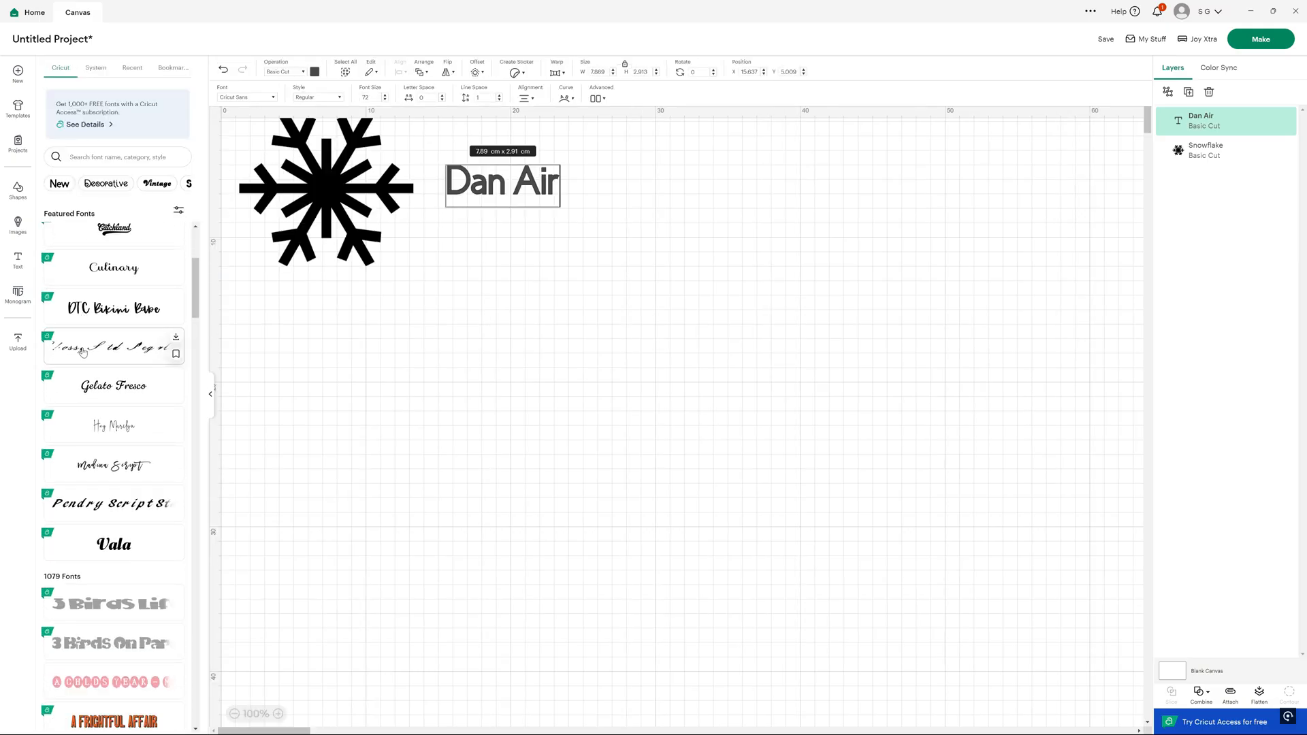
pyautogui.scroll(-3)
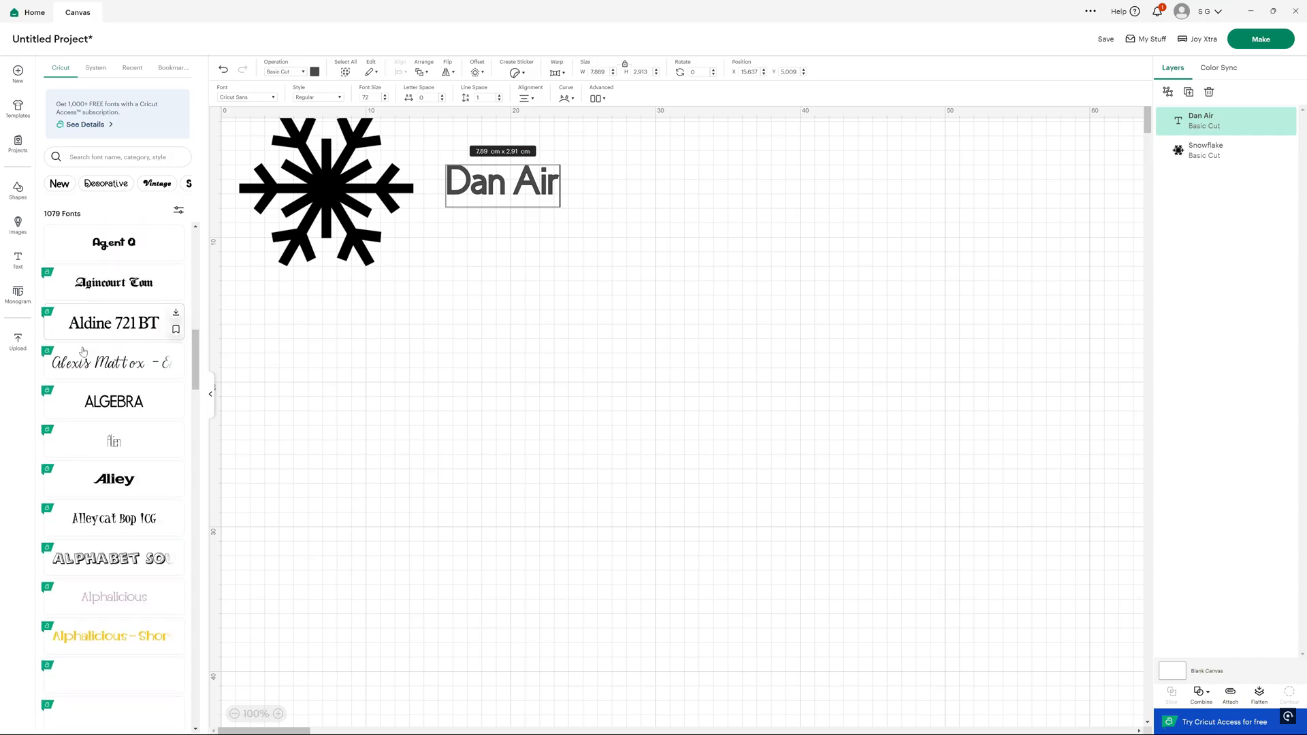
pyautogui.click(113, 317)
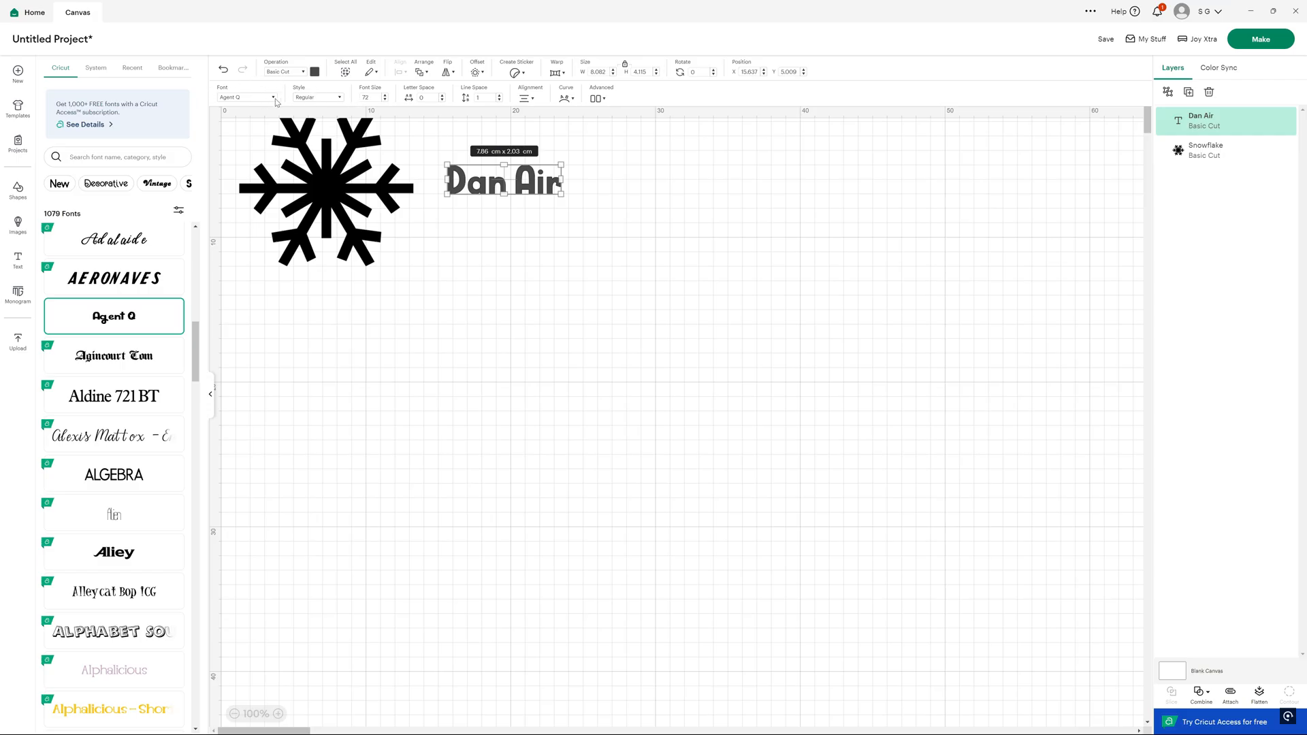
# Adjust the Dan Air text size, keeping it small beside the snowflake
pyautogui.click(211, 393)
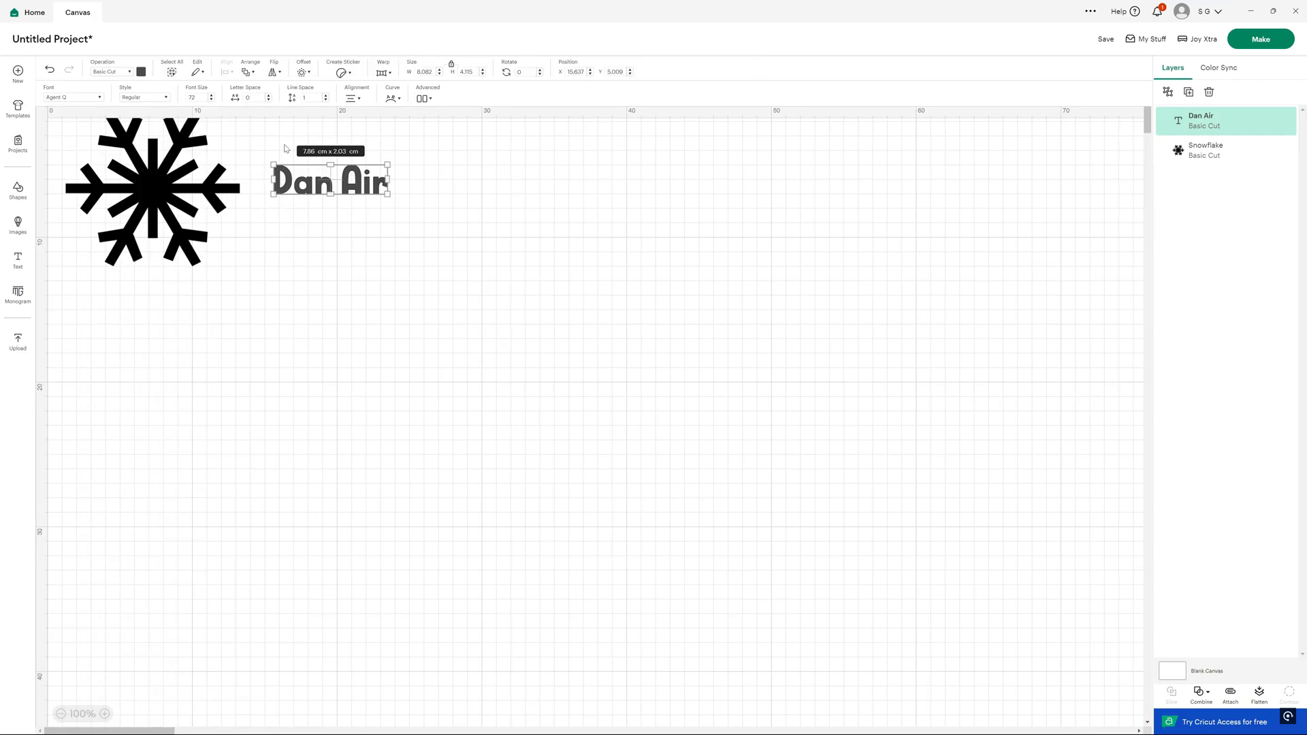
pyautogui.moveTo(388, 191); pyautogui.dragTo(798, 300)
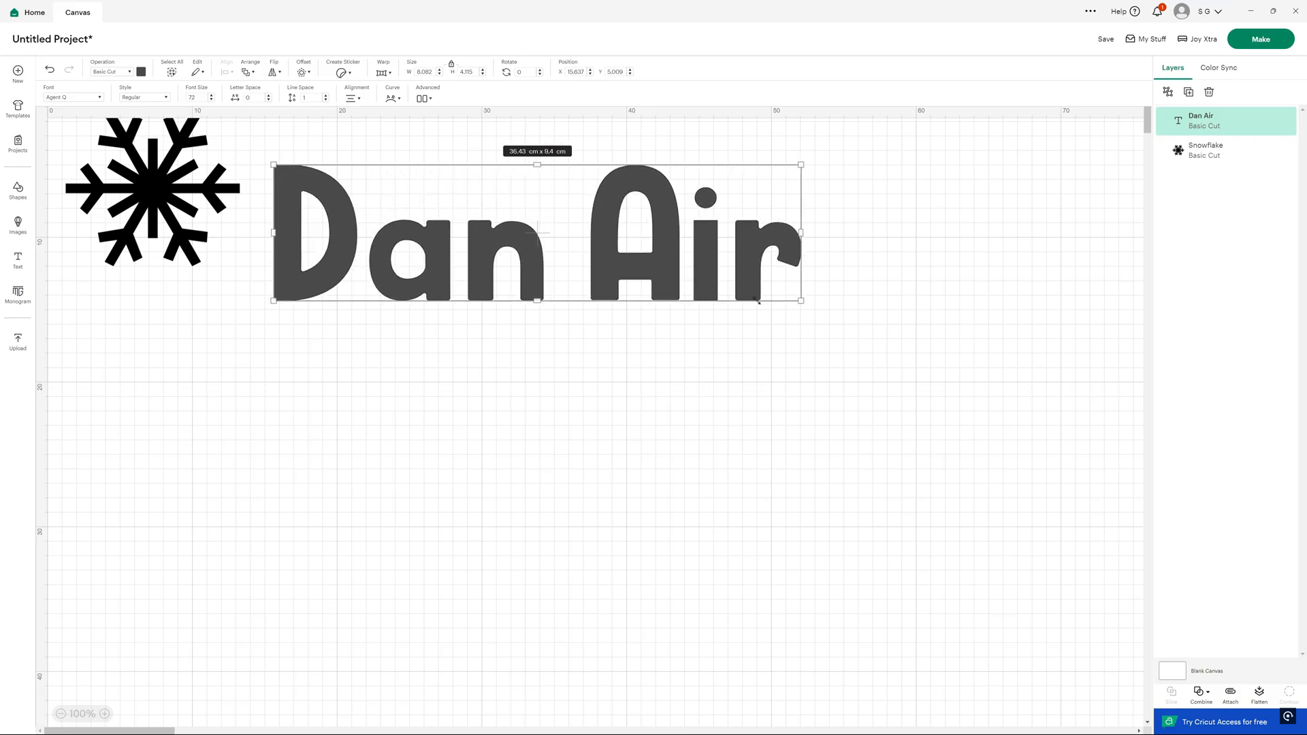
pyautogui.moveTo(797, 299); pyautogui.dragTo(376, 190)
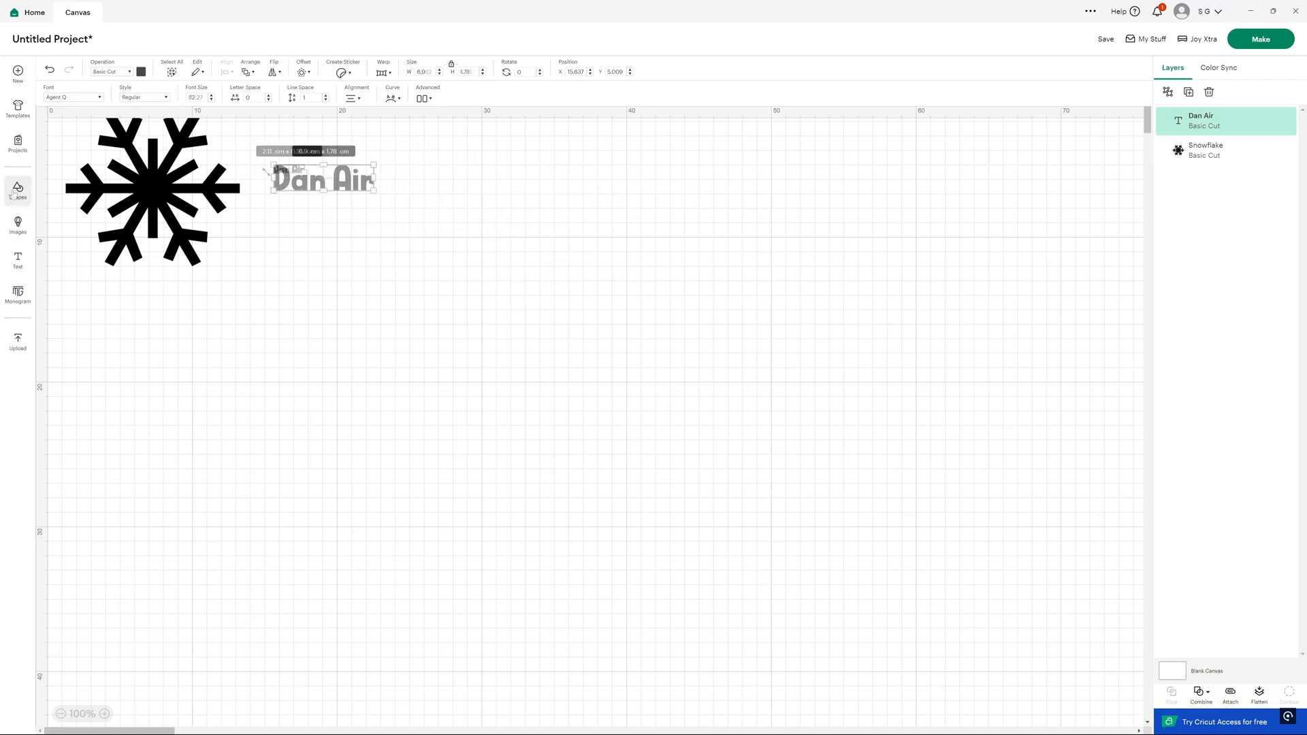
# Insert a heart from Shapes, move it off the snowflake and enlarge it
pyautogui.click(17, 189)
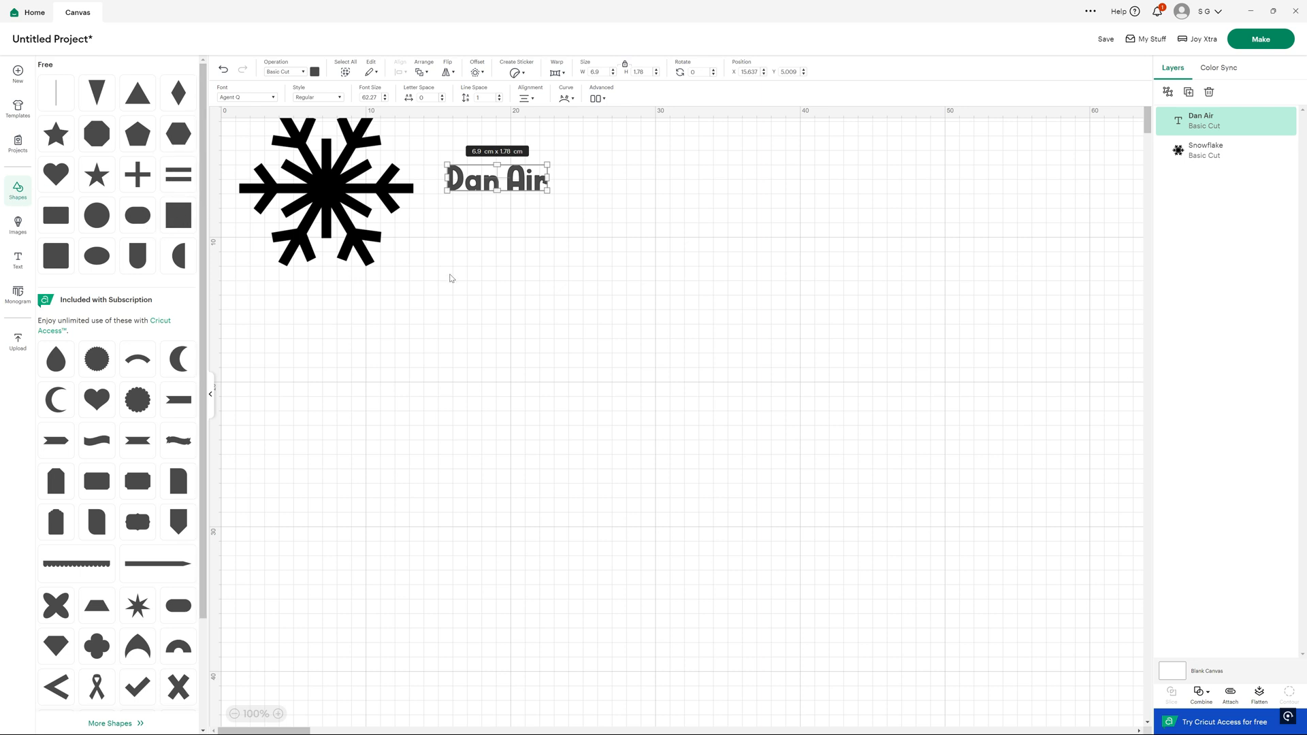
pyautogui.moveTo(166, 222)
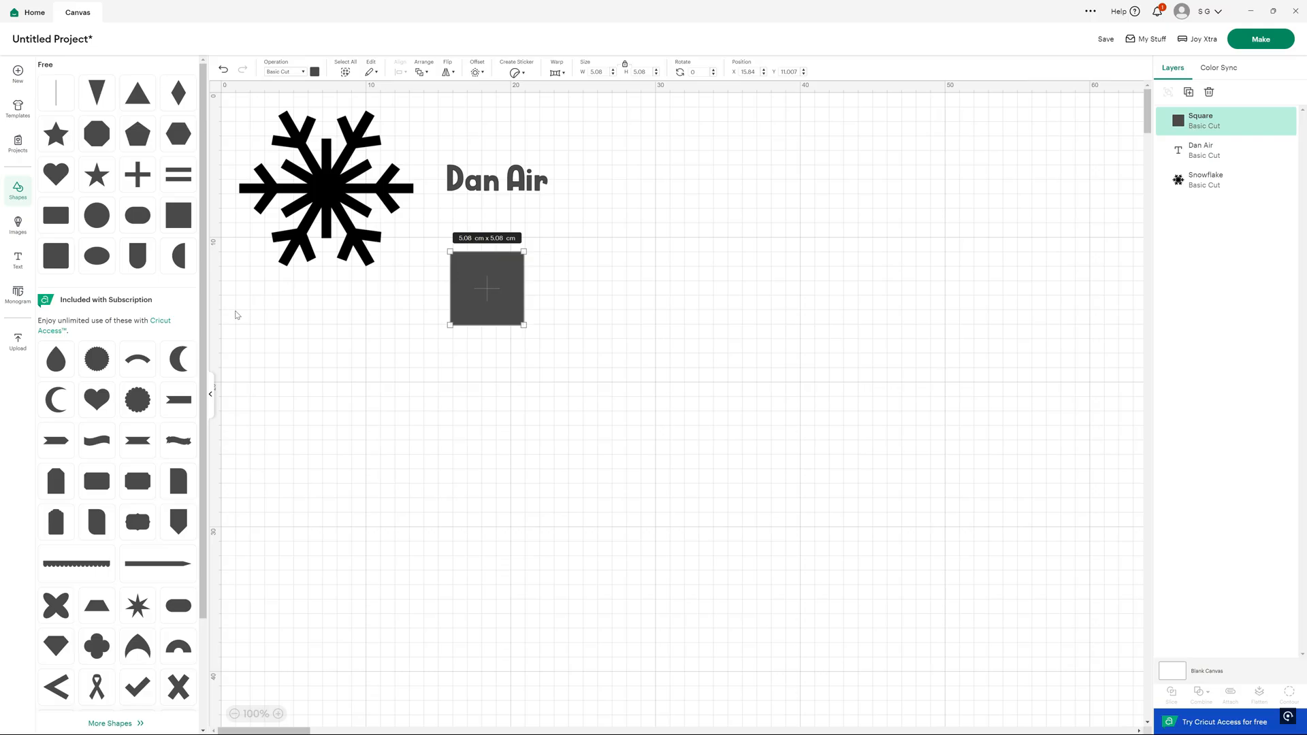
pyautogui.moveTo(96, 401)
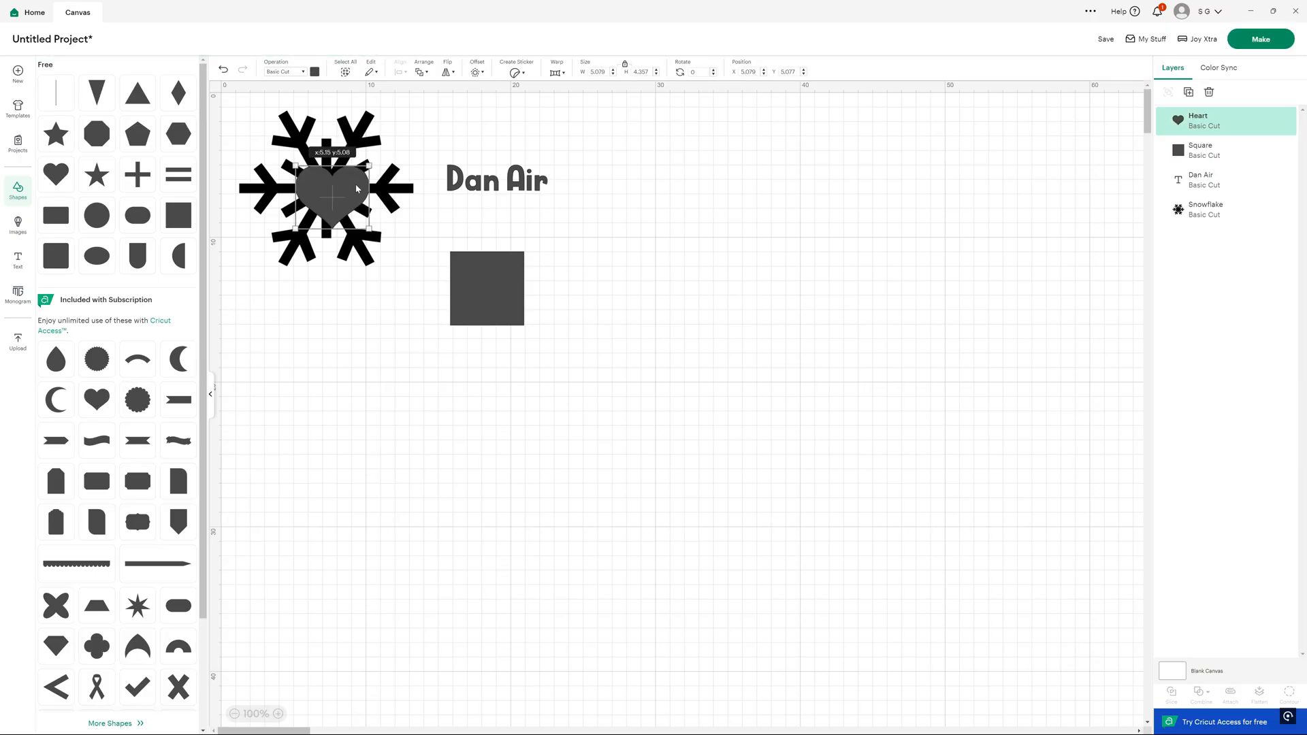
pyautogui.moveTo(332, 188); pyautogui.dragTo(659, 255)
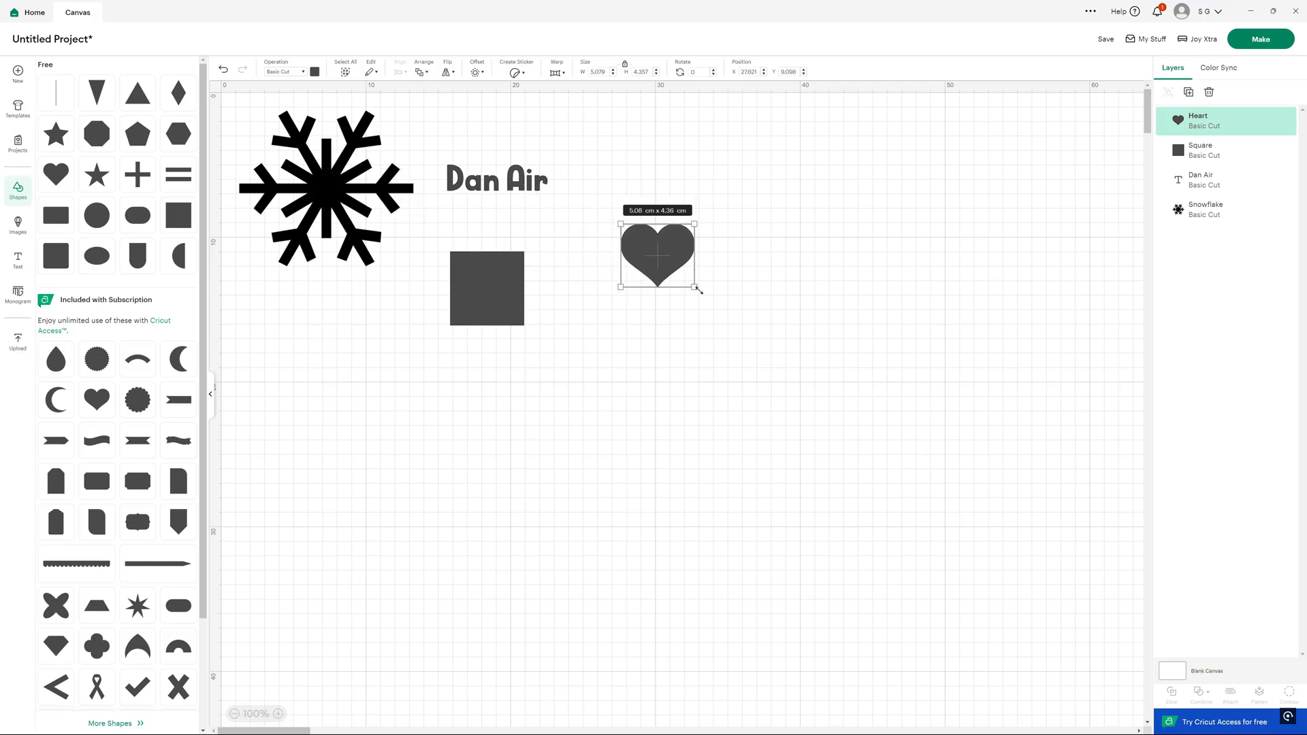
pyautogui.moveTo(698, 289); pyautogui.dragTo(799, 376)
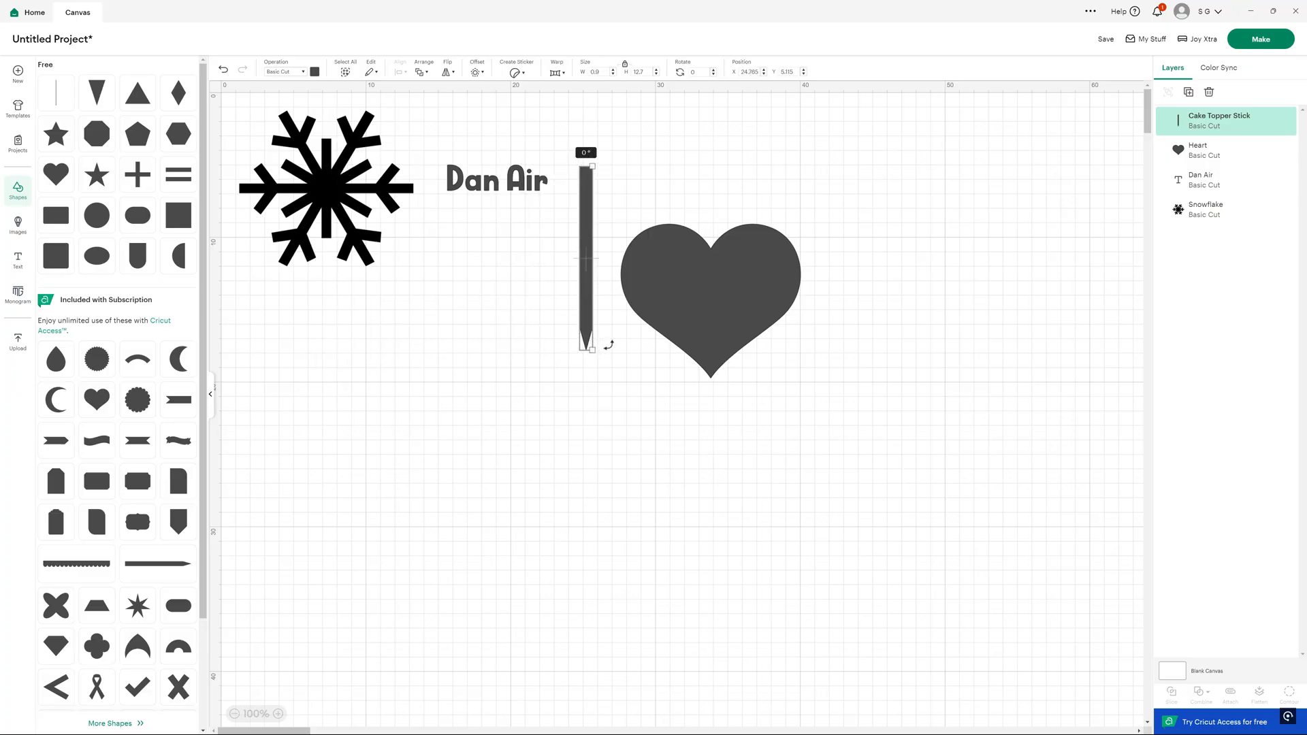
# Slant the stick across the heart and slice the heart along it
pyautogui.moveTo(585, 166); pyautogui.dragTo(553, 158)
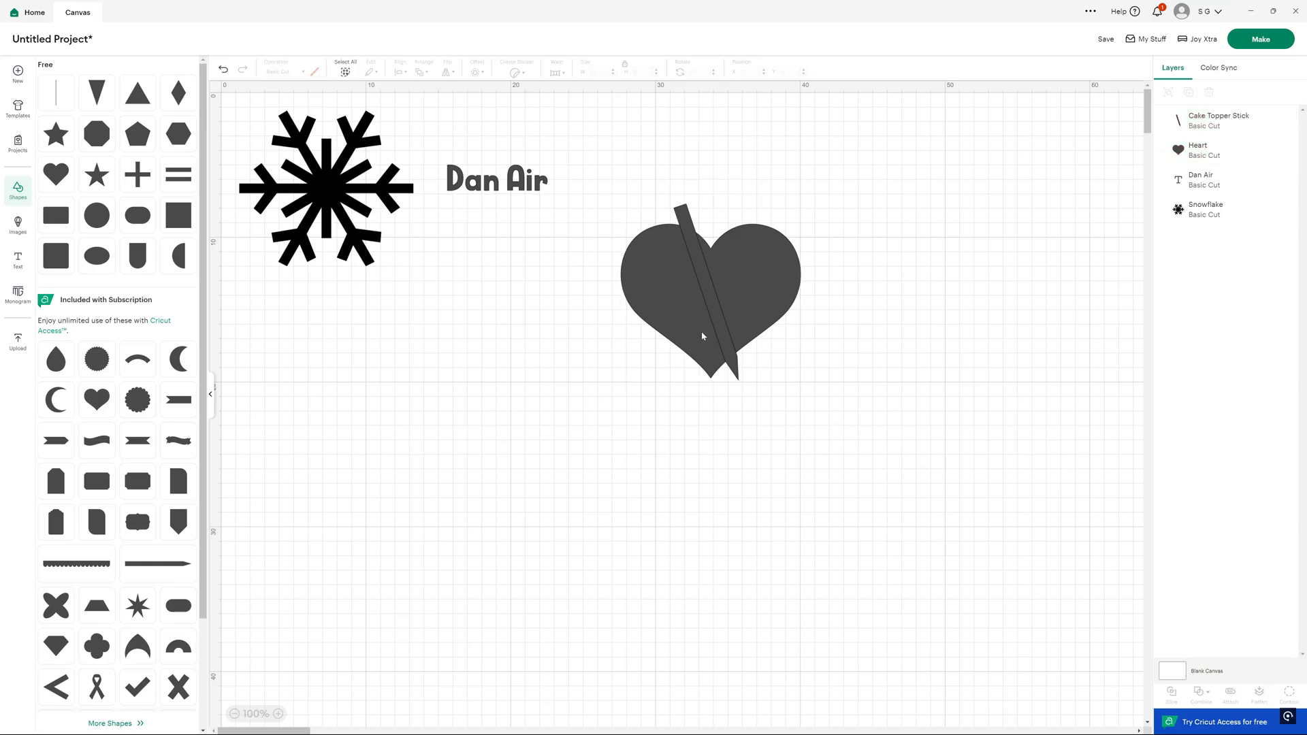
pyautogui.click(710, 291)
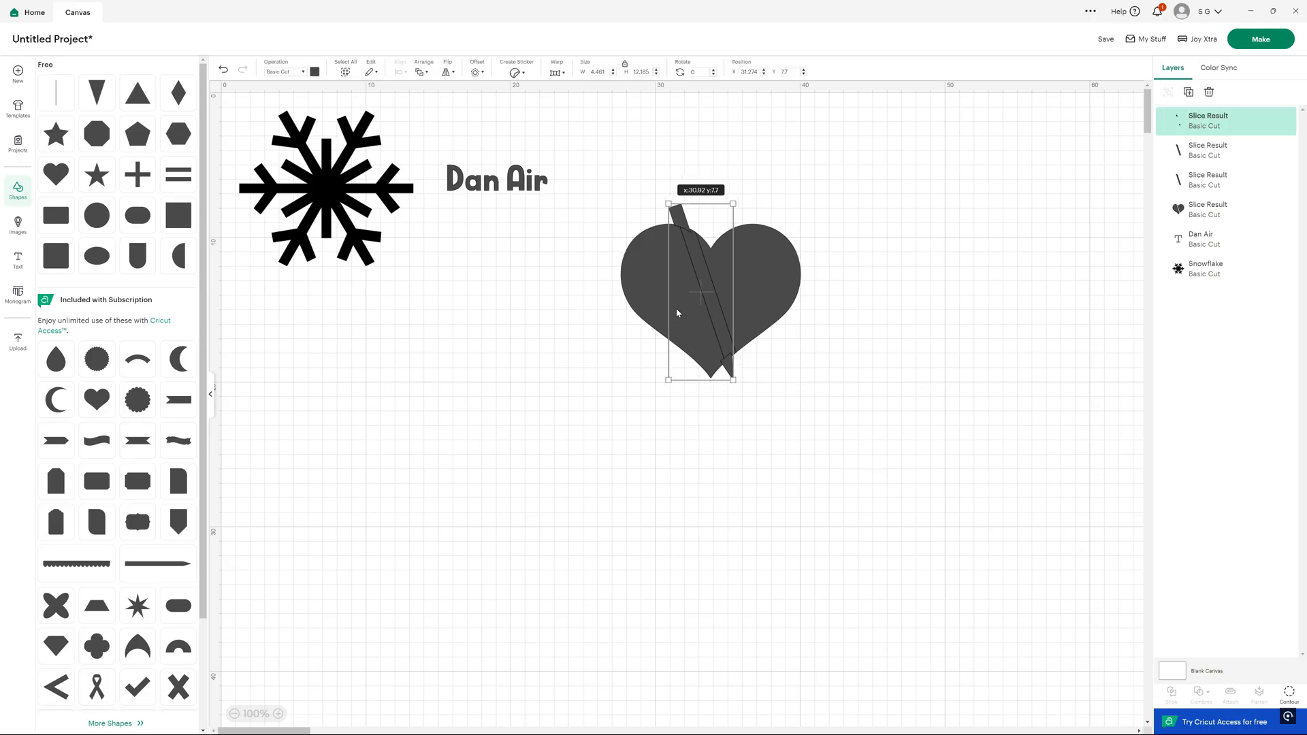
# Drag the leftover stick fragments out of the heart and select its left piece
pyautogui.moveTo(699, 292); pyautogui.dragTo(535, 324)
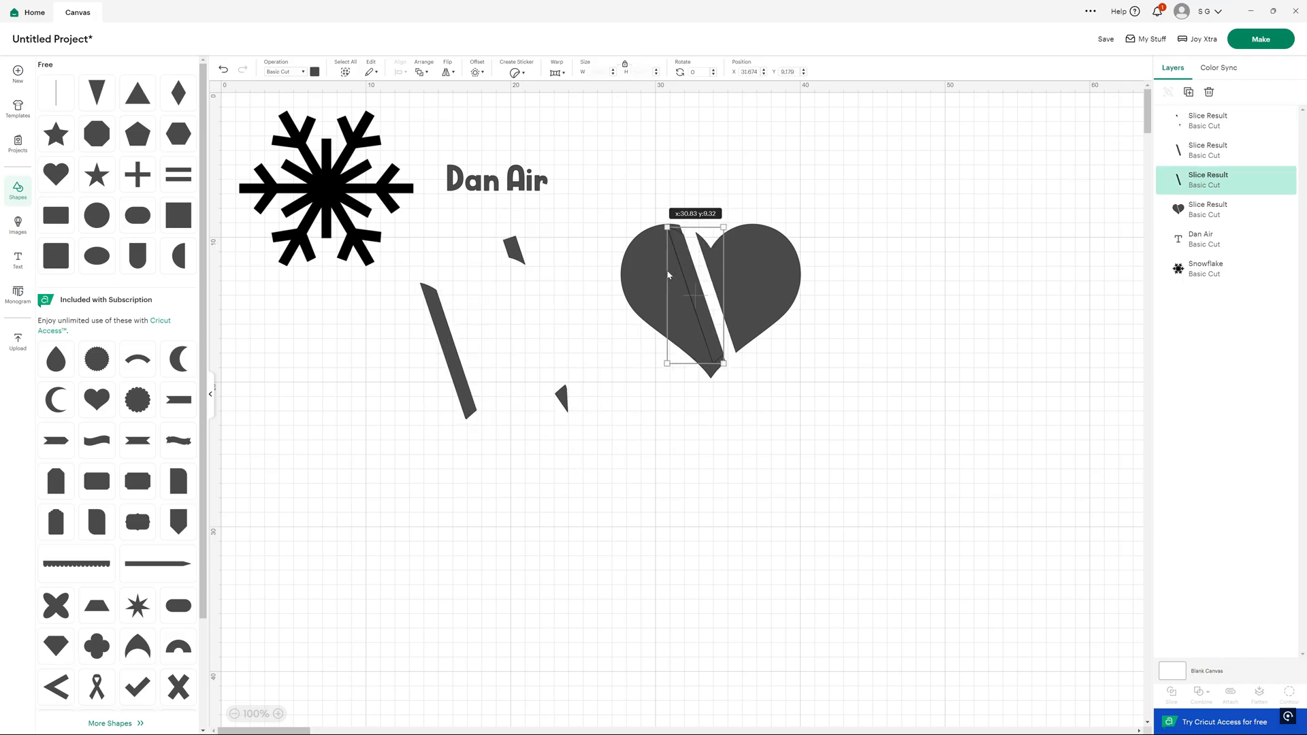
pyautogui.moveTo(695, 291); pyautogui.dragTo(437, 345)
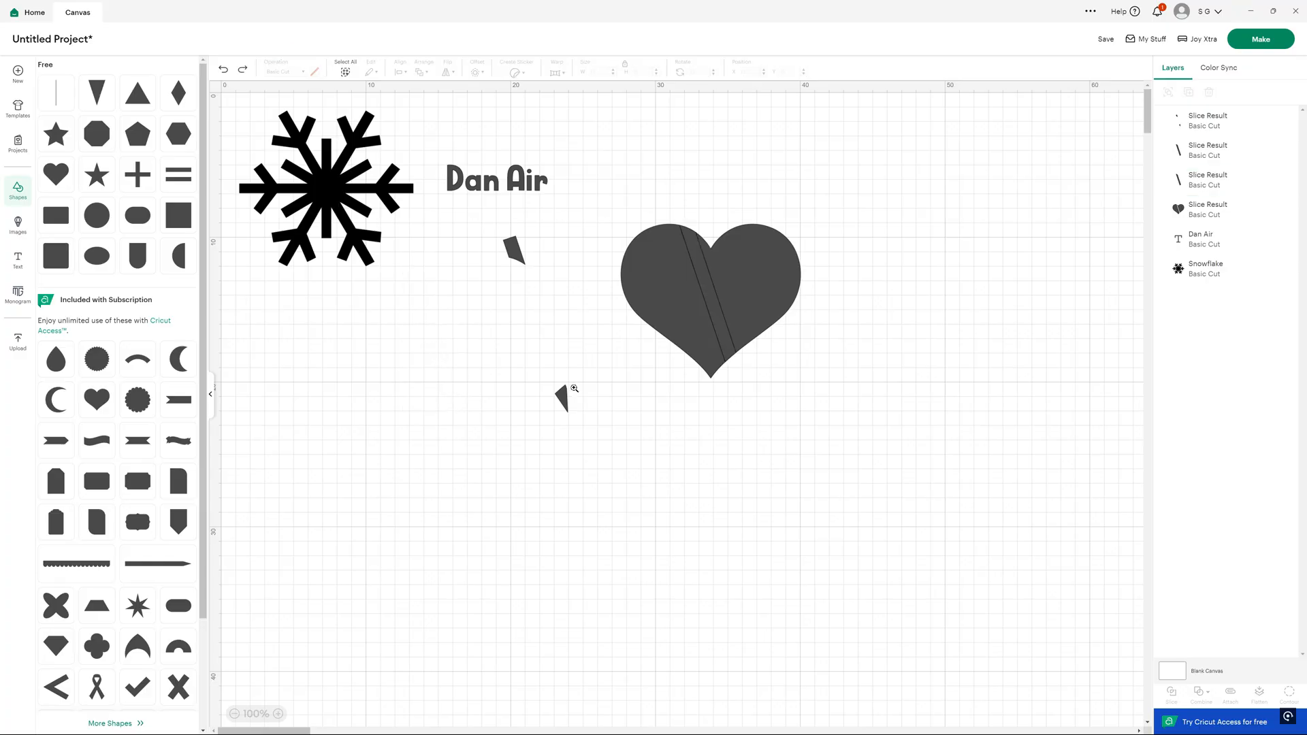
pyautogui.click(1207, 148)
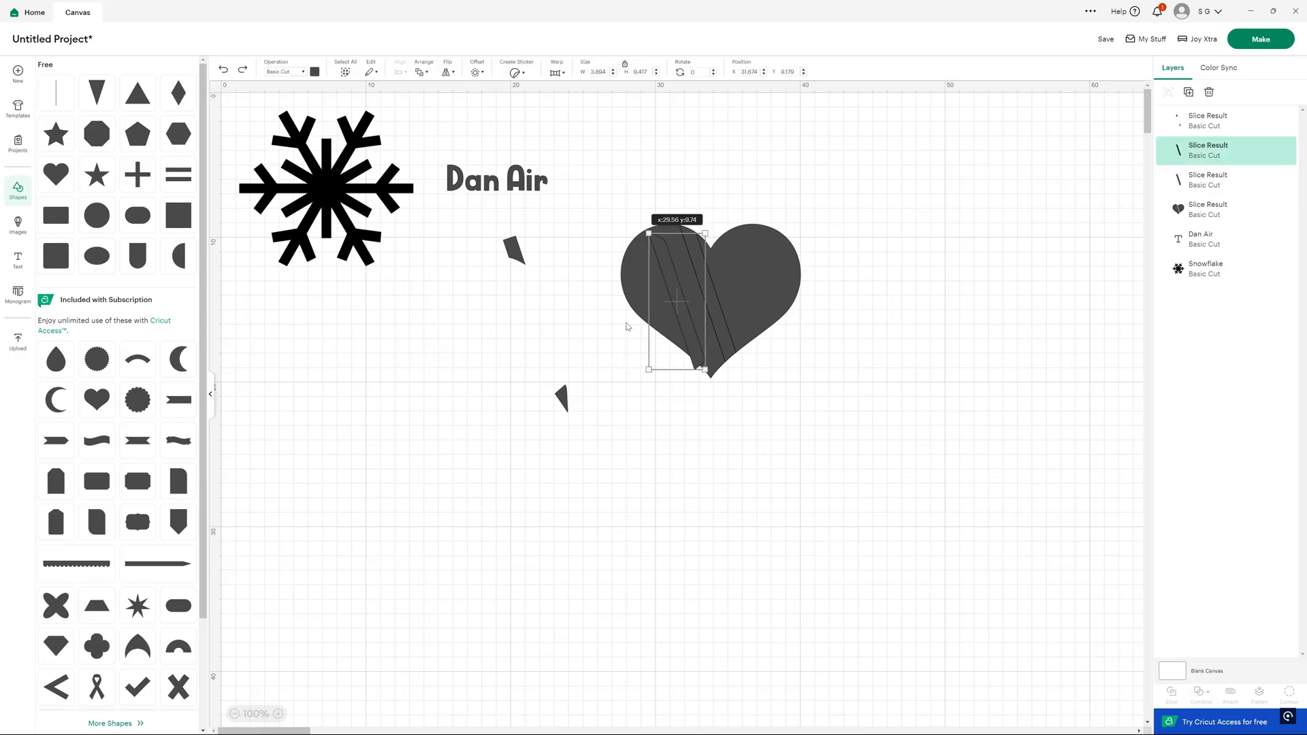